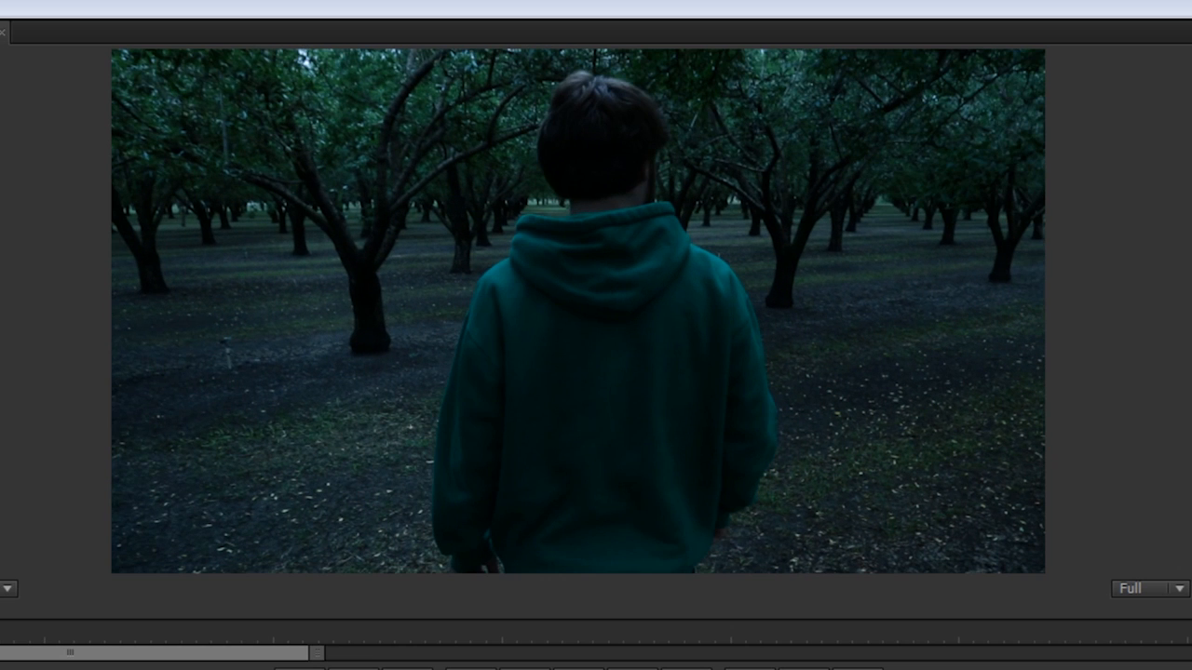
{"action": "mouse_move", "coordinate": [365, 270]}
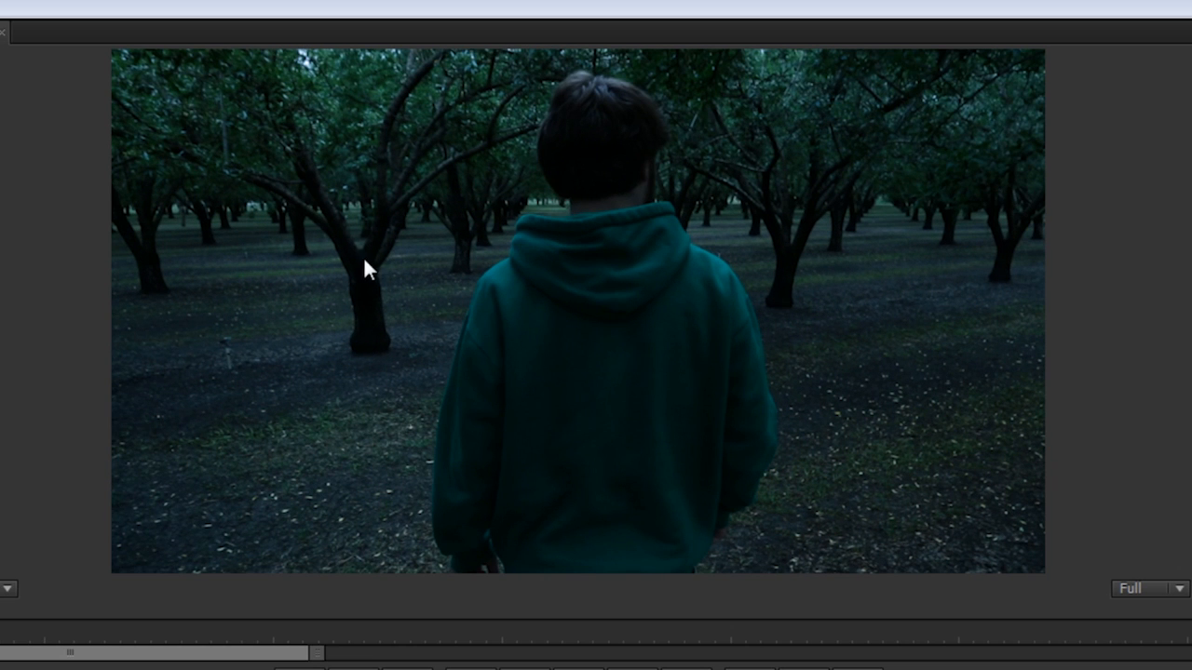
{"action": "mouse_move", "coordinate": [343, 261]}
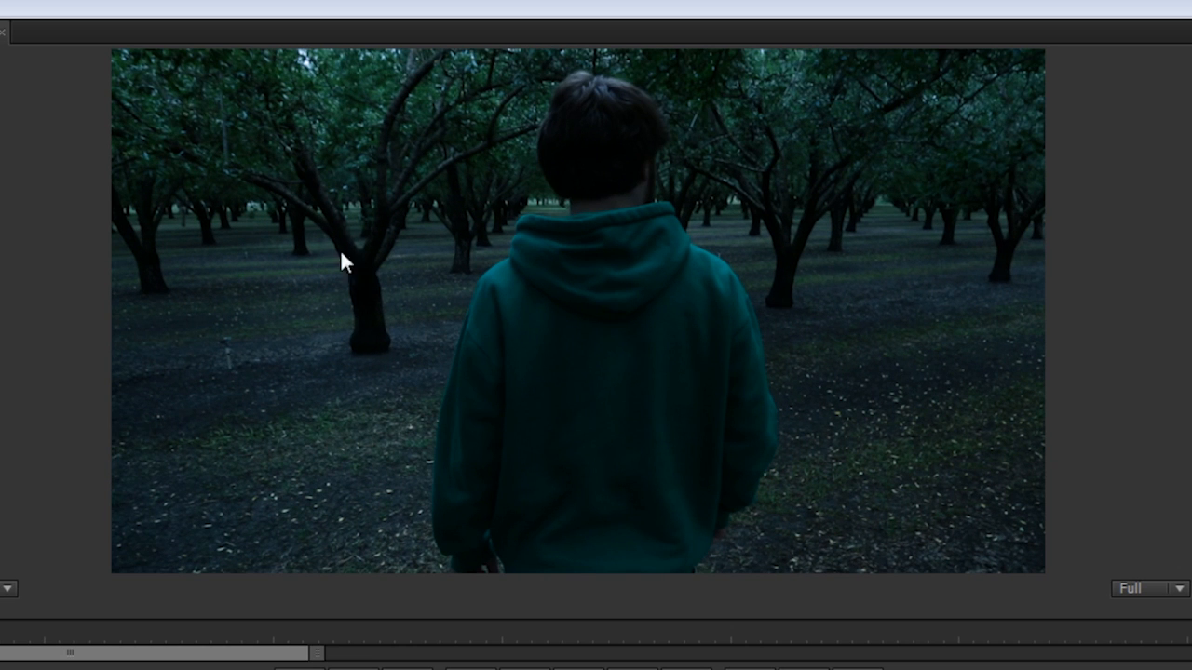
{"action": "mouse_move", "coordinate": [363, 324]}
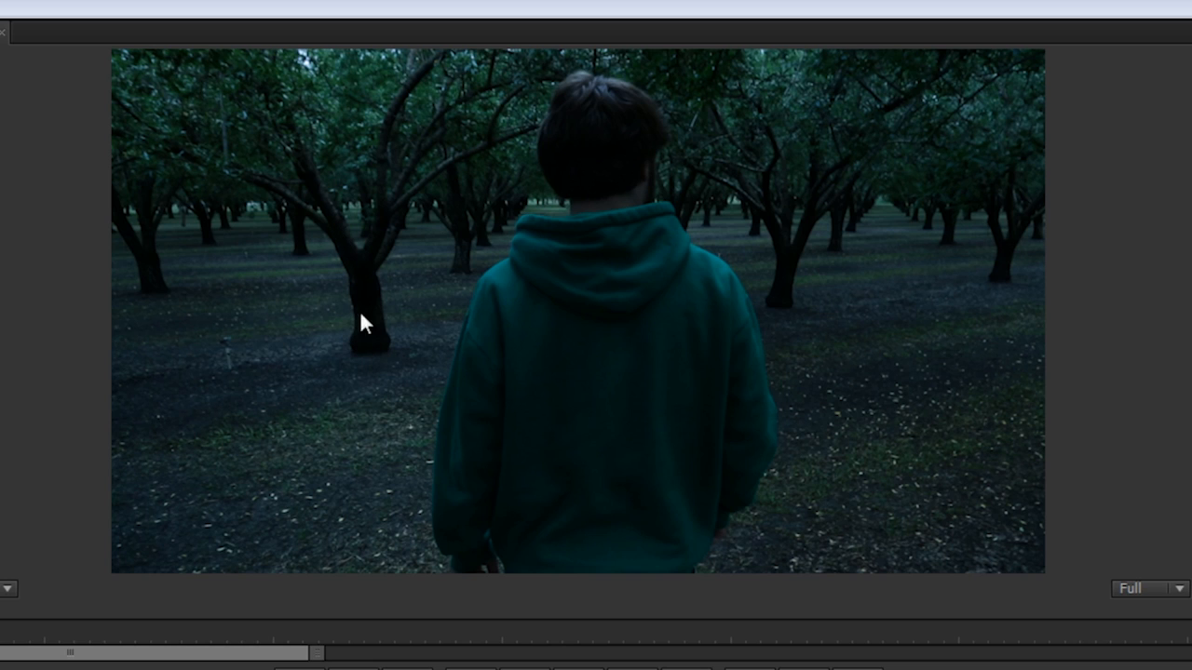
{"action": "mouse_move", "coordinate": [376, 313]}
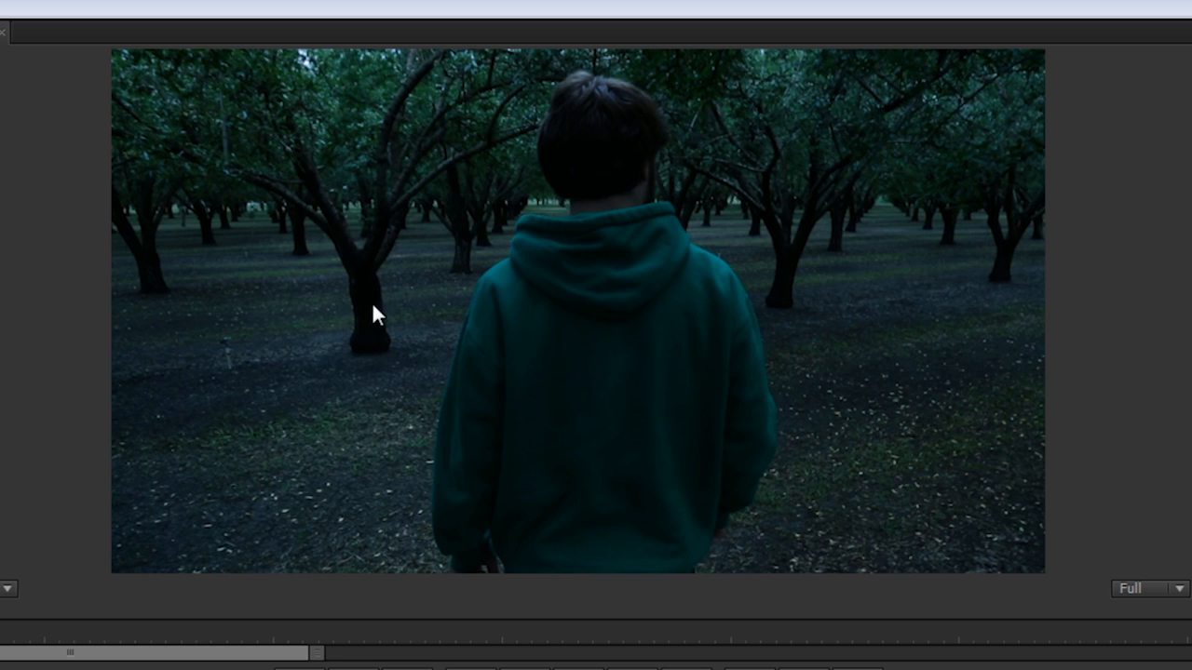
{"action": "mouse_move", "coordinate": [599, 454]}
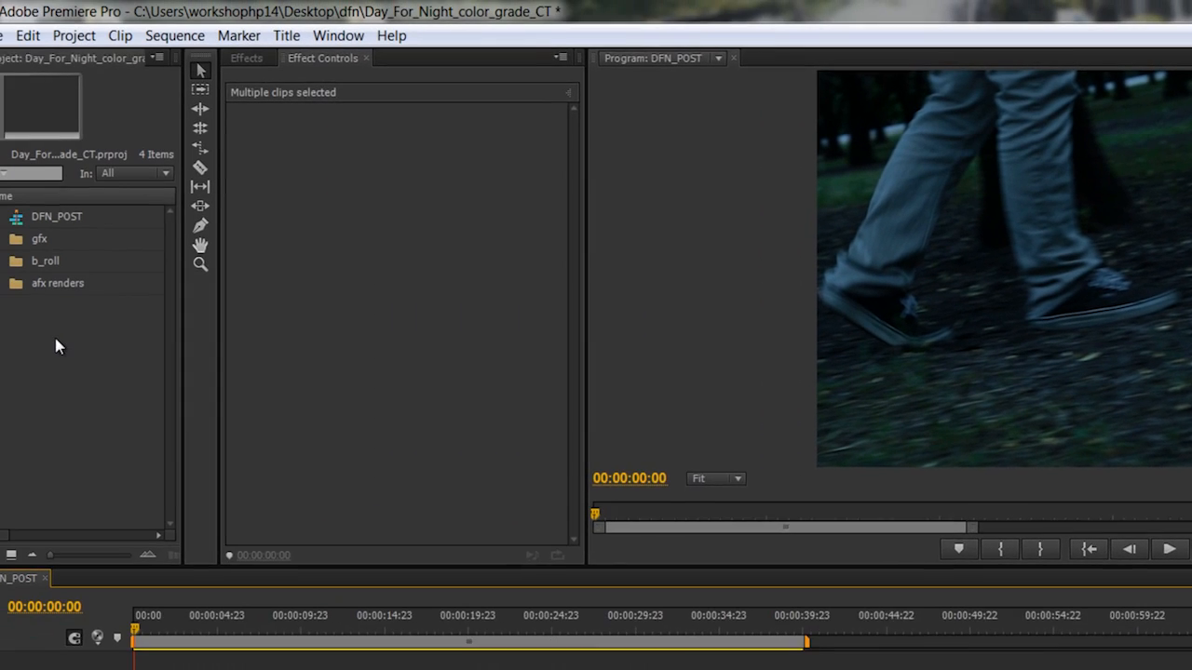
- Create a 1920x1080 adjustment layer, place it on Video 3 above the clips and select it
{"action": "right_click", "coordinate": [59, 346]}
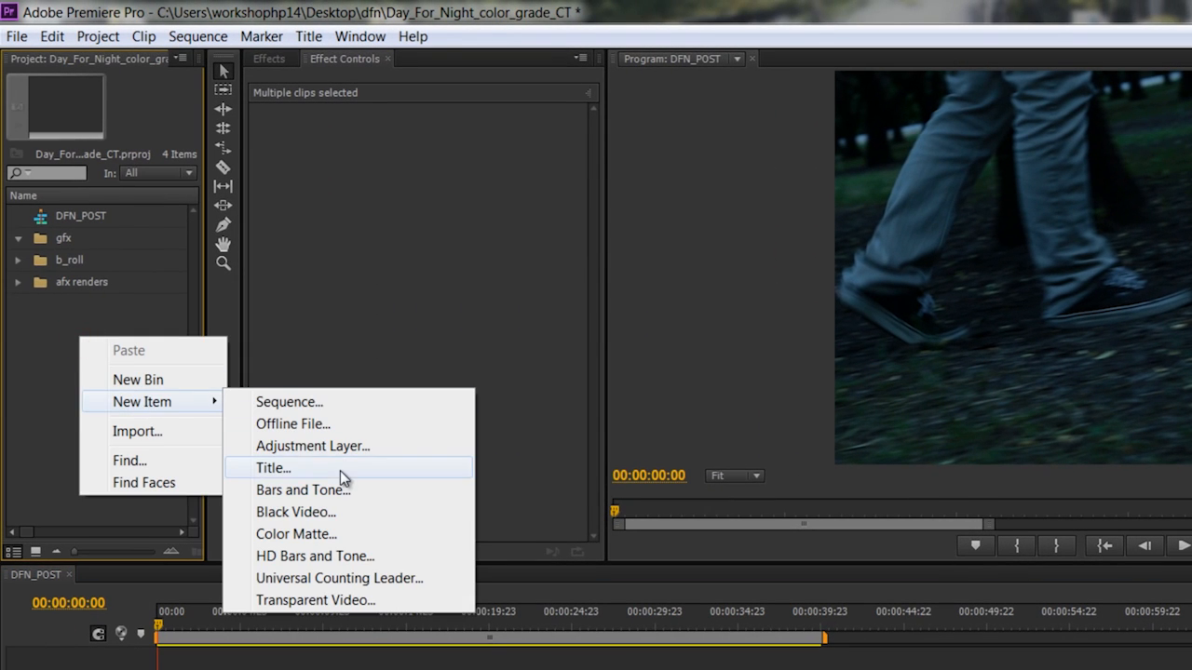
{"action": "left_click", "coordinate": [313, 445]}
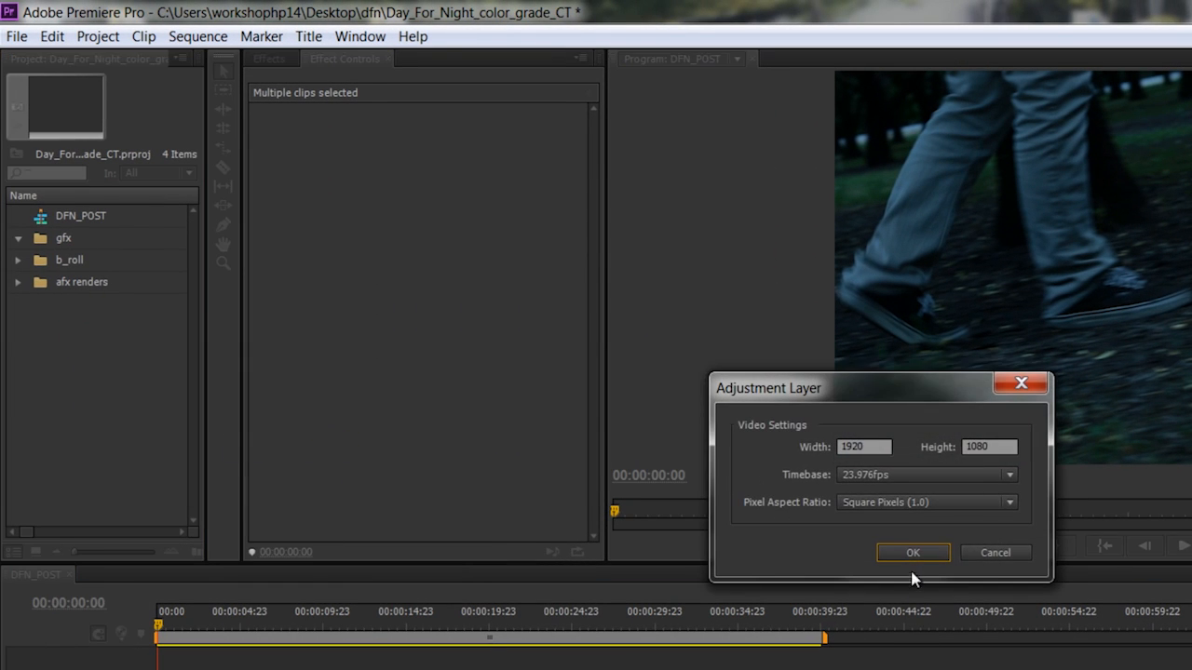
{"action": "left_click", "coordinate": [912, 551]}
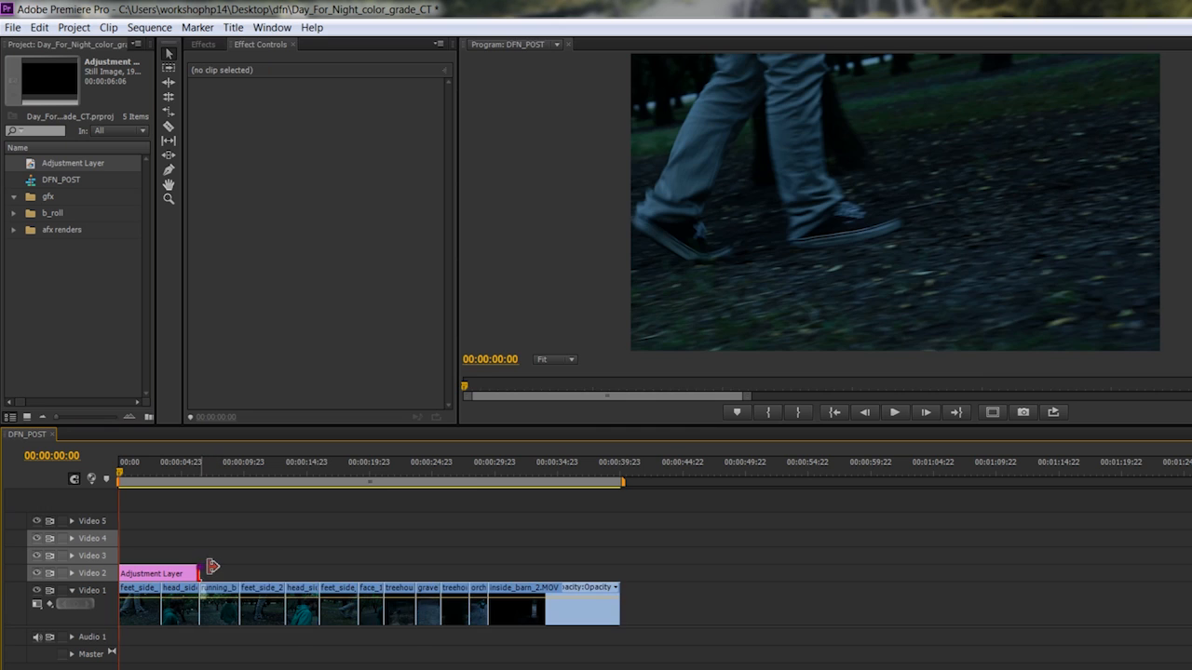
{"action": "left_click", "coordinate": [516, 611]}
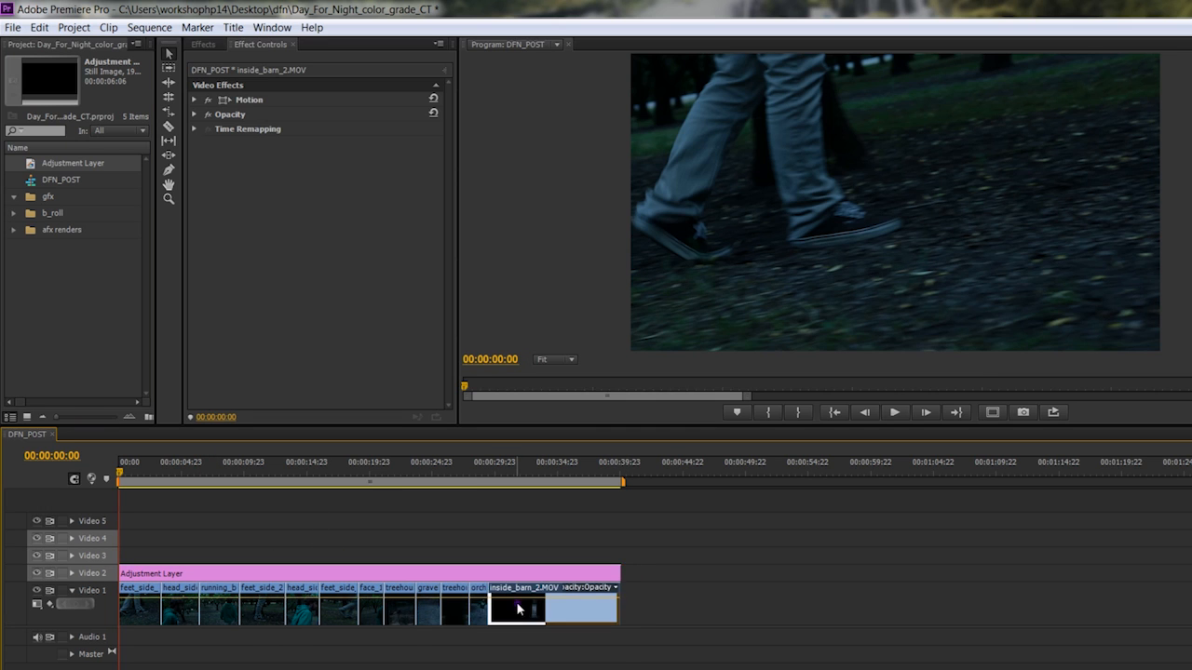
{"action": "left_click", "coordinate": [455, 611]}
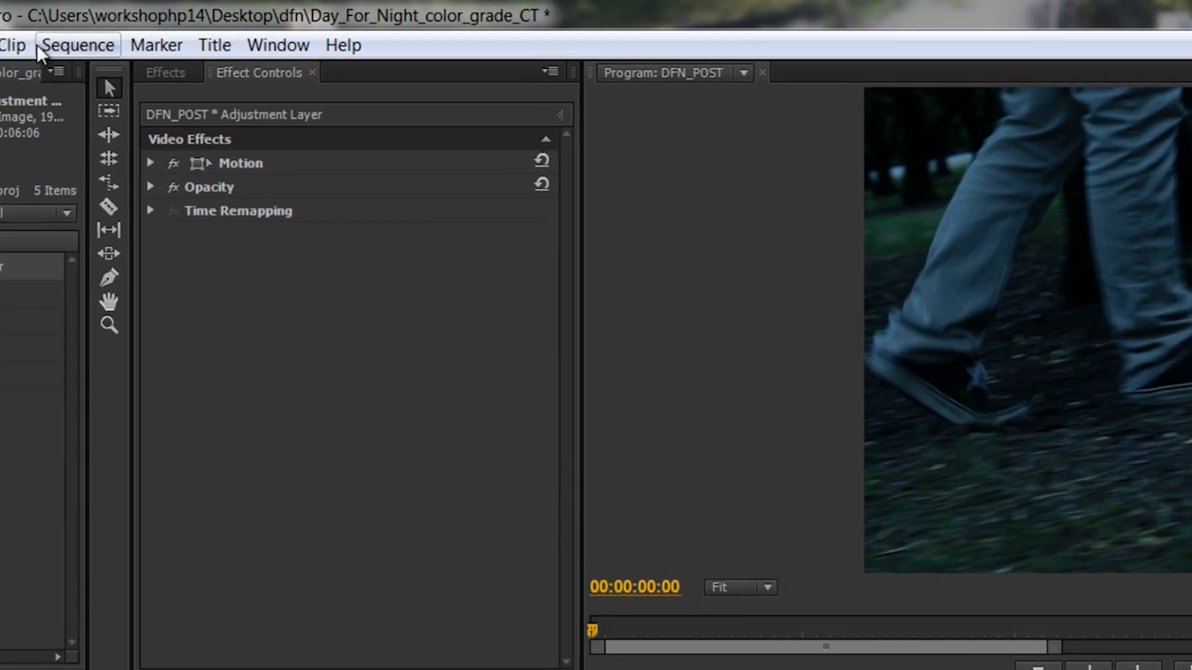
- Apply Fast Color Corrector to the adjustment layer and lower its Saturation to about 34
{"action": "type", "text": "curves"}
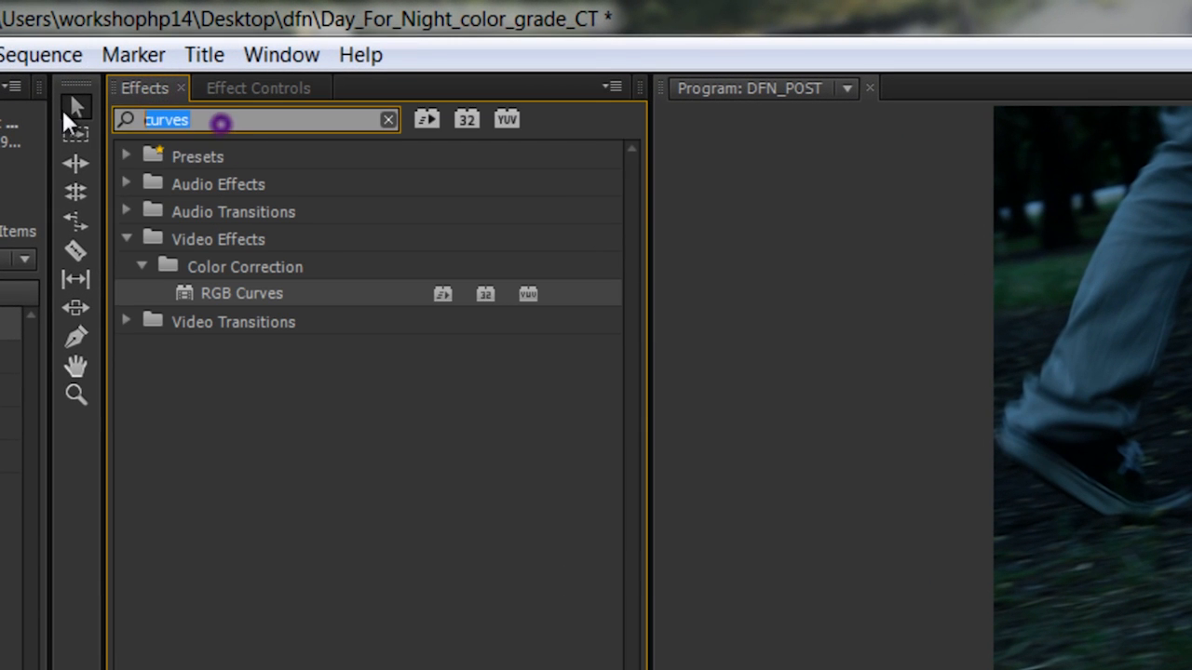
{"action": "type", "text": "fast"}
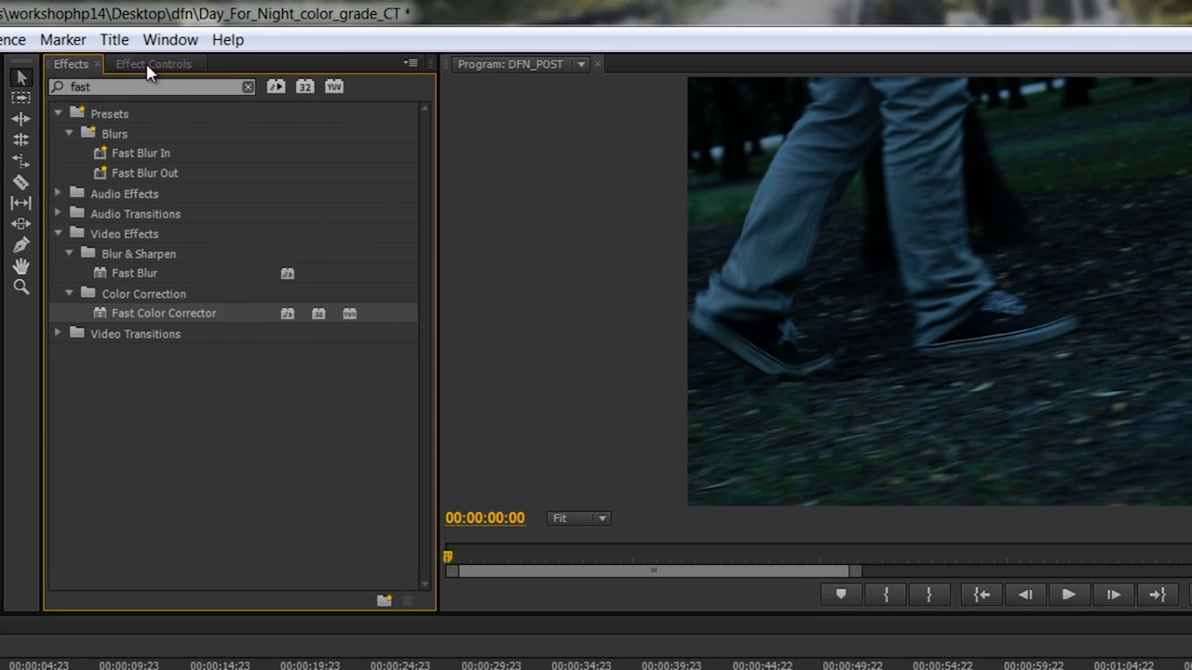
{"action": "left_click", "coordinate": [152, 63]}
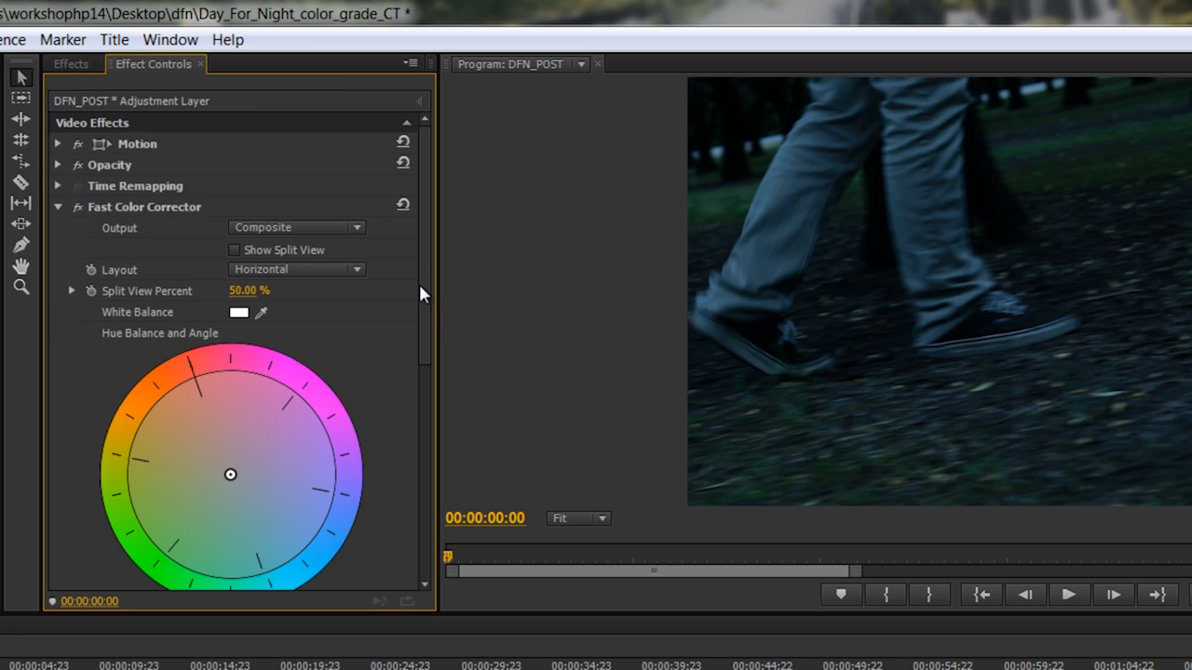
{"action": "scroll", "scroll_direction": "down", "scroll_amount": 3}
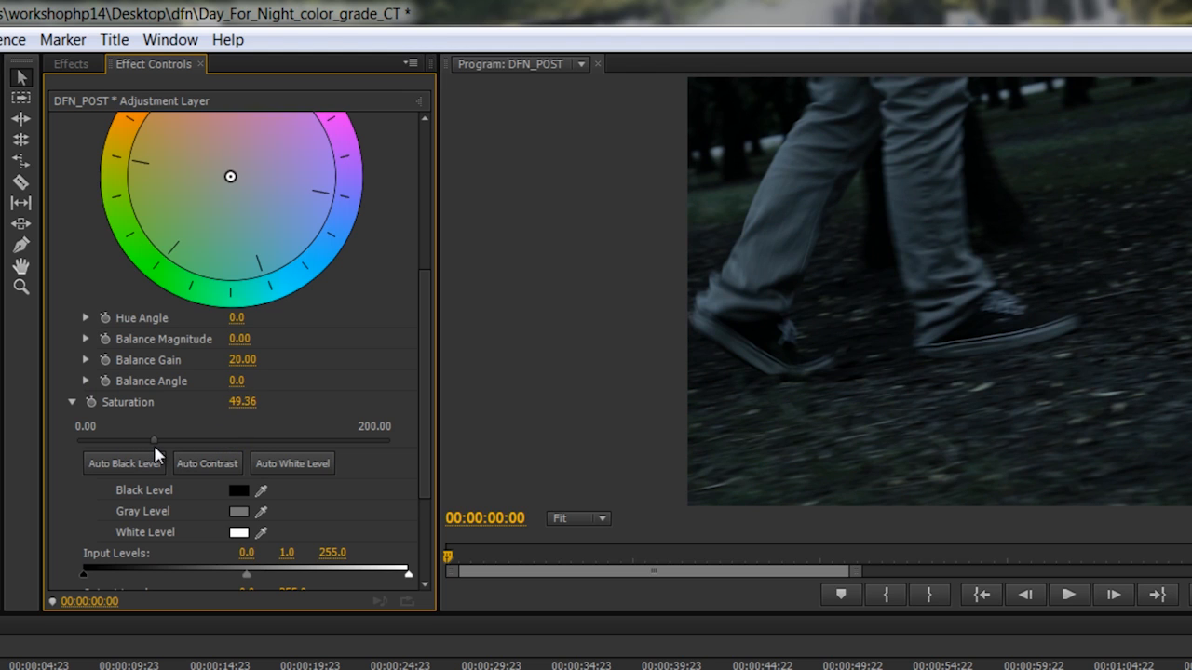
{"action": "left_click_drag", "start_coordinate": [157, 439], "coordinate": [121, 440]}
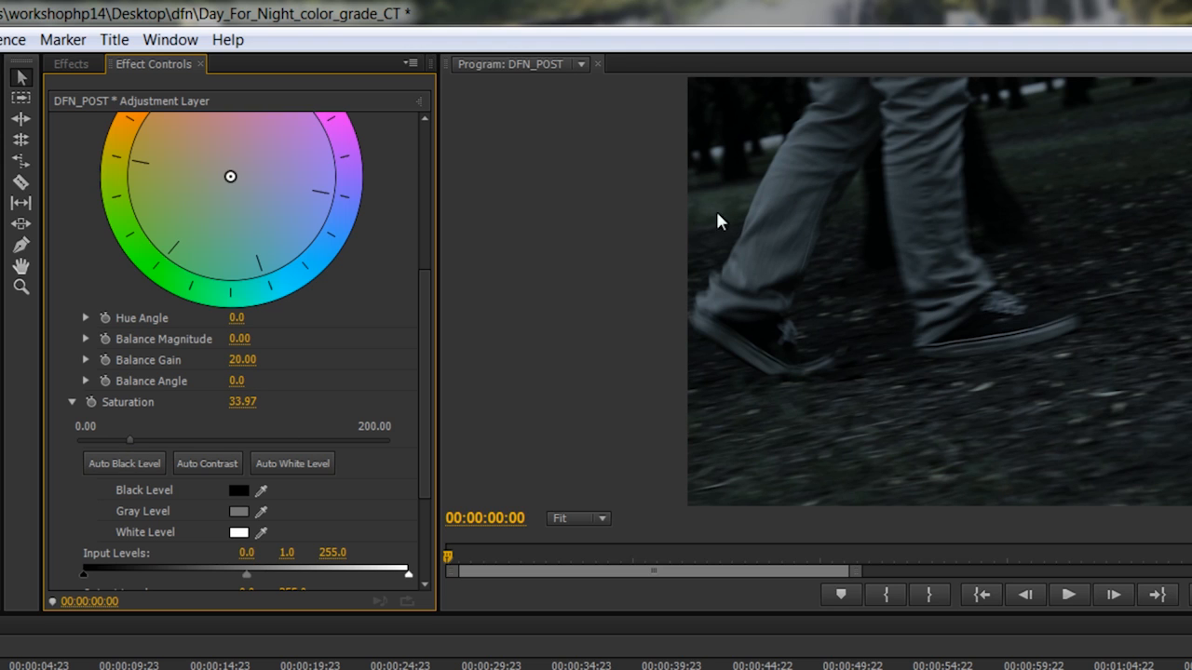
{"action": "scroll", "scroll_direction": "down", "scroll_amount": 3}
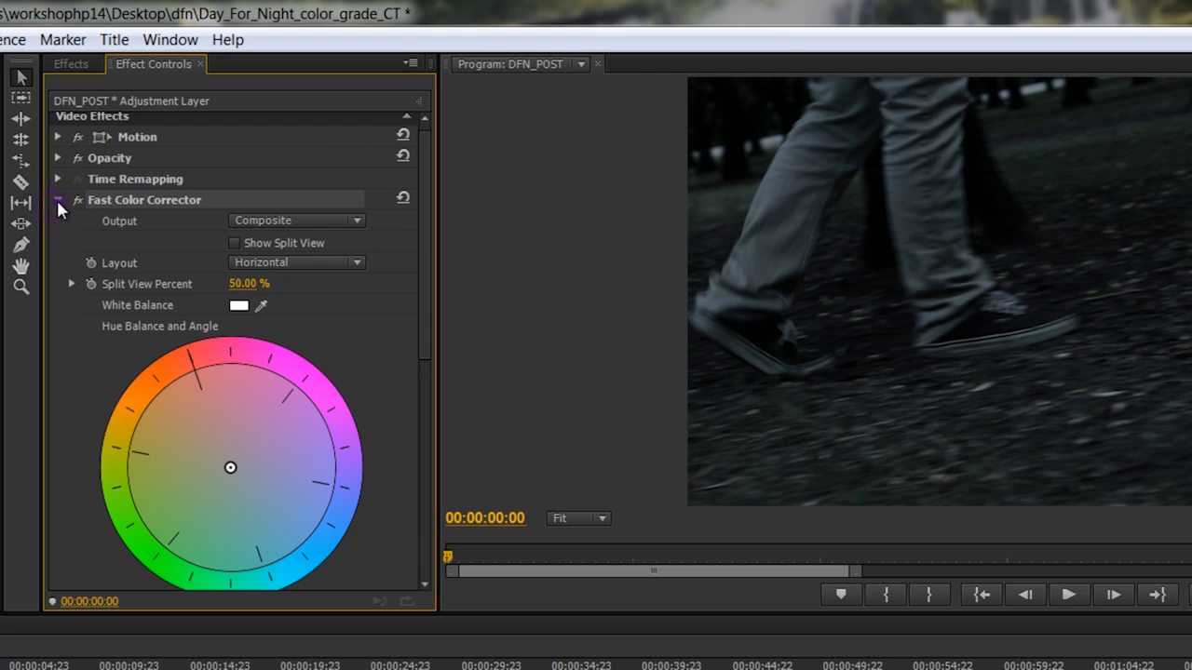
{"action": "left_click", "coordinate": [56, 201]}
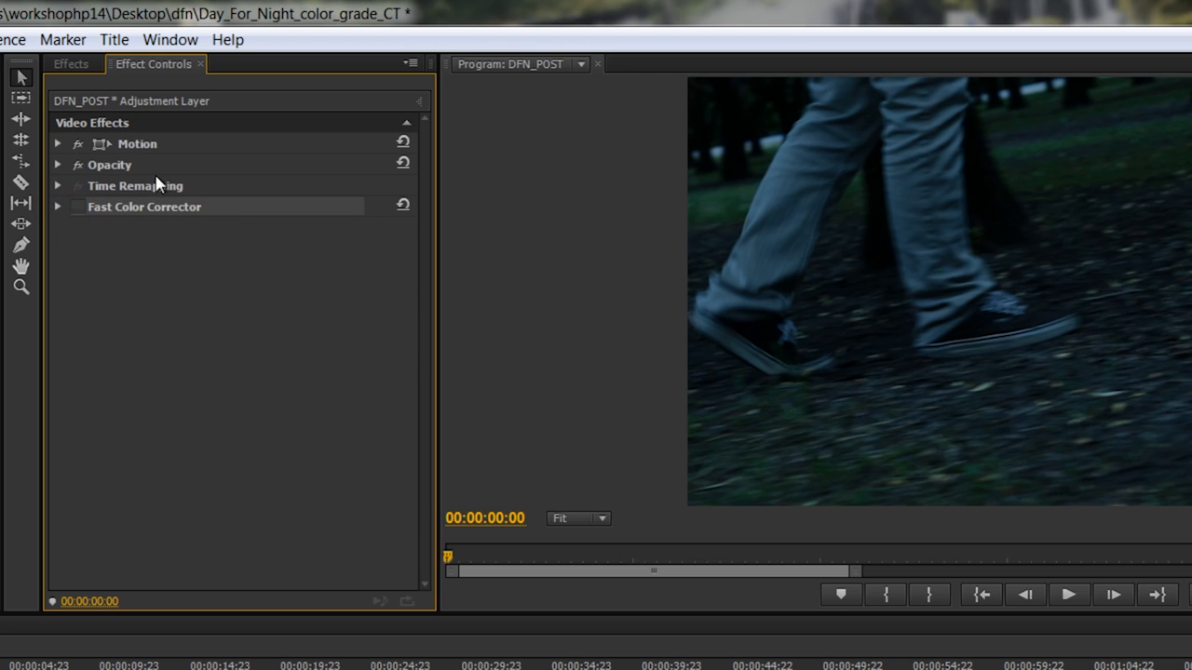
{"action": "mouse_move", "coordinate": [197, 201]}
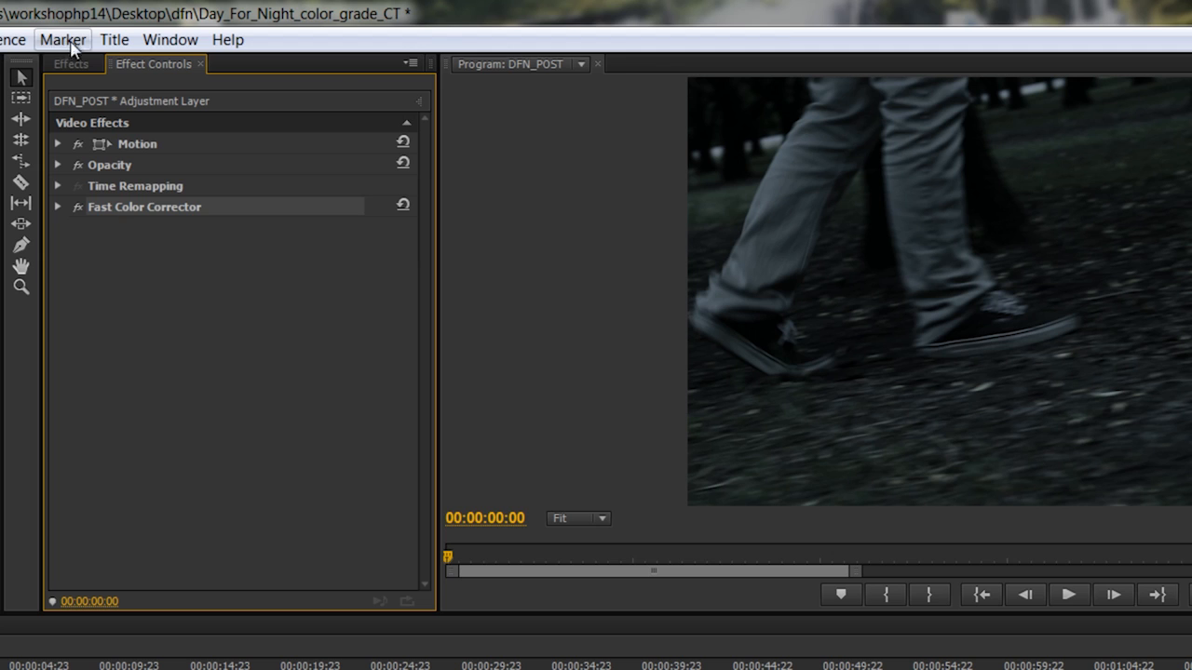
- Find RGB Curves in Effects and apply it to the adjustment layer
{"action": "left_click", "coordinate": [71, 63]}
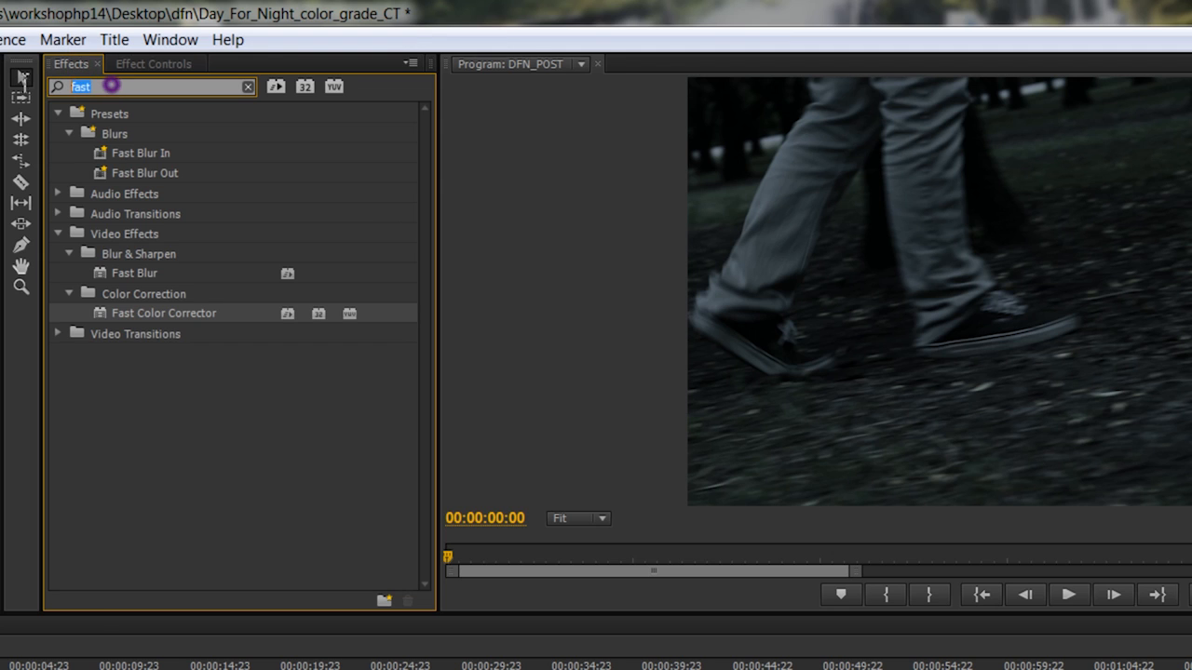
{"action": "type", "text": "curves"}
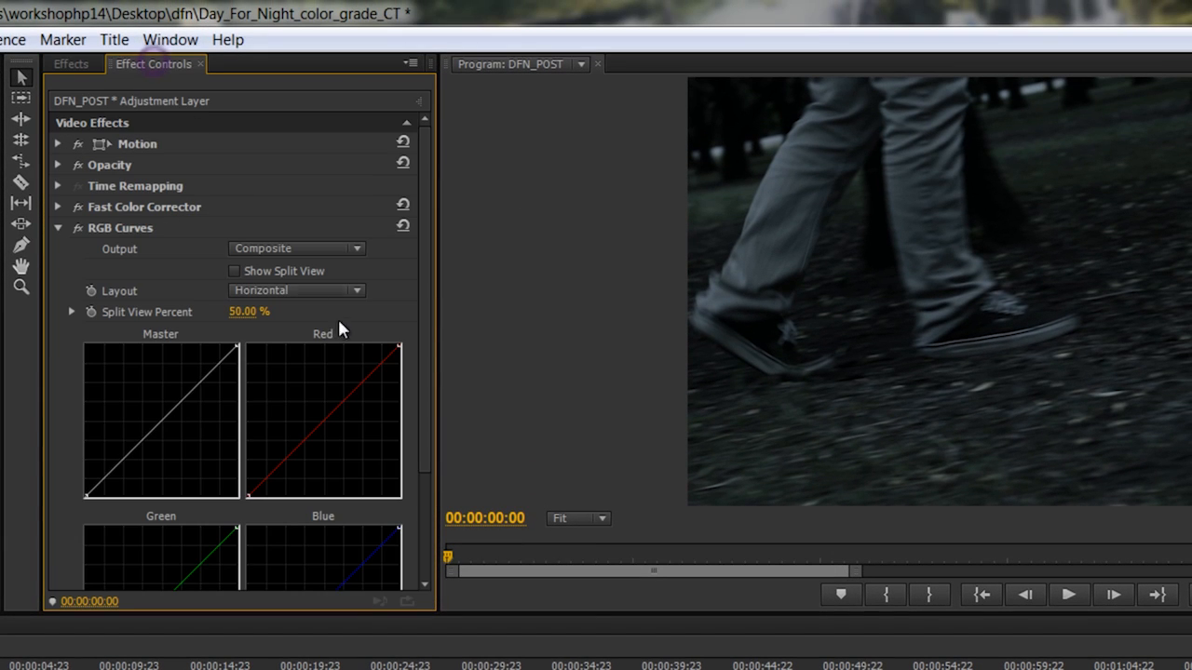
{"action": "scroll", "scroll_direction": "down", "scroll_amount": 3}
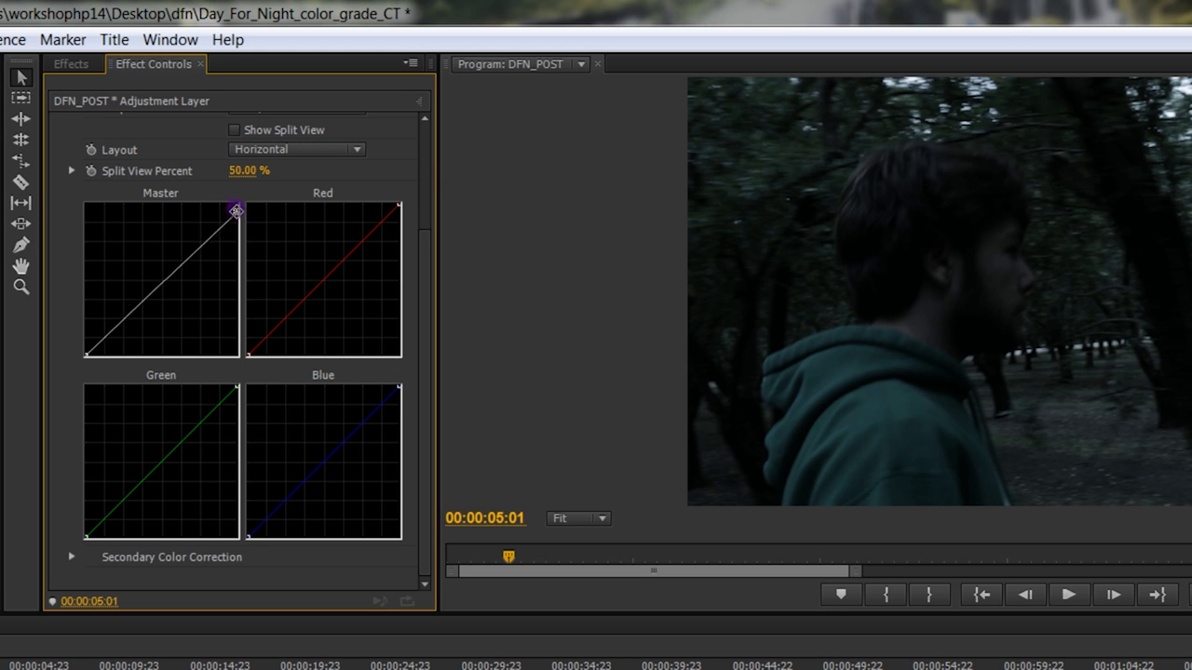
- Pull the Master curve's white point down and bow the midtones to darken the footage
{"action": "left_click_drag", "start_coordinate": [237, 210], "coordinate": [234, 305]}
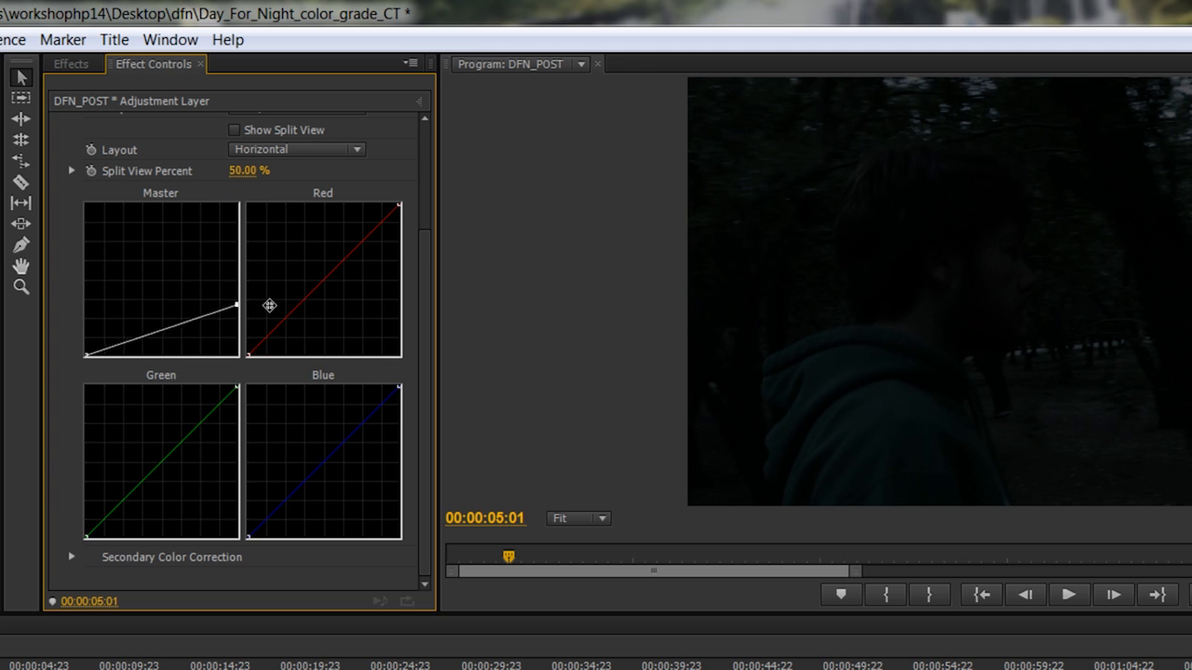
{"action": "left_click_drag", "start_coordinate": [235, 306], "coordinate": [185, 327]}
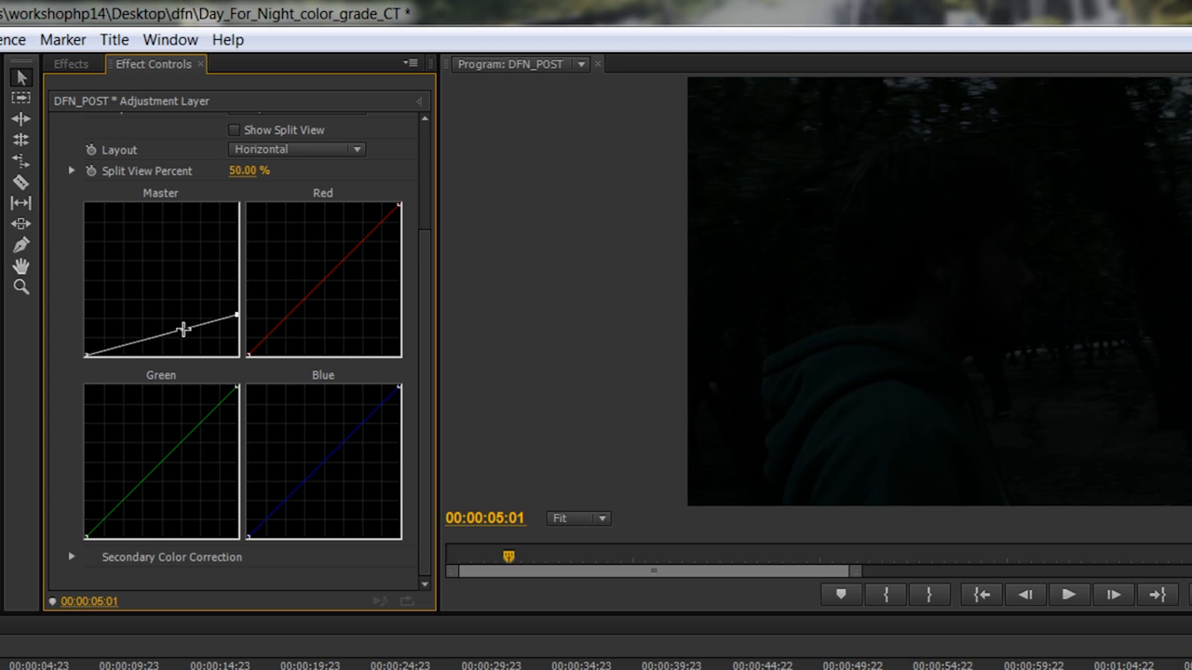
{"action": "left_click_drag", "start_coordinate": [183, 331], "coordinate": [197, 321]}
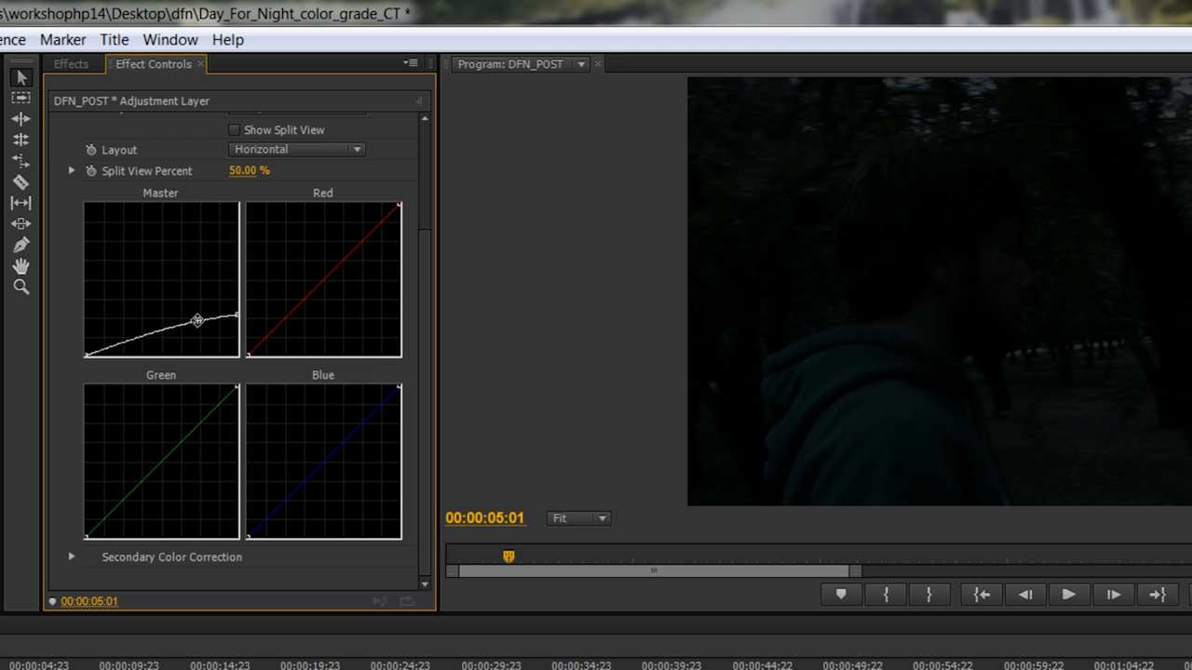
{"action": "left_click_drag", "start_coordinate": [197, 321], "coordinate": [156, 325]}
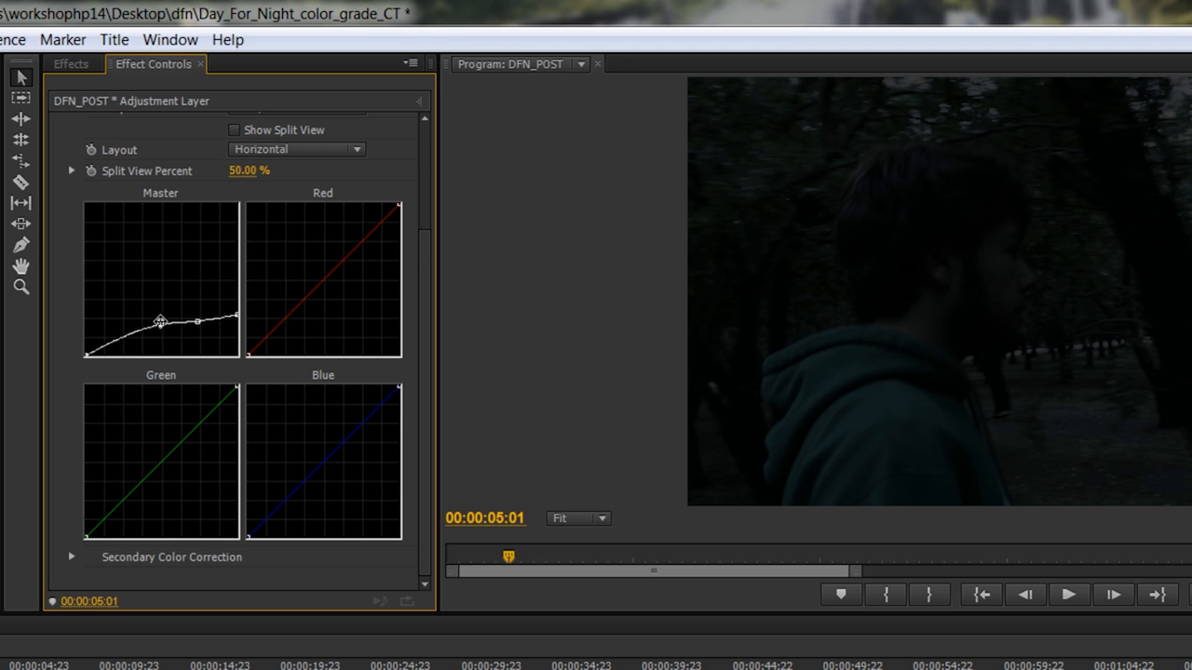
{"action": "left_click_drag", "start_coordinate": [160, 320], "coordinate": [164, 325]}
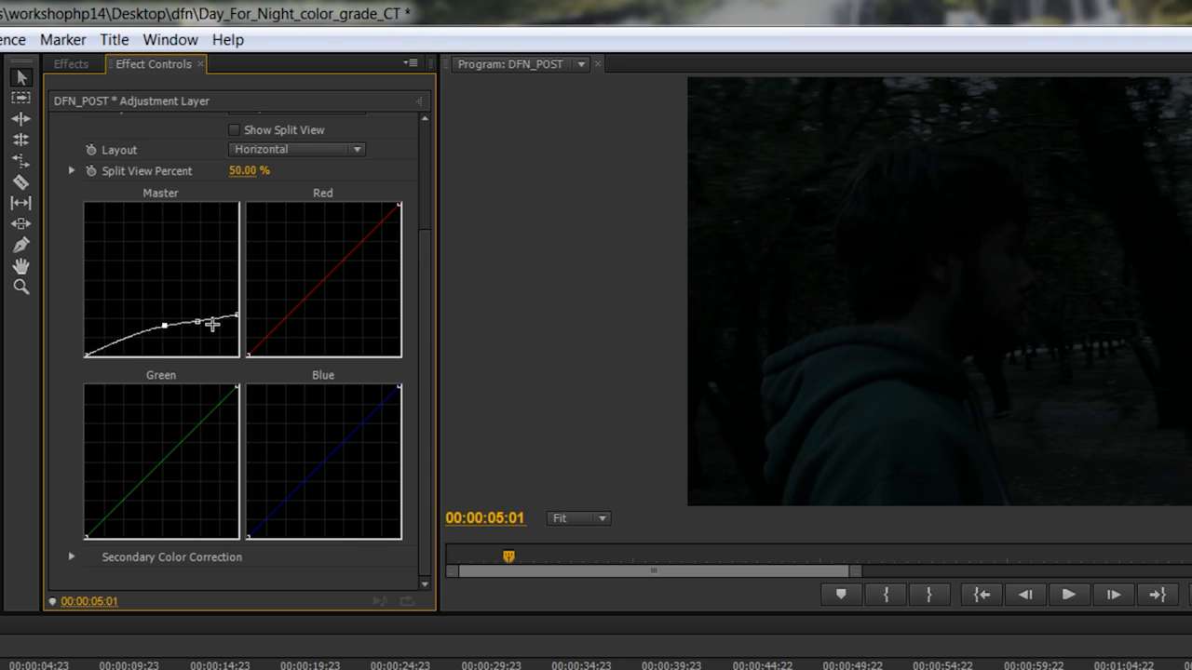
{"action": "left_click_drag", "start_coordinate": [197, 324], "coordinate": [198, 321]}
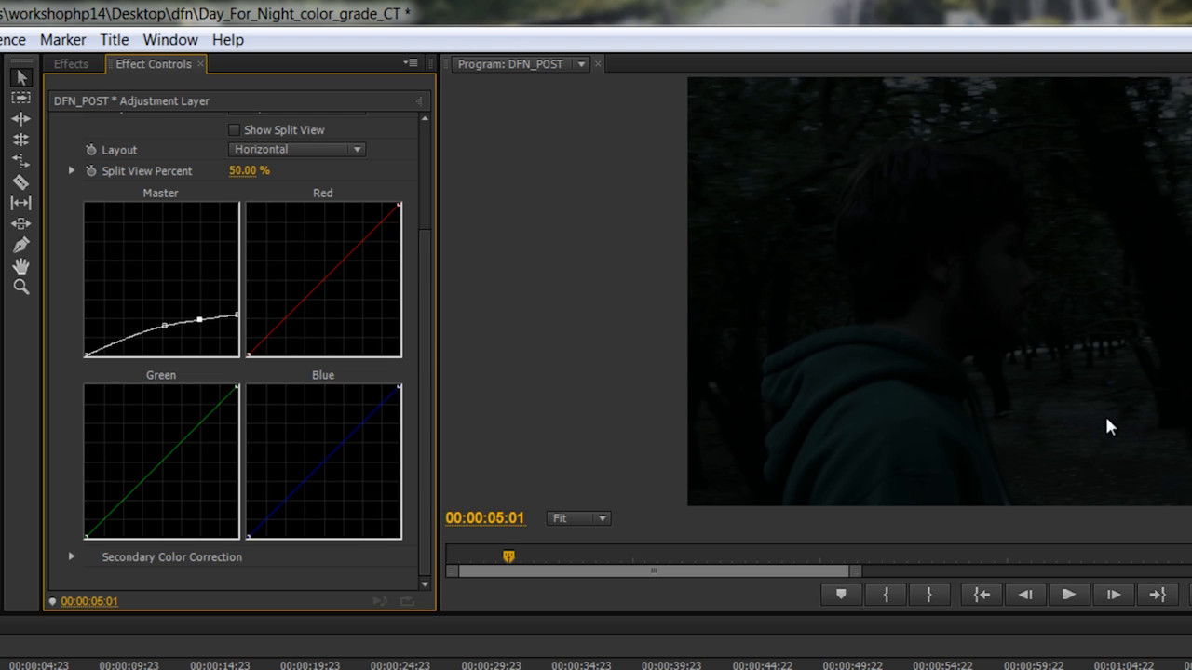
{"action": "mouse_move", "coordinate": [328, 291]}
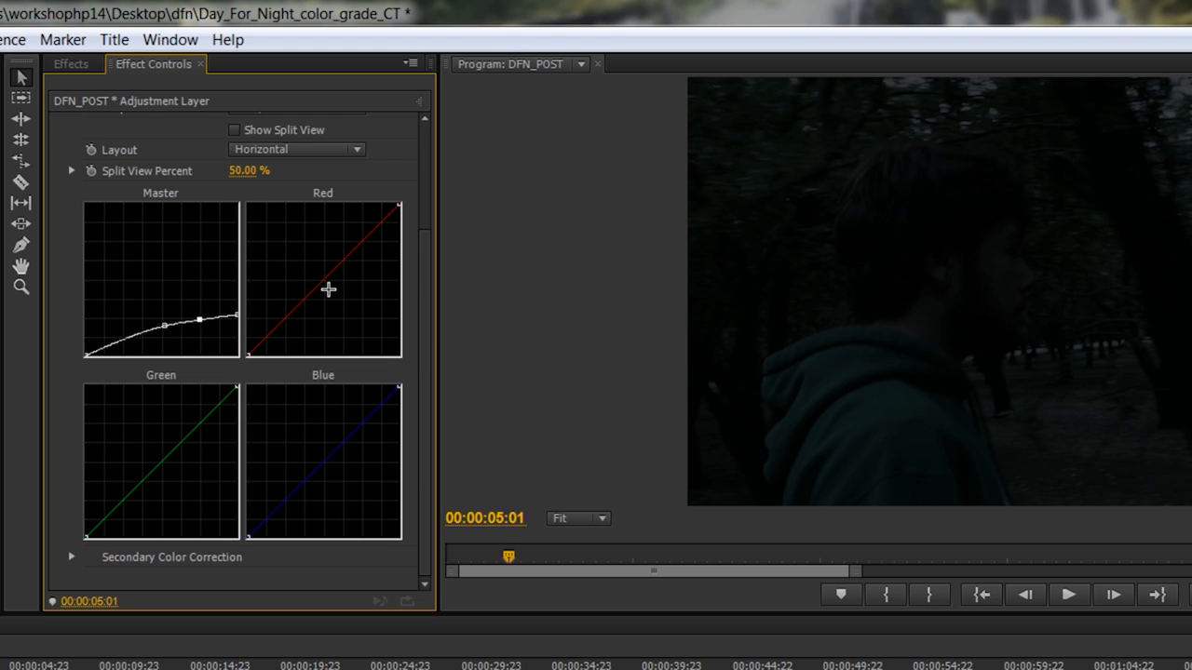
- Pull the red channel curve down and reshape the blue channel for a cold night tint
{"action": "left_click_drag", "start_coordinate": [328, 289], "coordinate": [333, 292]}
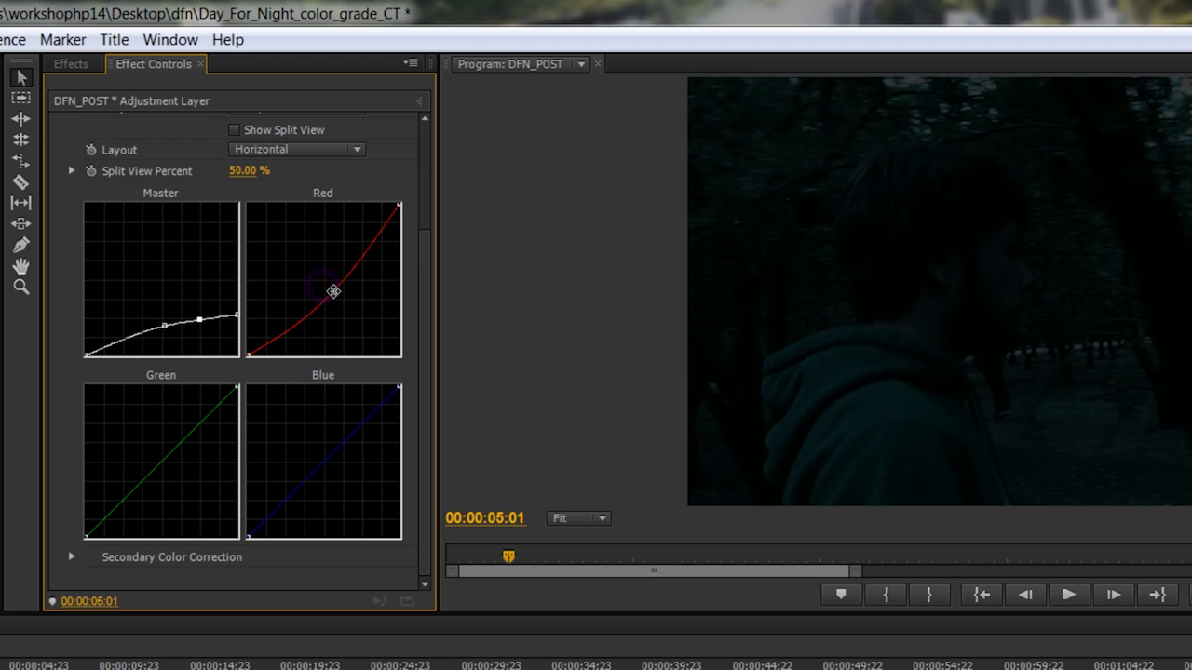
{"action": "left_click_drag", "start_coordinate": [331, 290], "coordinate": [328, 290]}
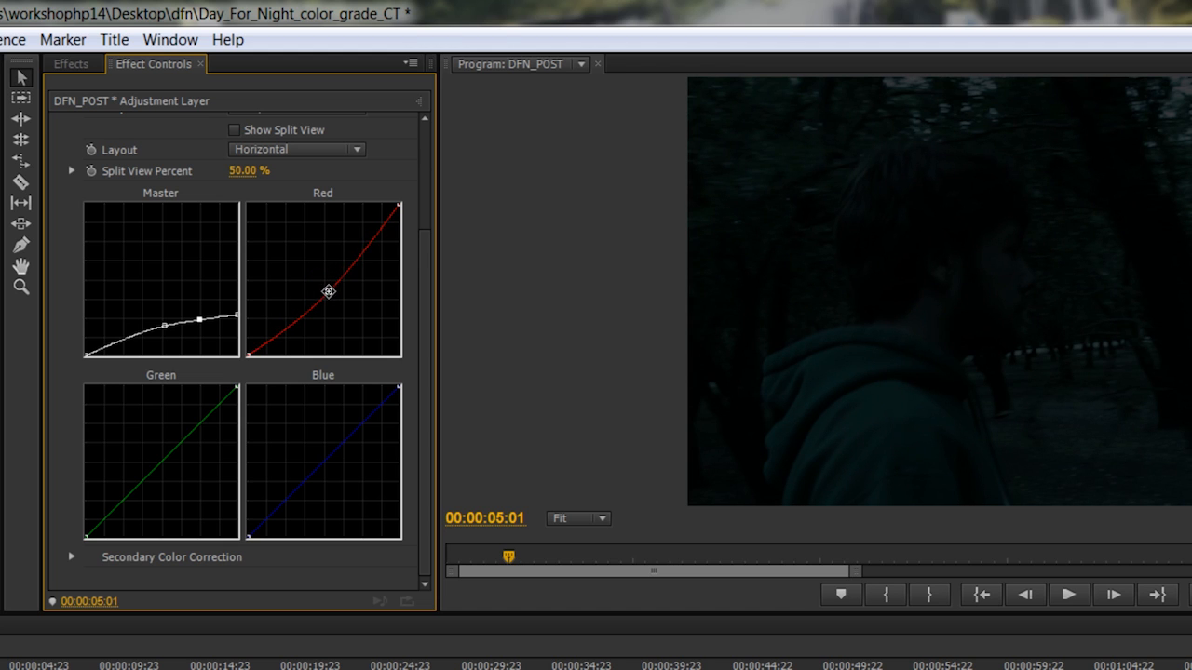
{"action": "left_click_drag", "start_coordinate": [331, 291], "coordinate": [319, 449]}
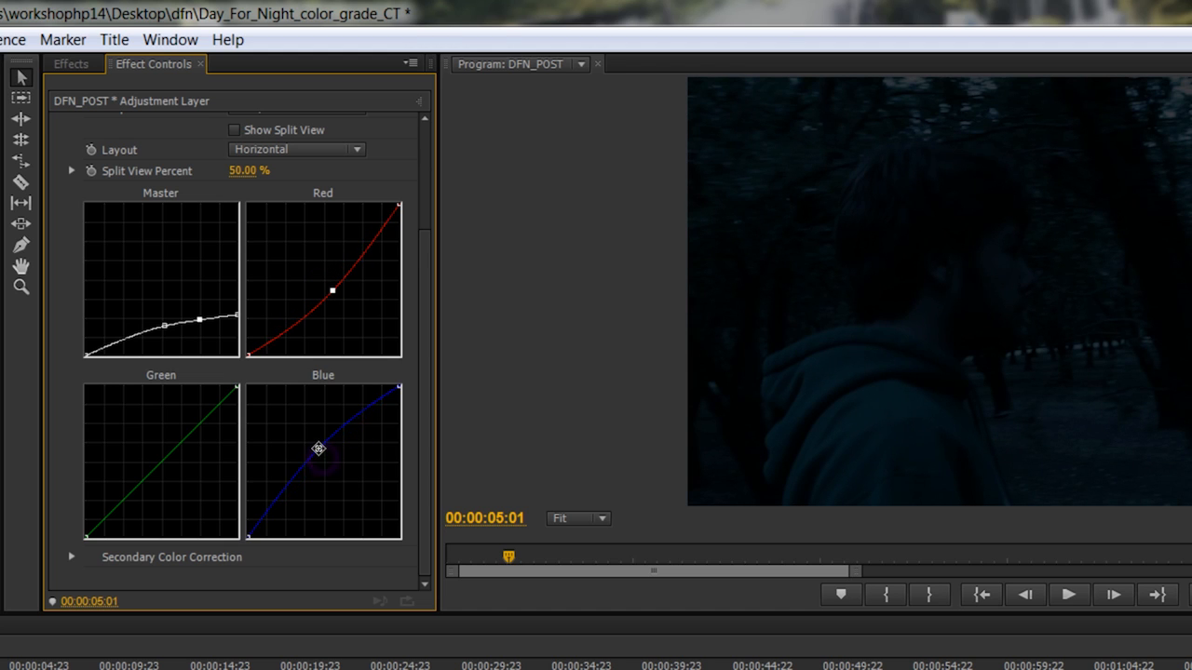
{"action": "left_click_drag", "start_coordinate": [320, 449], "coordinate": [320, 453]}
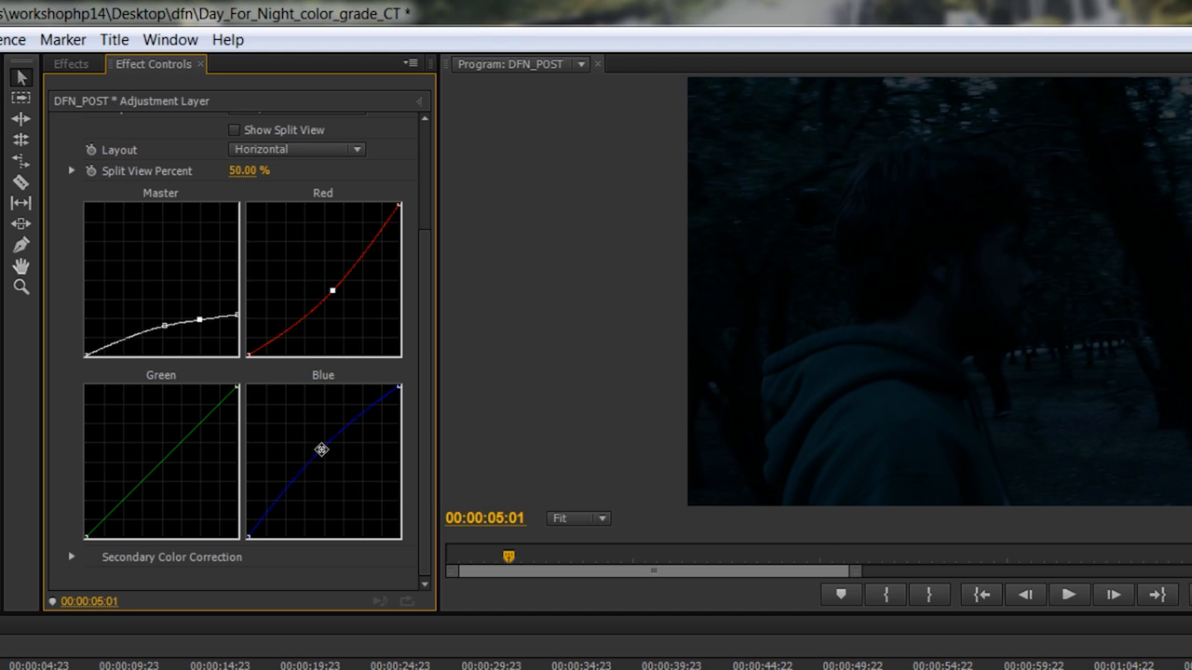
{"action": "left_click_drag", "start_coordinate": [321, 449], "coordinate": [324, 443]}
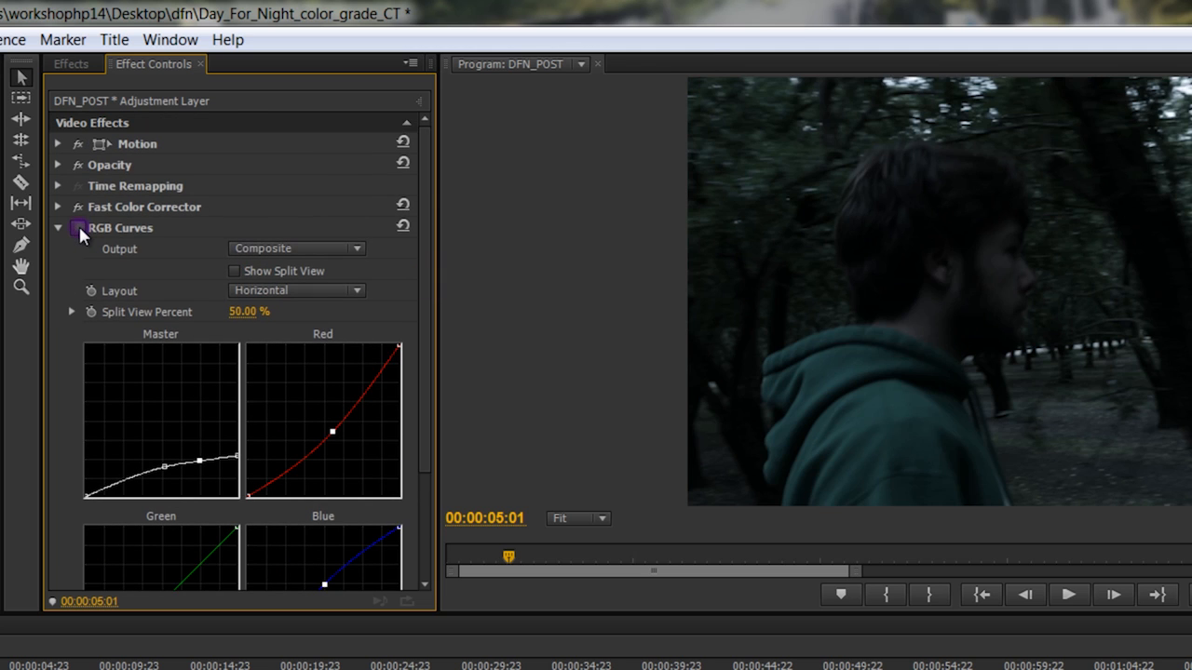
- Re-enable RGB Curves after comparing and collapse its settings
{"action": "left_click", "coordinate": [79, 227]}
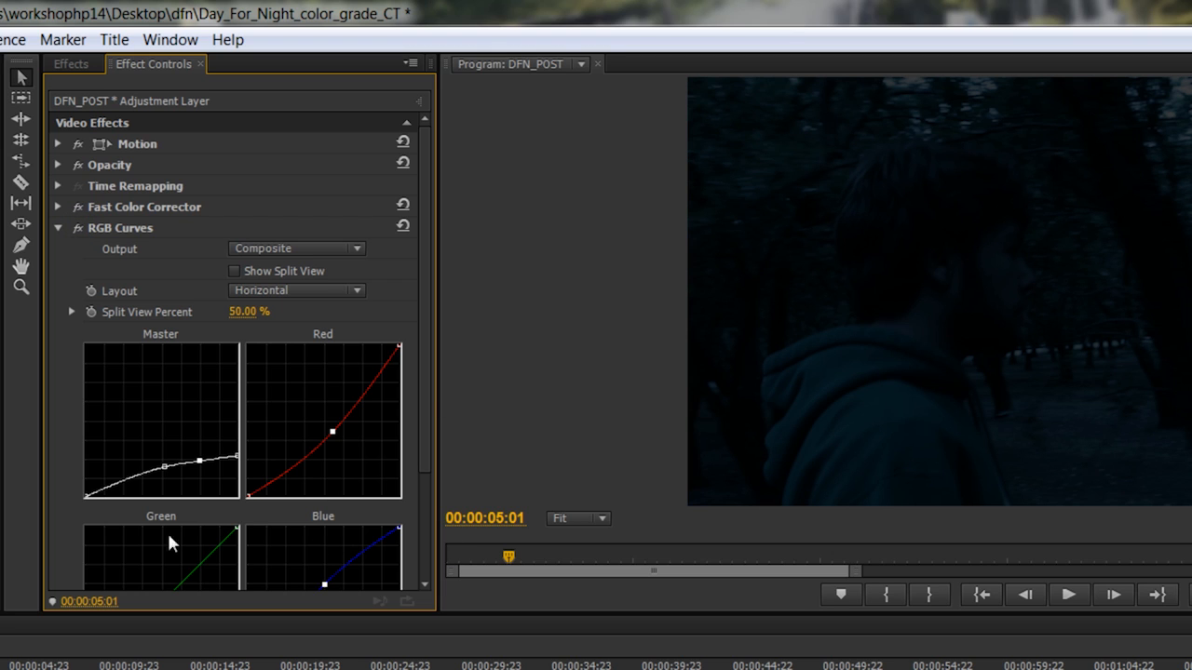
{"action": "mouse_move", "coordinate": [313, 620]}
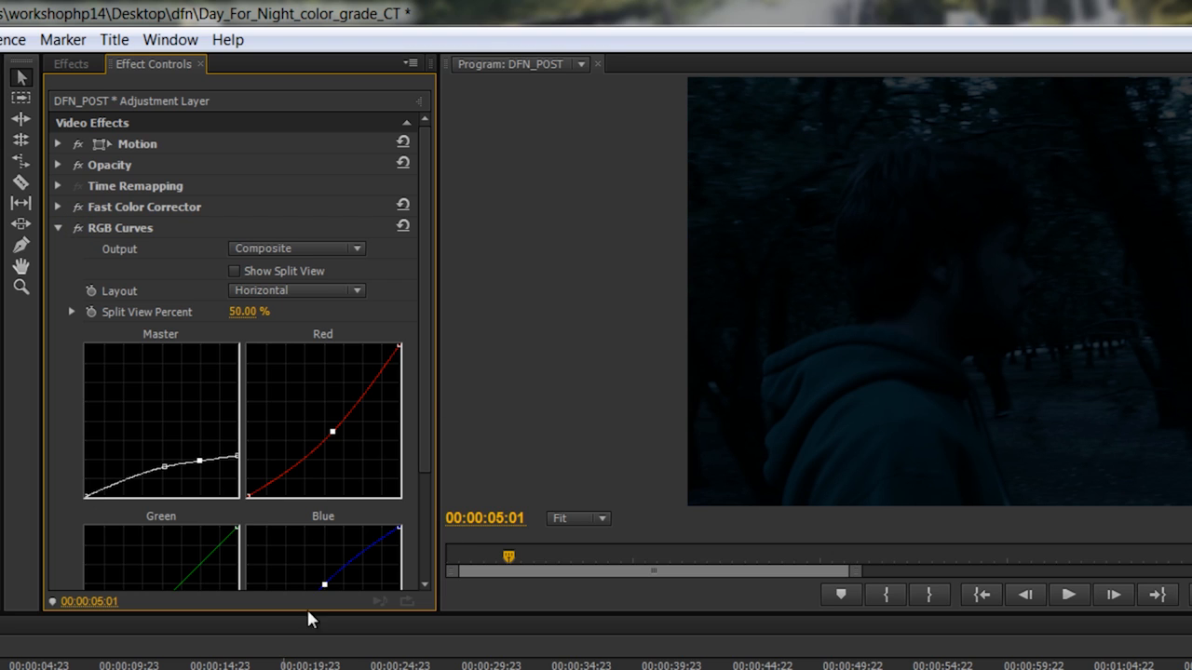
{"action": "left_click", "coordinate": [55, 227]}
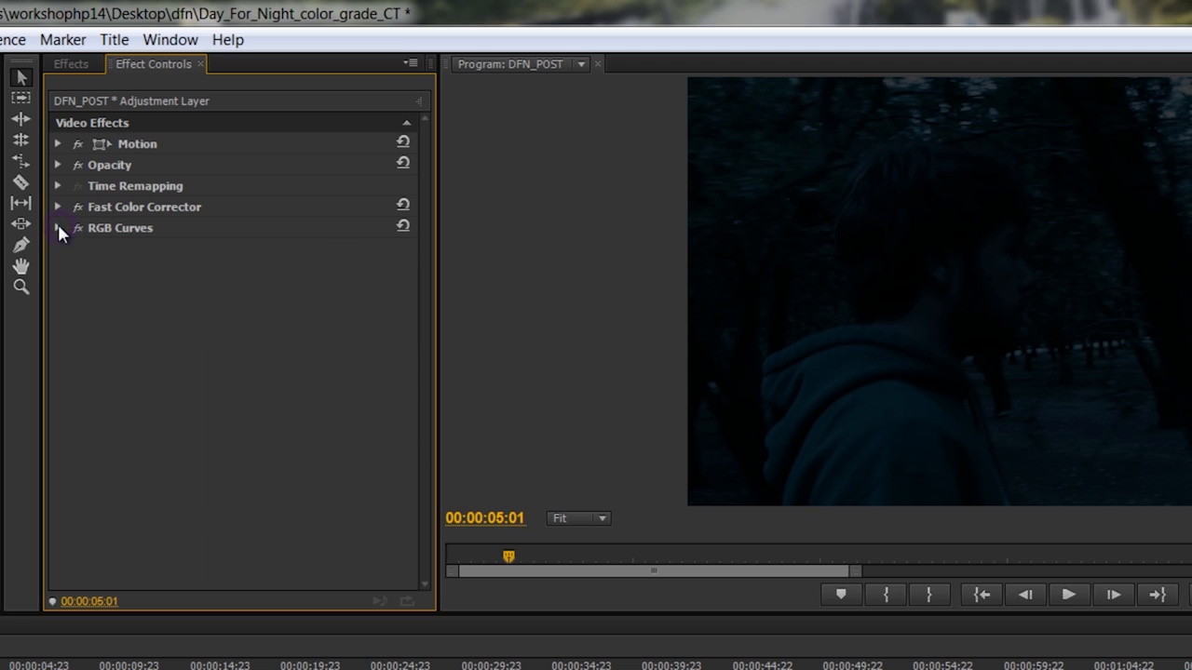
{"action": "left_click", "coordinate": [56, 228]}
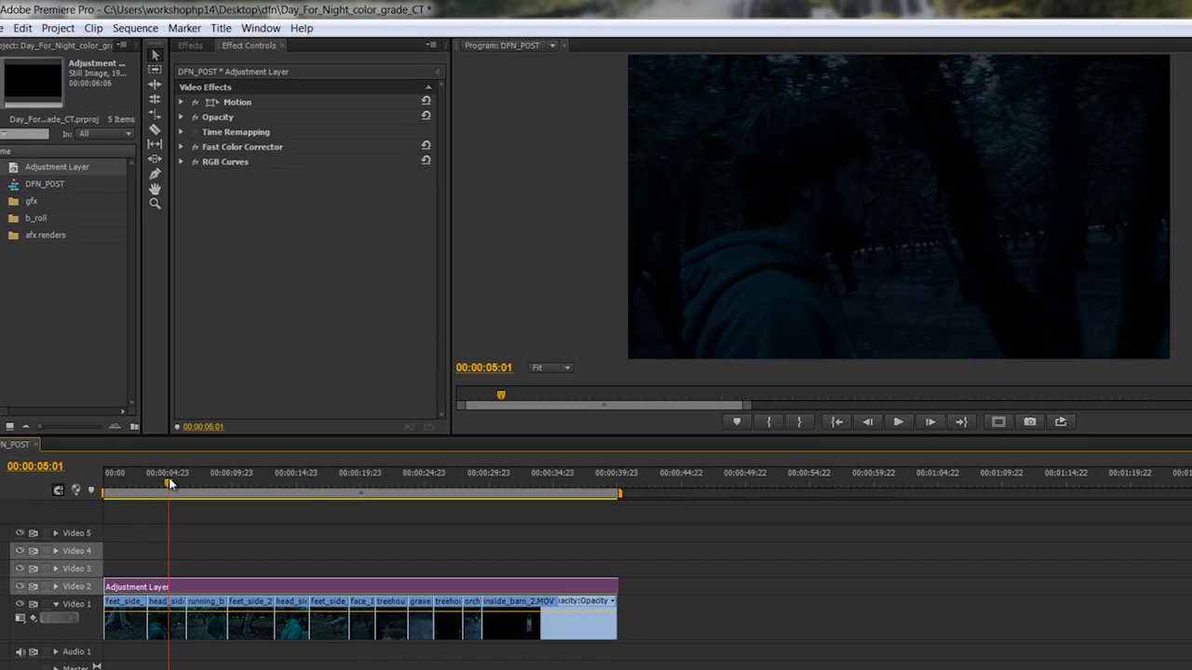
- Scrub through DFN_POST to review the night grade, then select the head_side_2 clip
{"action": "left_click_drag", "start_coordinate": [169, 483], "coordinate": [158, 482]}
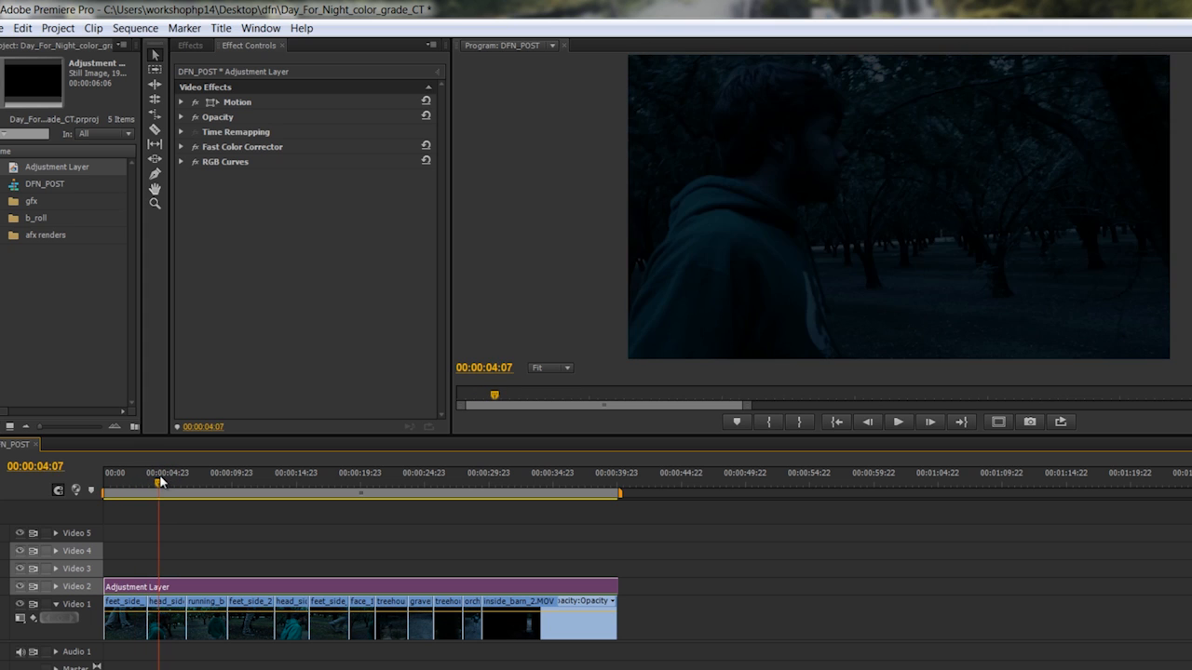
{"action": "left_click", "coordinate": [149, 481]}
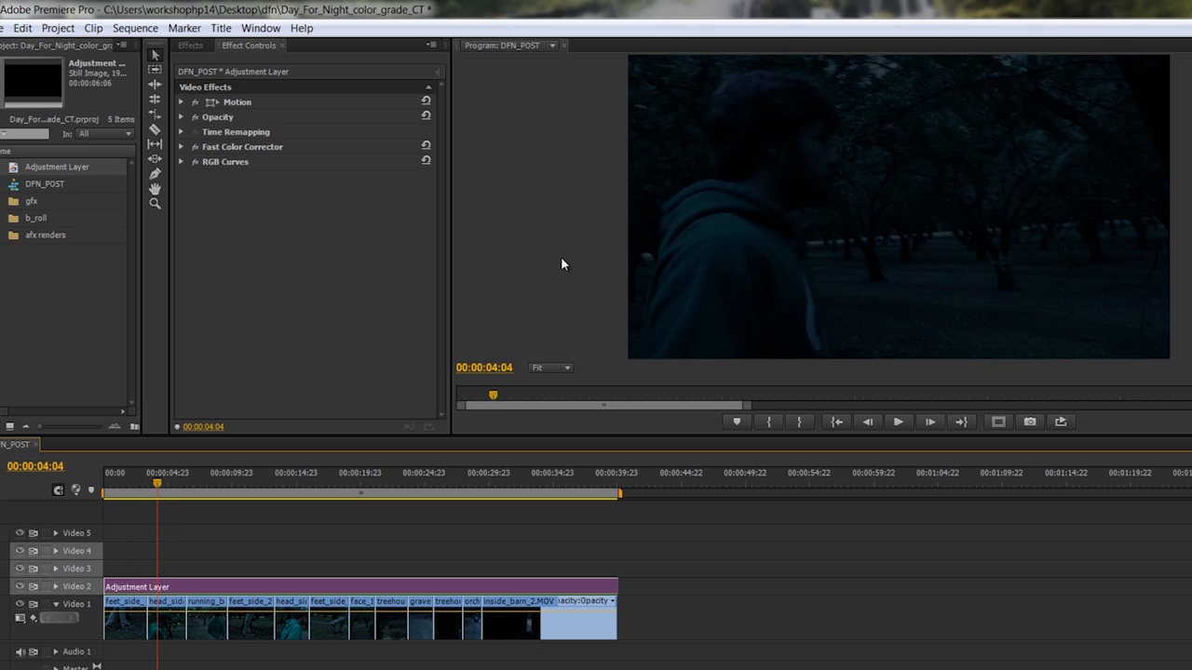
{"action": "mouse_move", "coordinate": [898, 105]}
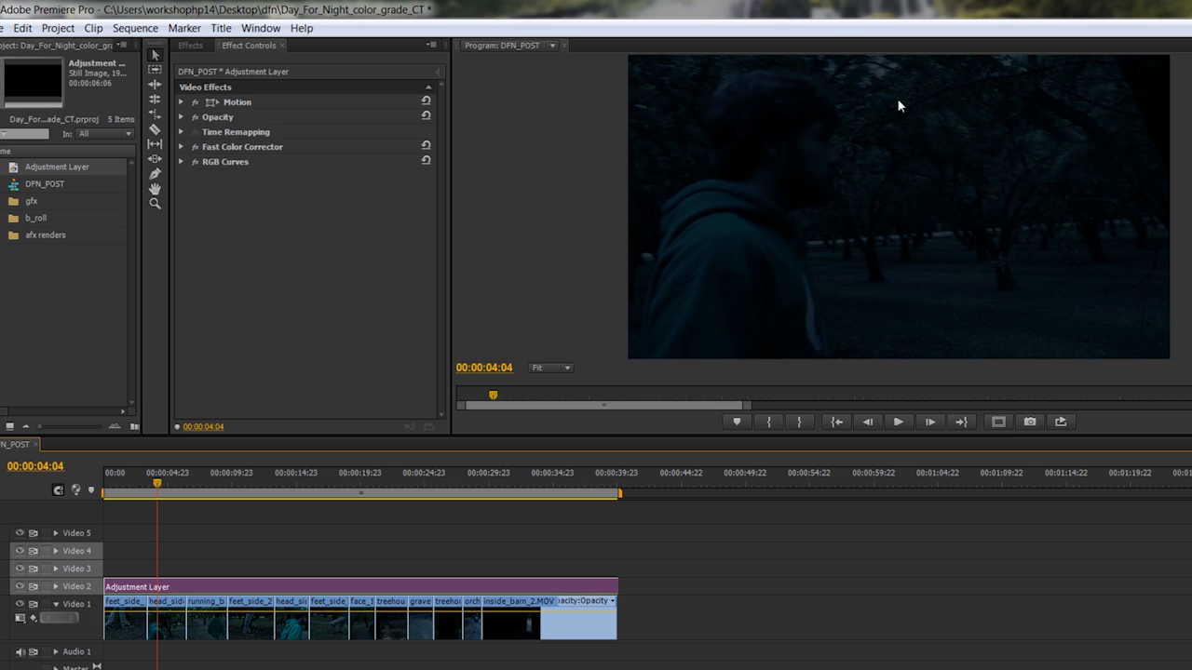
{"action": "mouse_move", "coordinate": [246, 474]}
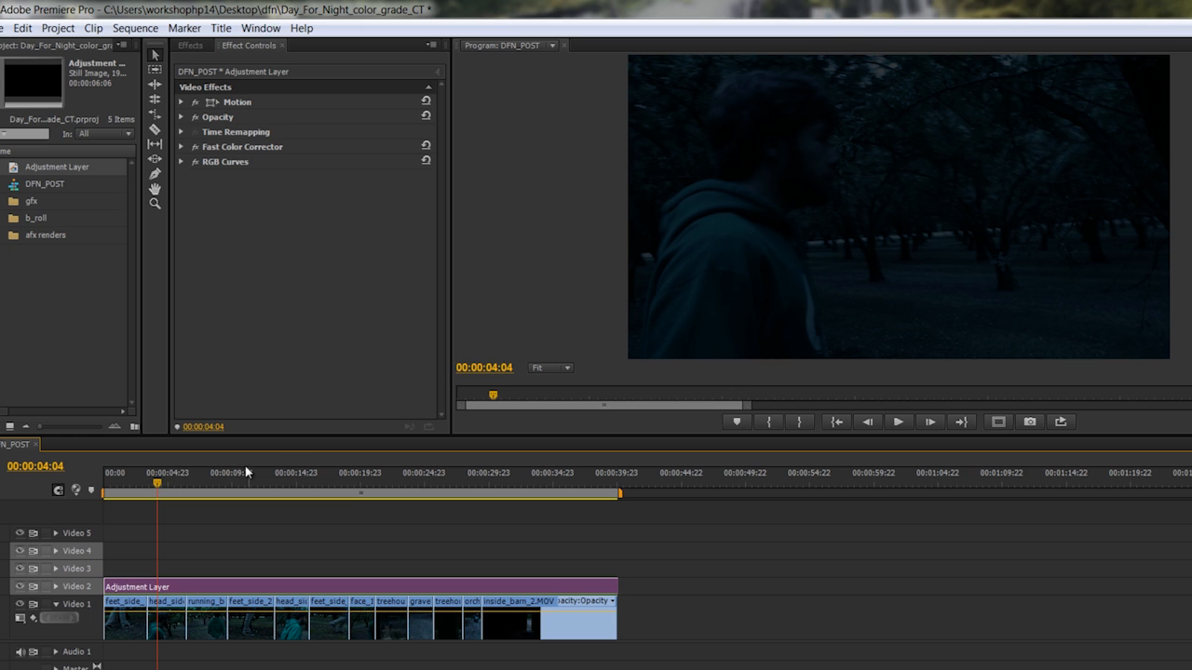
{"action": "left_click", "coordinate": [242, 477]}
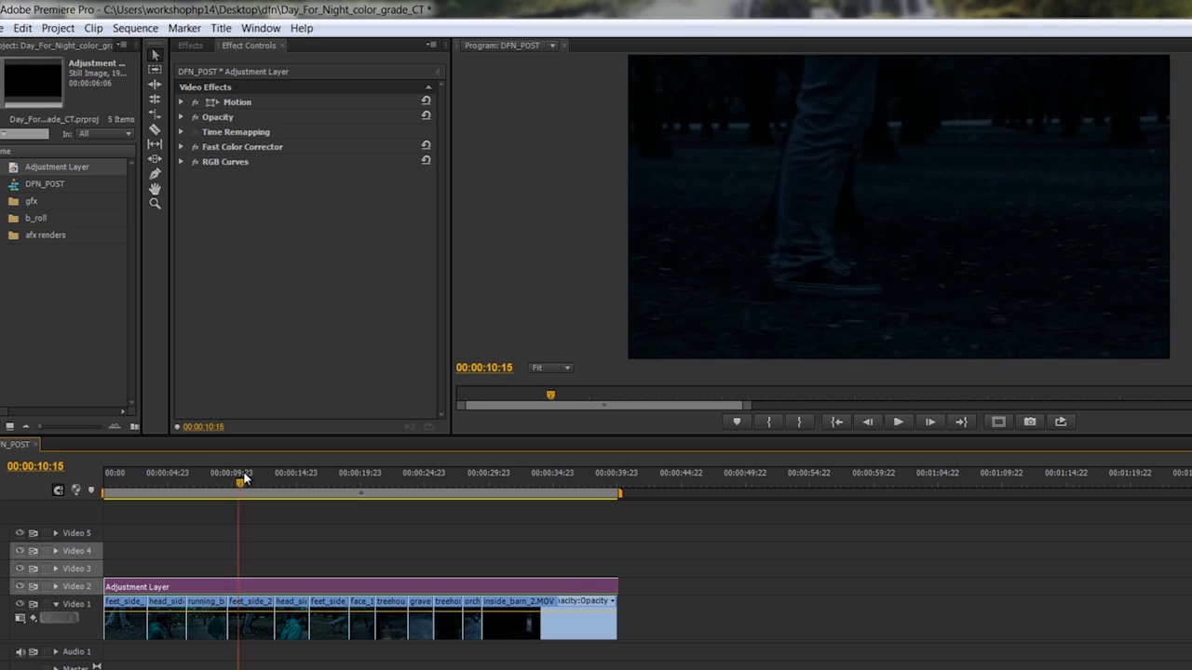
{"action": "left_click_drag", "start_coordinate": [244, 475], "coordinate": [195, 475]}
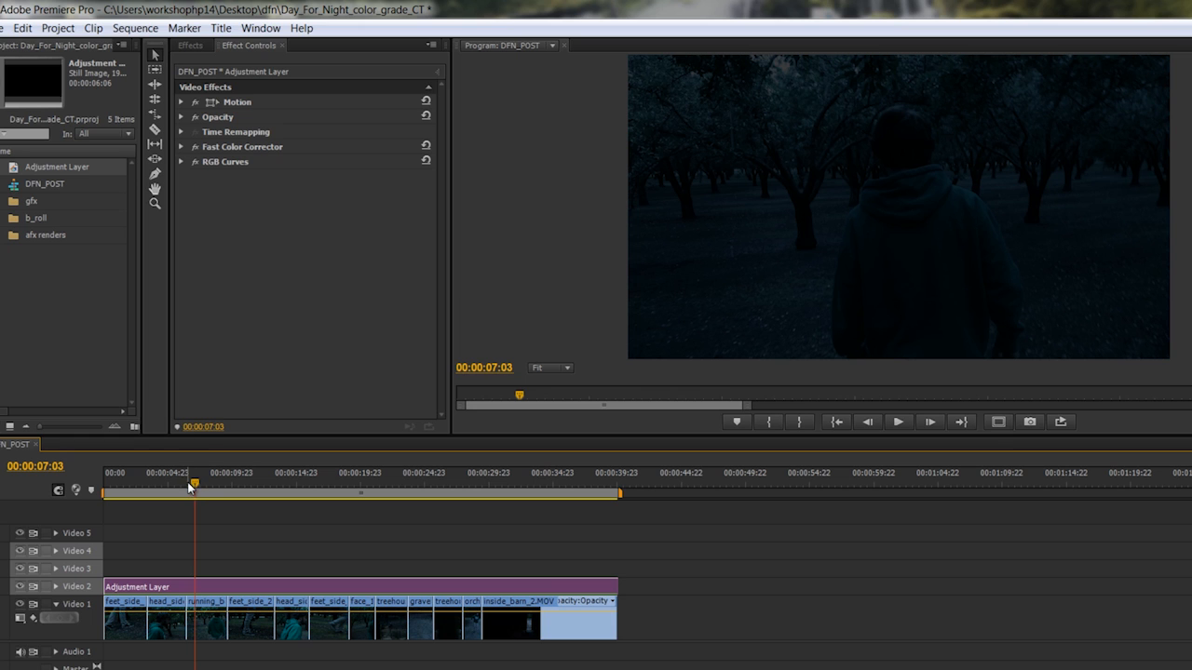
{"action": "left_click_drag", "start_coordinate": [192, 484], "coordinate": [171, 484]}
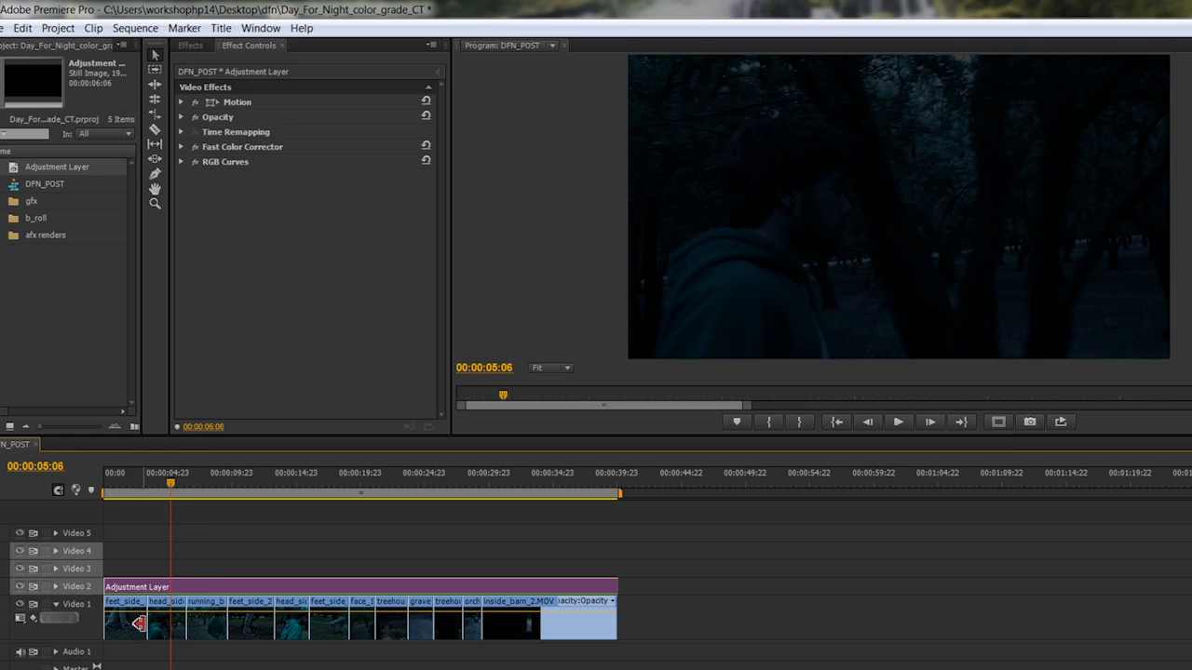
{"action": "left_click", "coordinate": [156, 622]}
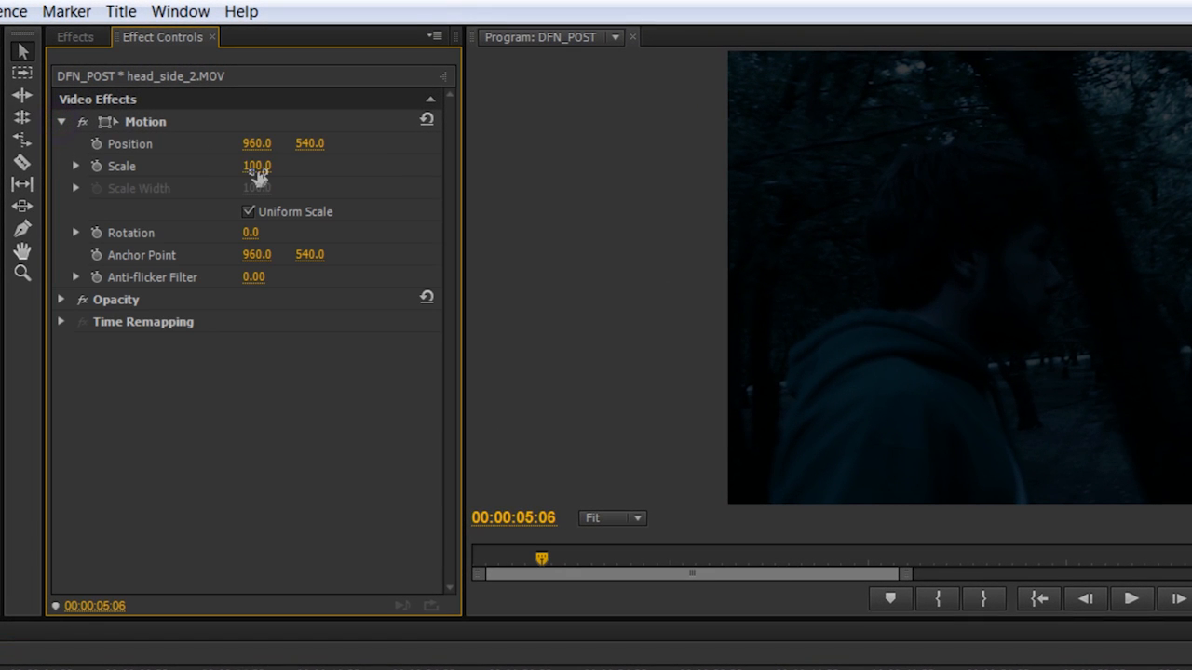
- Set the head_side_2 clip's Motion Scale to 120 percent
{"action": "type", "text": "1290"}
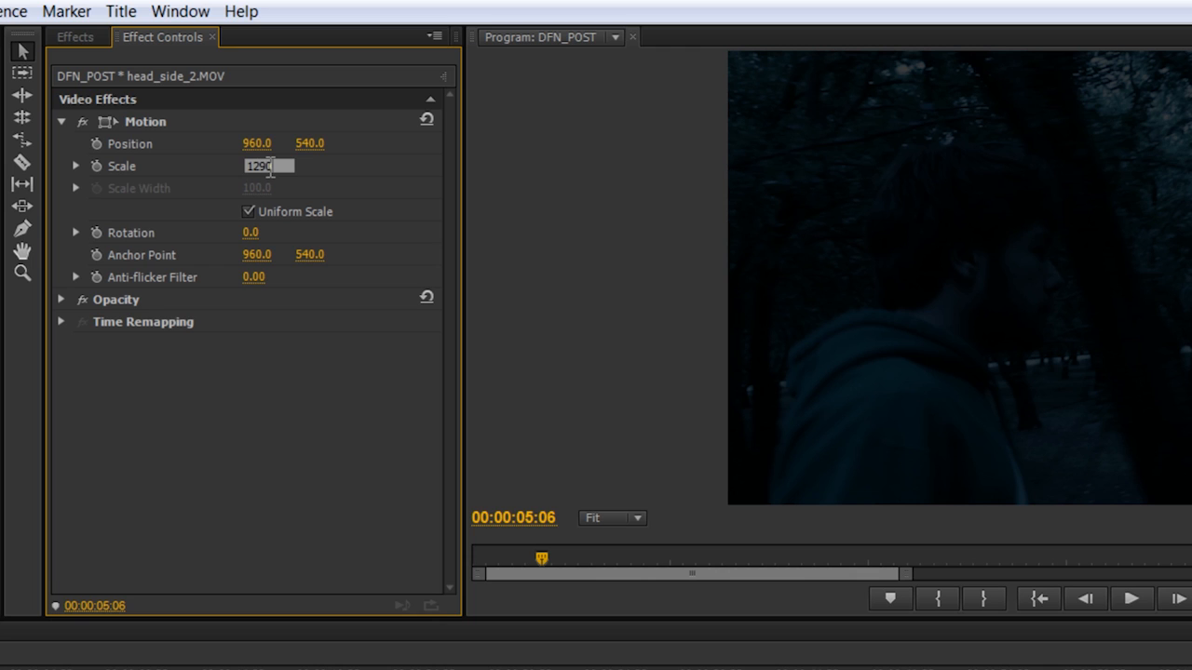
{"action": "key", "text": "Backspace"}
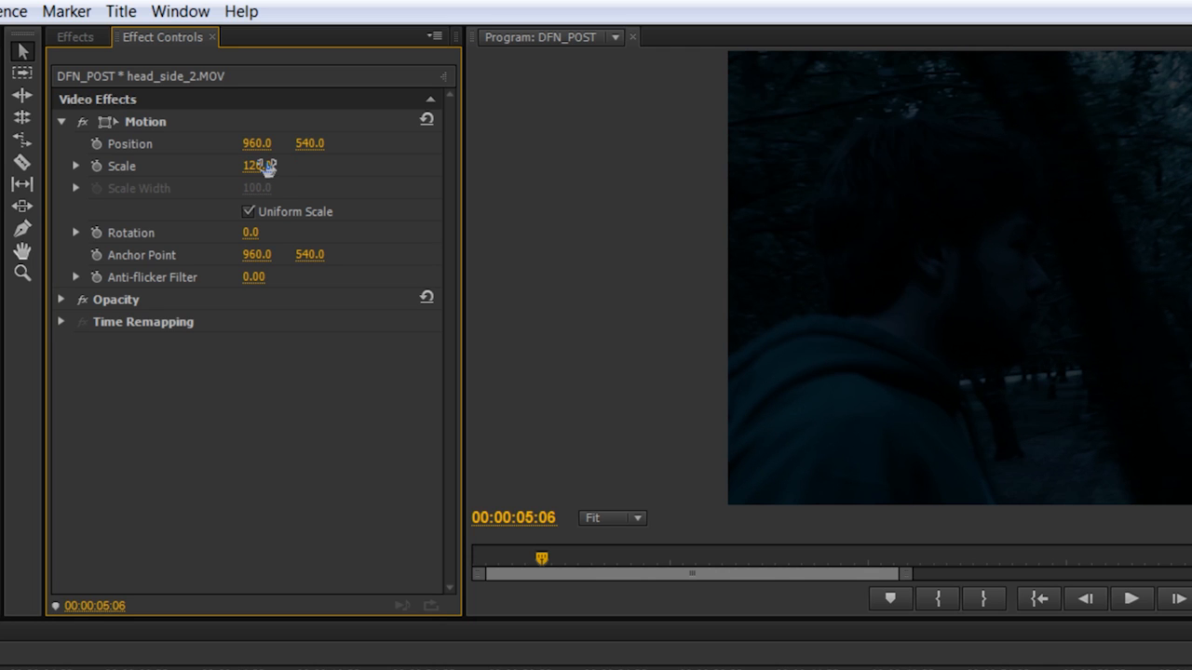
{"action": "left_click_drag", "start_coordinate": [259, 166], "coordinate": [251, 166]}
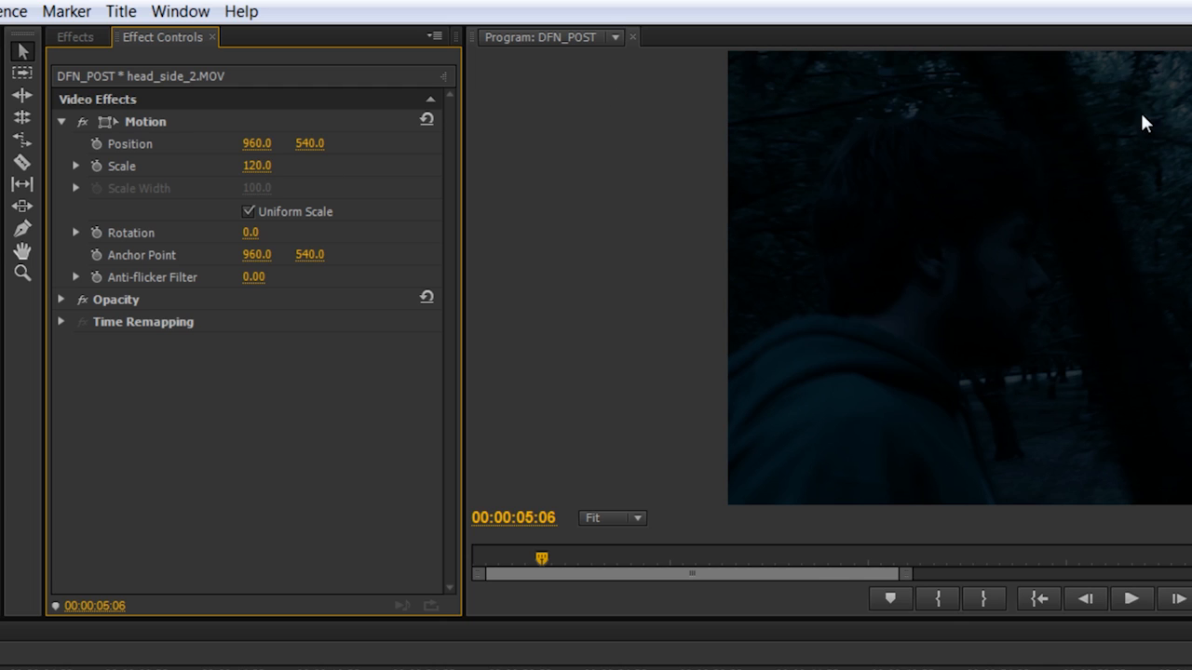
{"action": "mouse_move", "coordinate": [972, 166]}
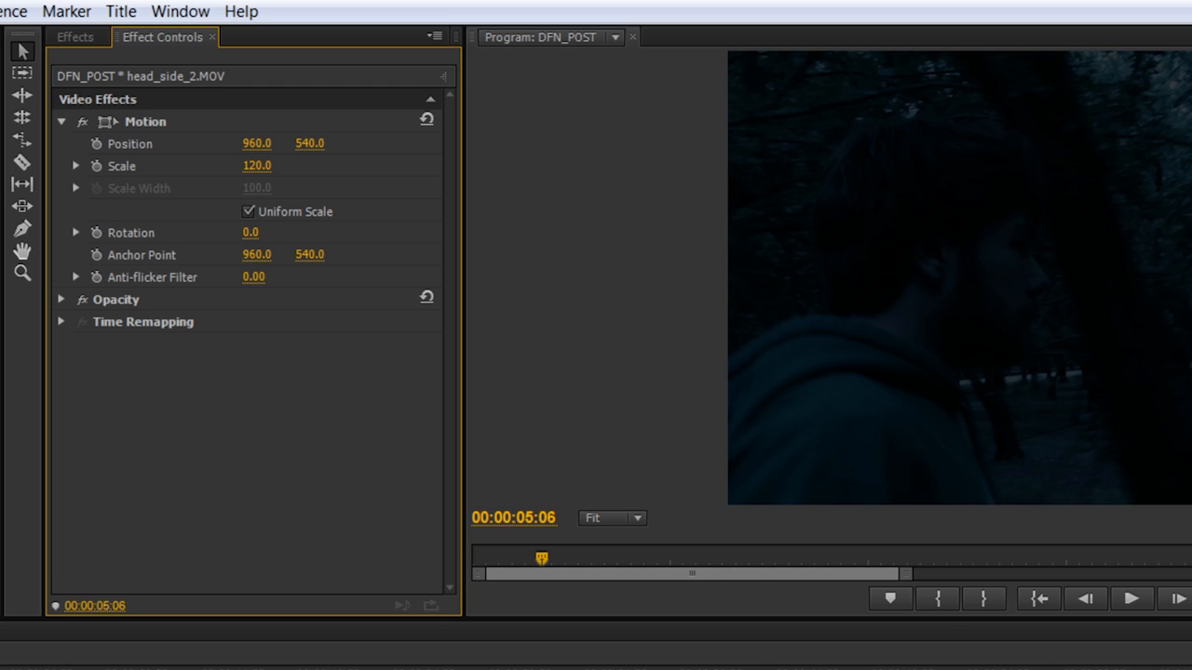
{"action": "mouse_move", "coordinate": [313, 196]}
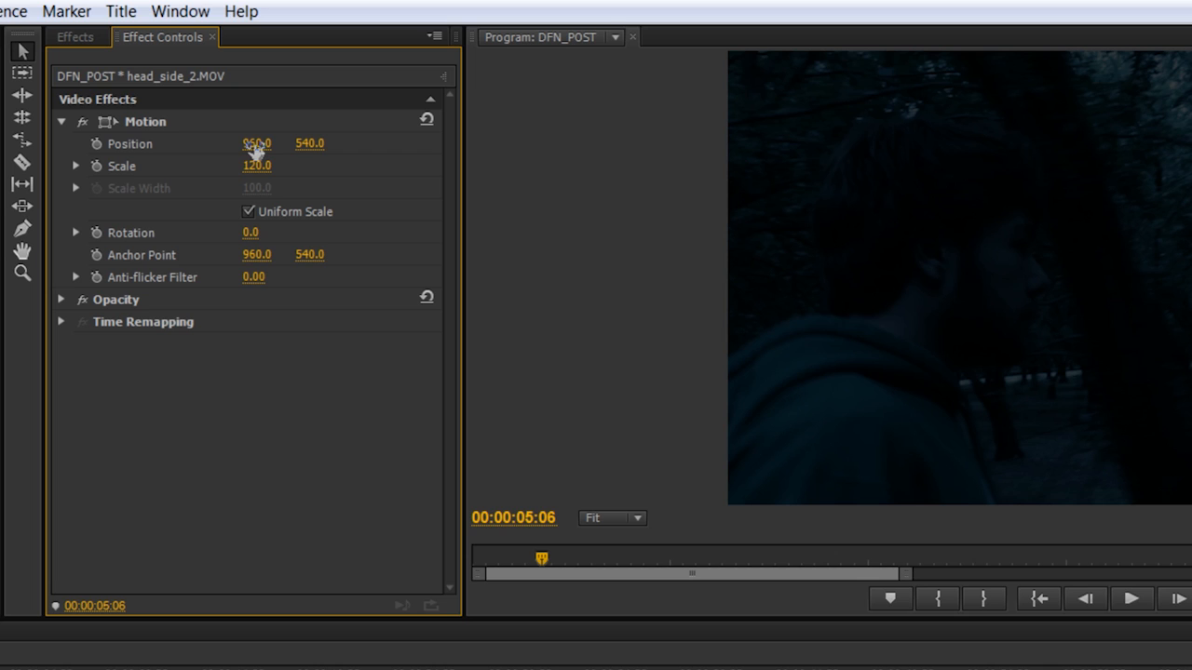
{"action": "double_click", "coordinate": [257, 143]}
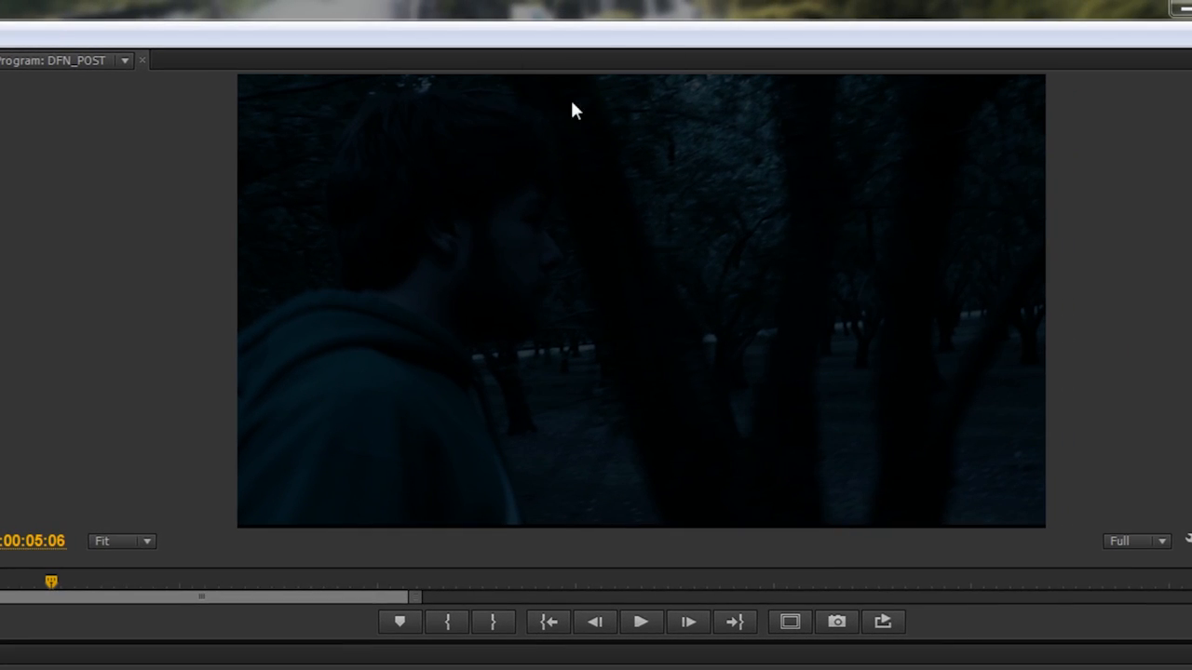
{"action": "mouse_move", "coordinate": [339, 320]}
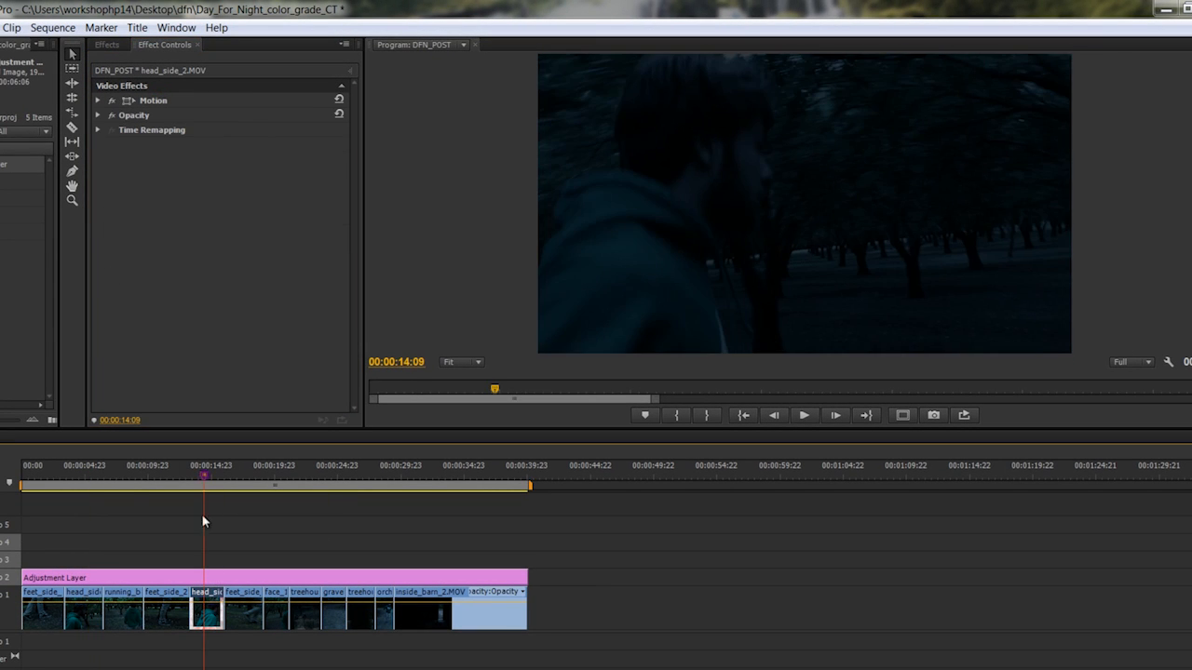
{"action": "left_click", "coordinate": [97, 101]}
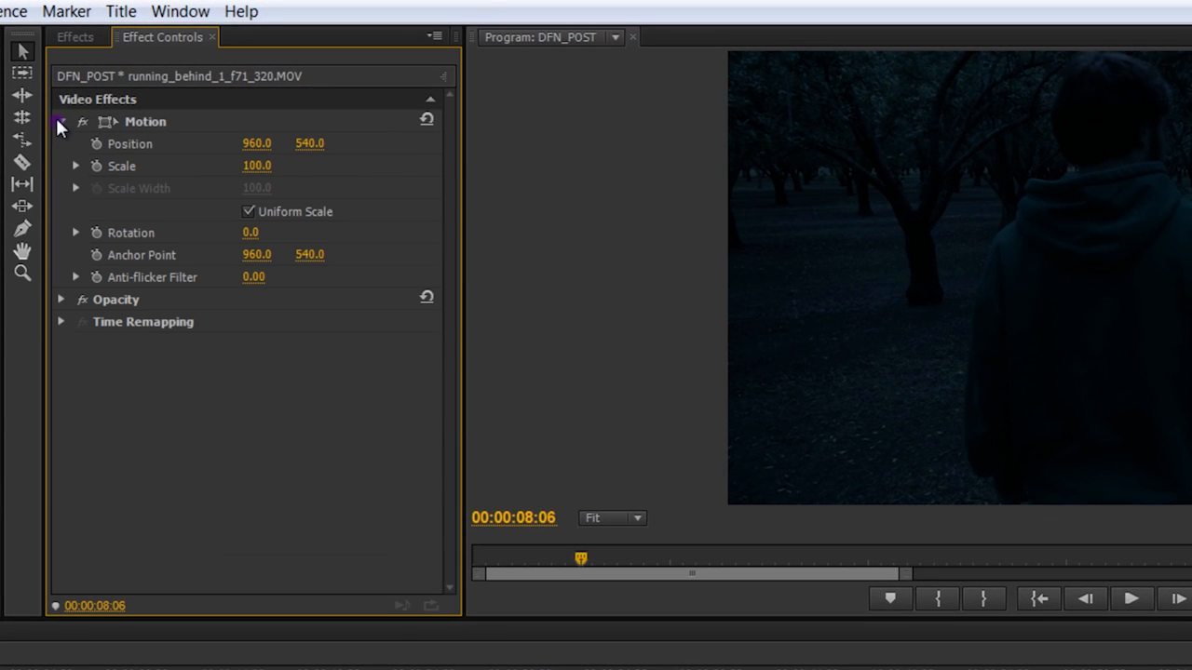
{"action": "double_click", "coordinate": [261, 166]}
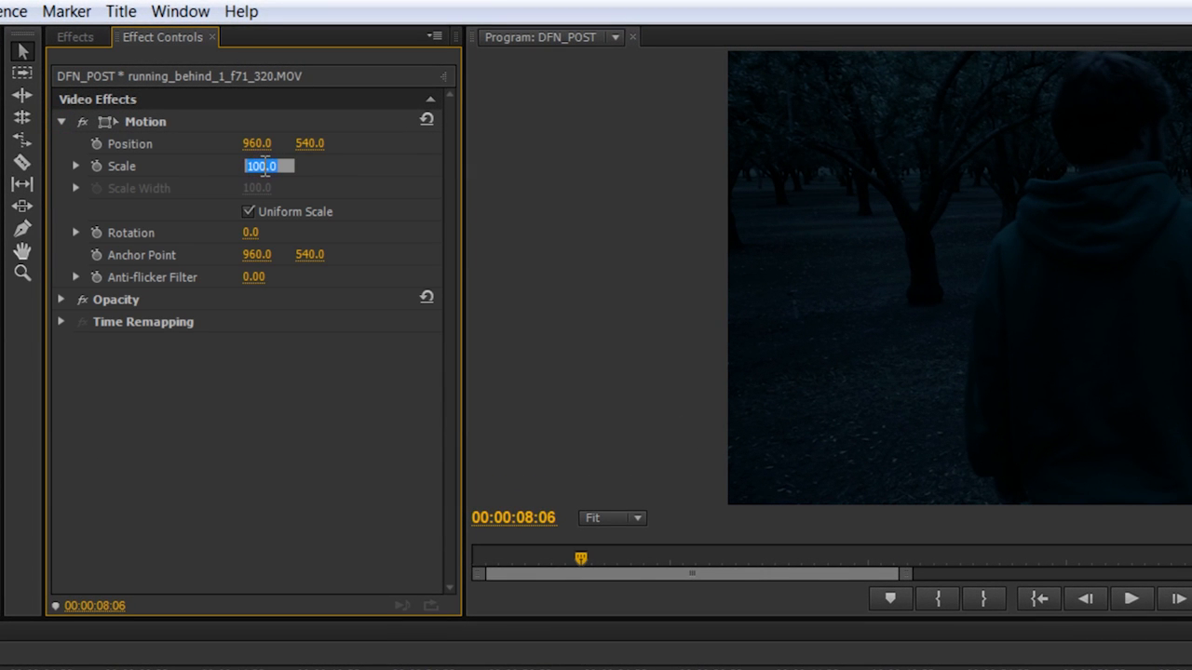
{"action": "type", "text": "120"}
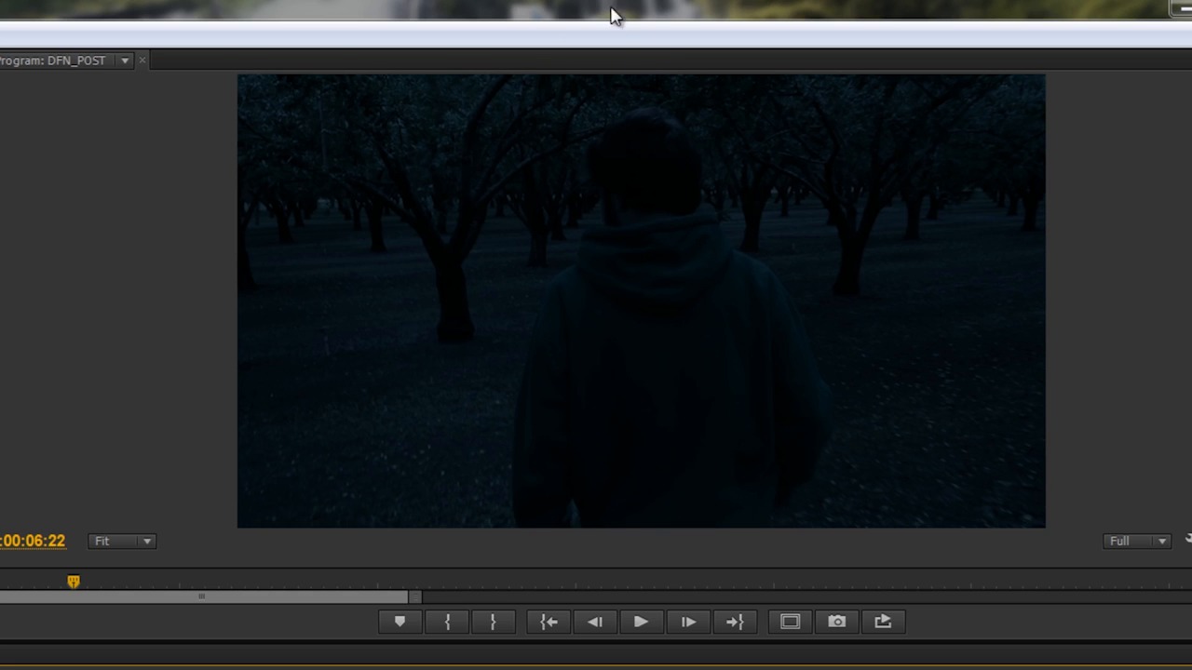
{"action": "mouse_move", "coordinate": [653, 86]}
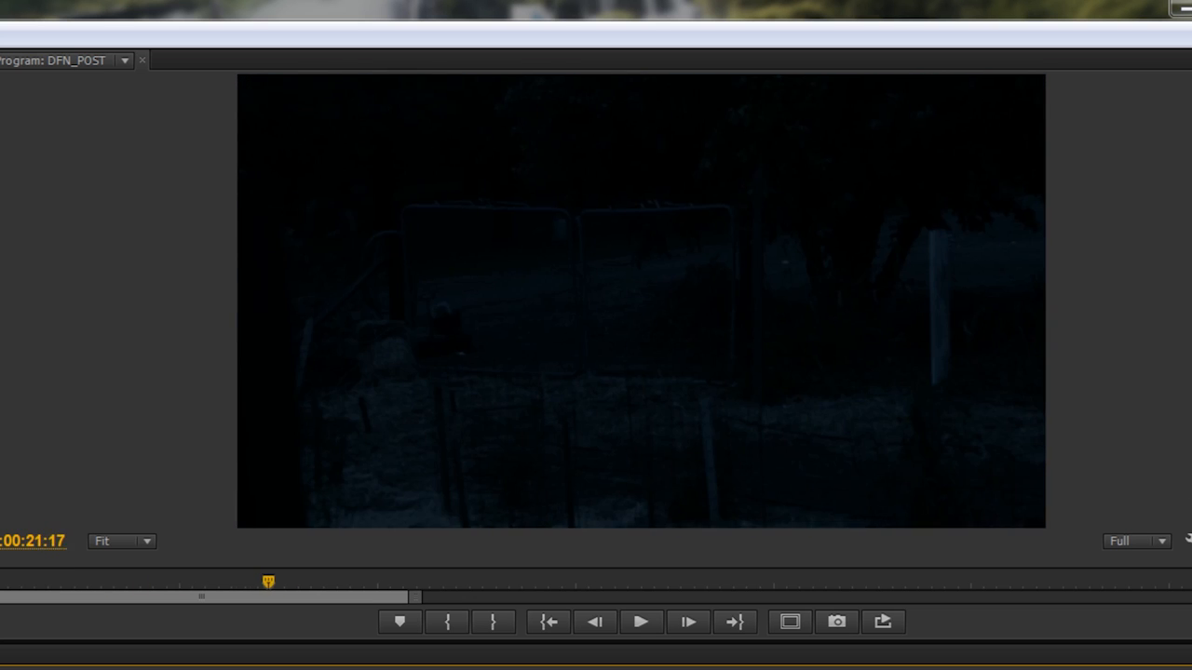
- Give treehouse_1.MOV its own RGB Curves and lift the master curve to brighten it
{"action": "left_click", "coordinate": [594, 622]}
{"action": "type", "text": "curves"}
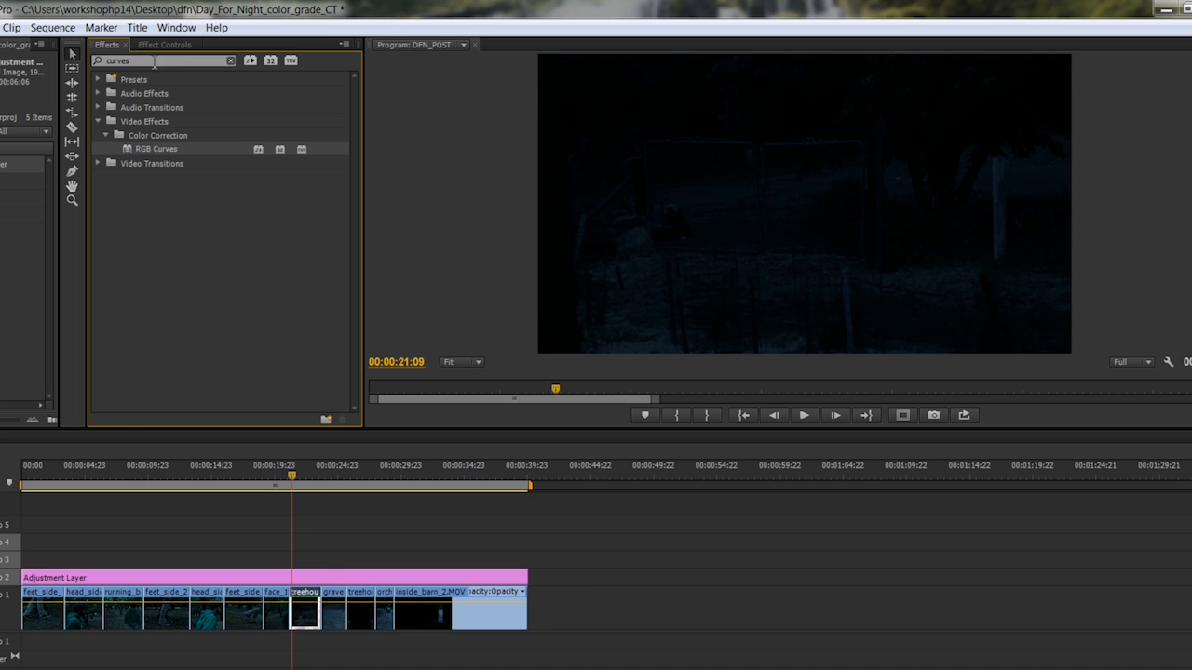
{"action": "left_click", "coordinate": [163, 44]}
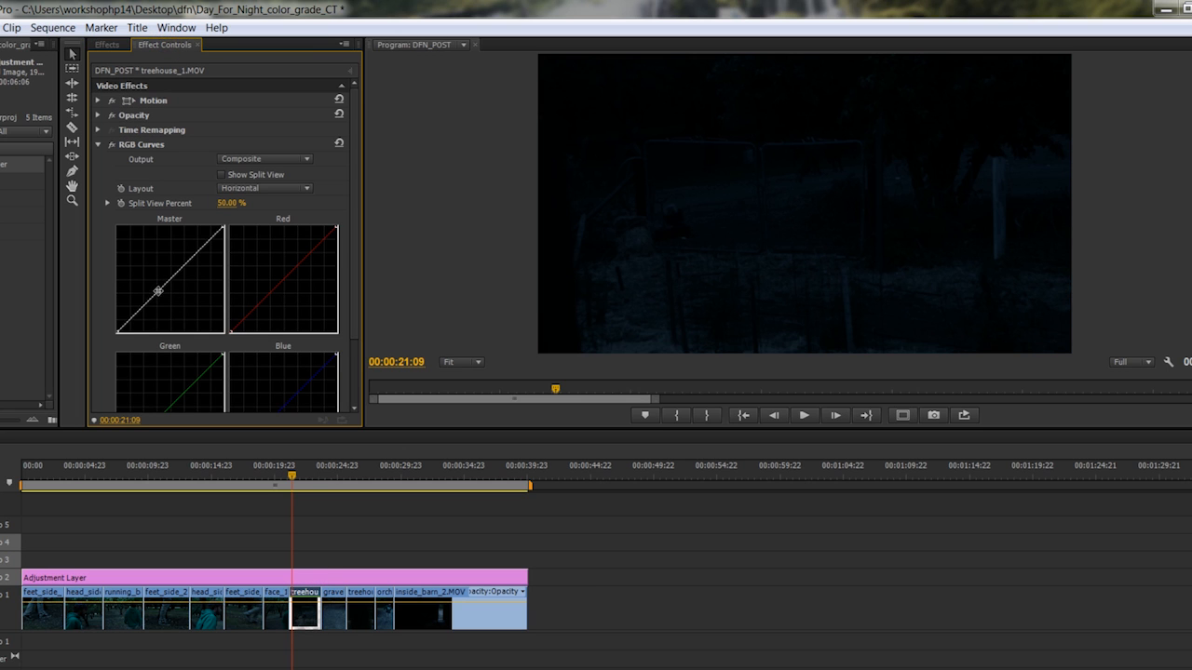
{"action": "left_click_drag", "start_coordinate": [158, 291], "coordinate": [142, 286]}
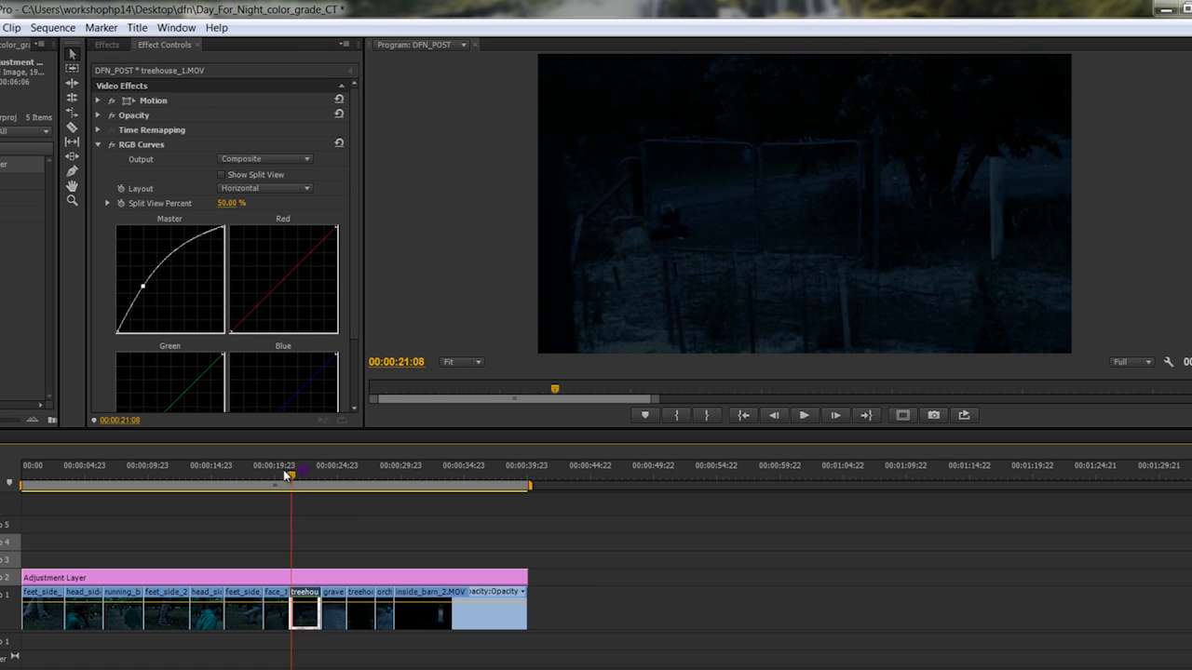
{"action": "left_click_drag", "start_coordinate": [289, 477], "coordinate": [294, 477]}
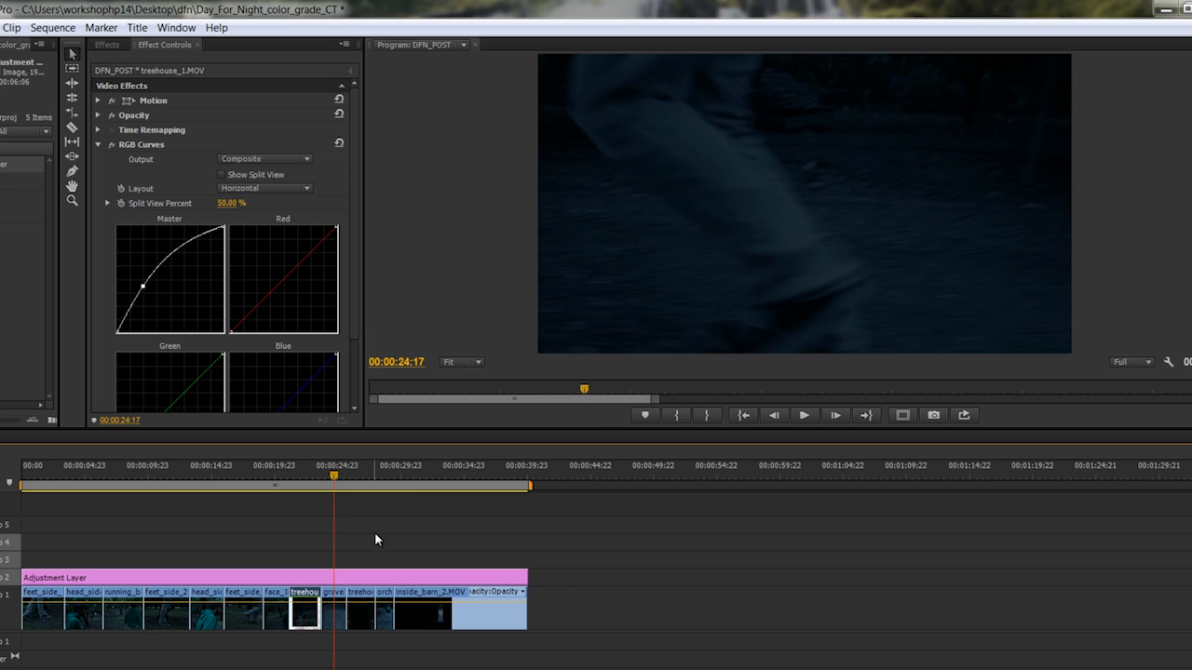
{"action": "mouse_move", "coordinate": [876, 285]}
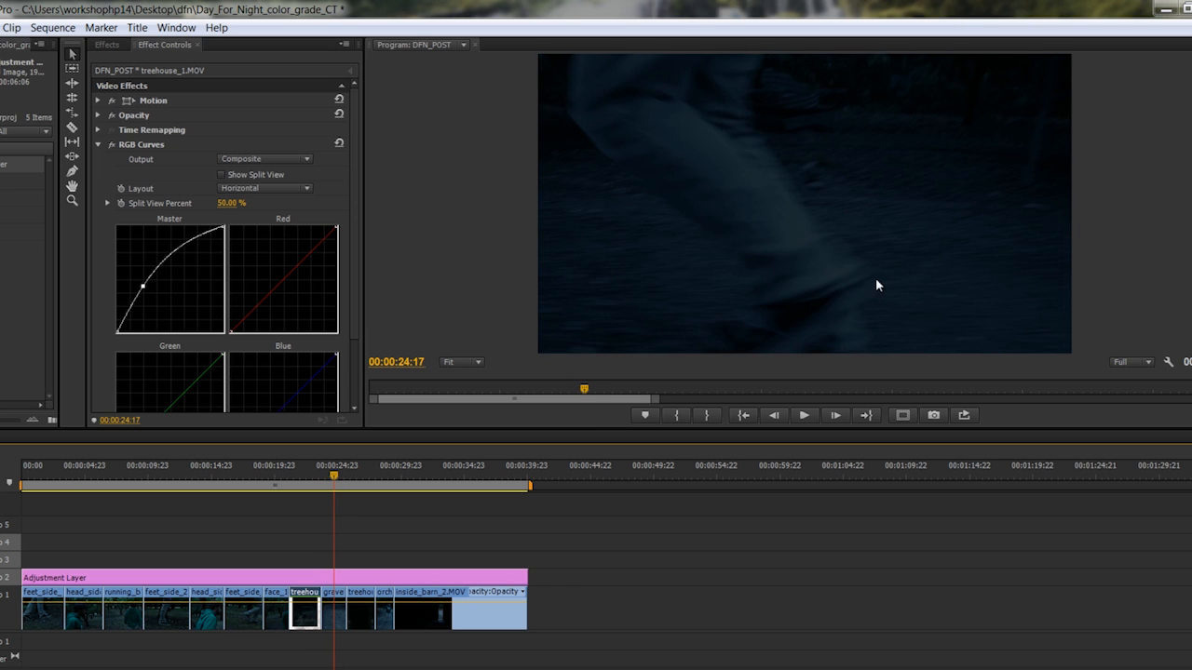
{"action": "mouse_move", "coordinate": [689, 231]}
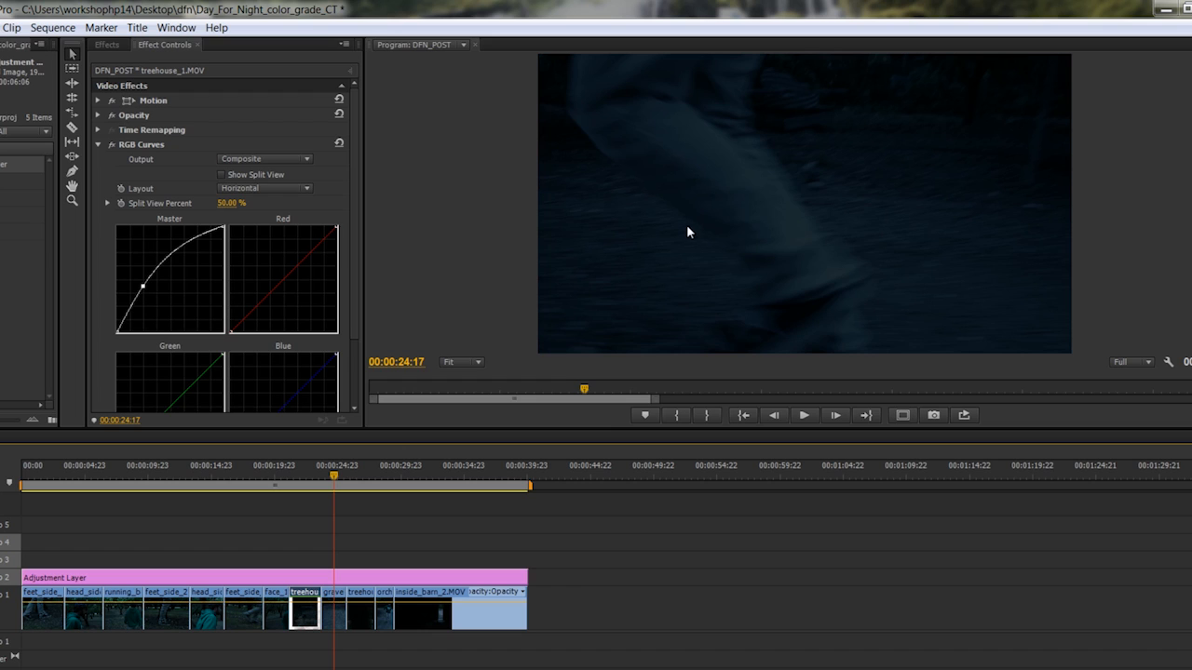
{"action": "mouse_move", "coordinate": [902, 122]}
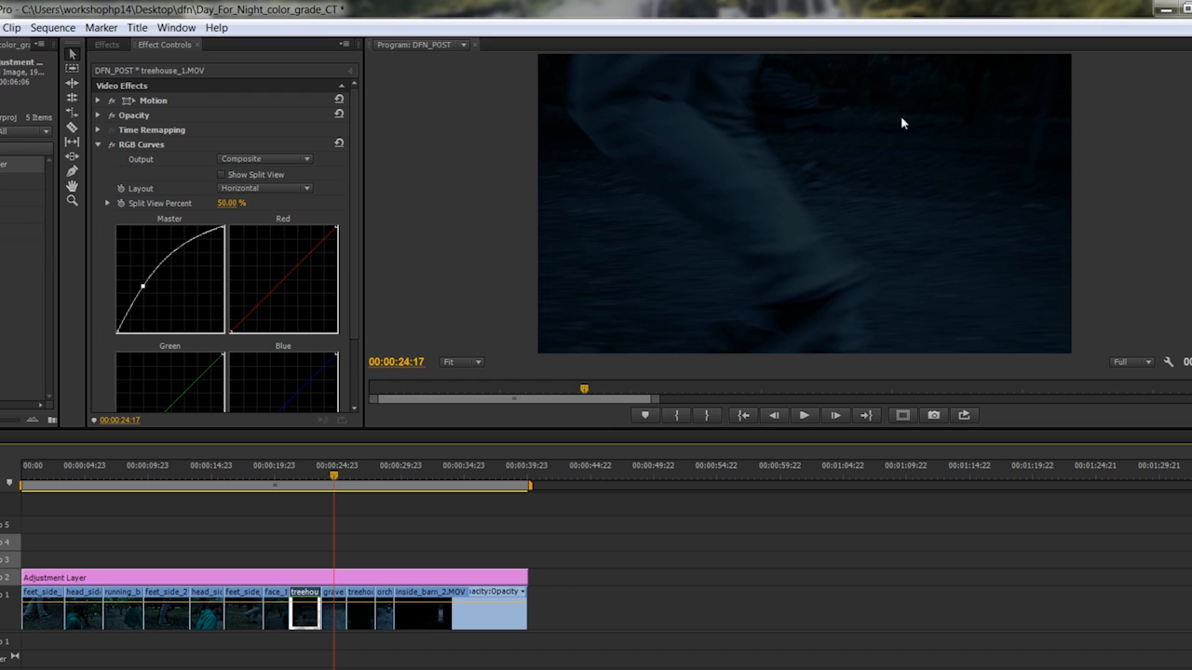
{"action": "mouse_move", "coordinate": [847, 164]}
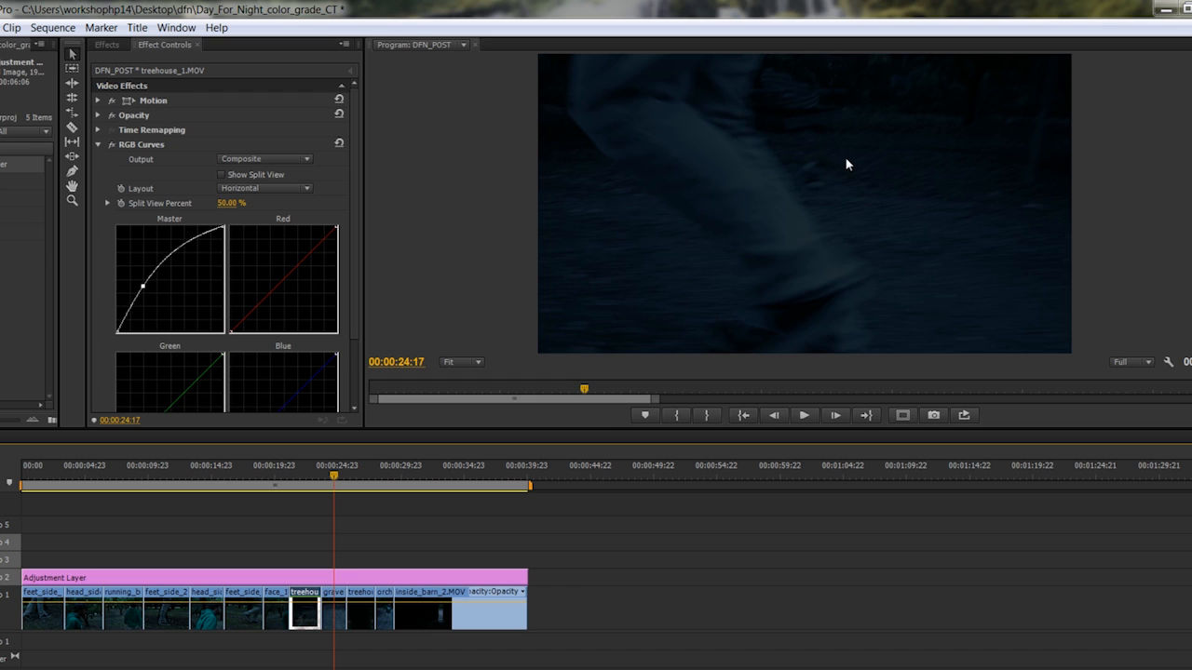
{"action": "mouse_move", "coordinate": [823, 183]}
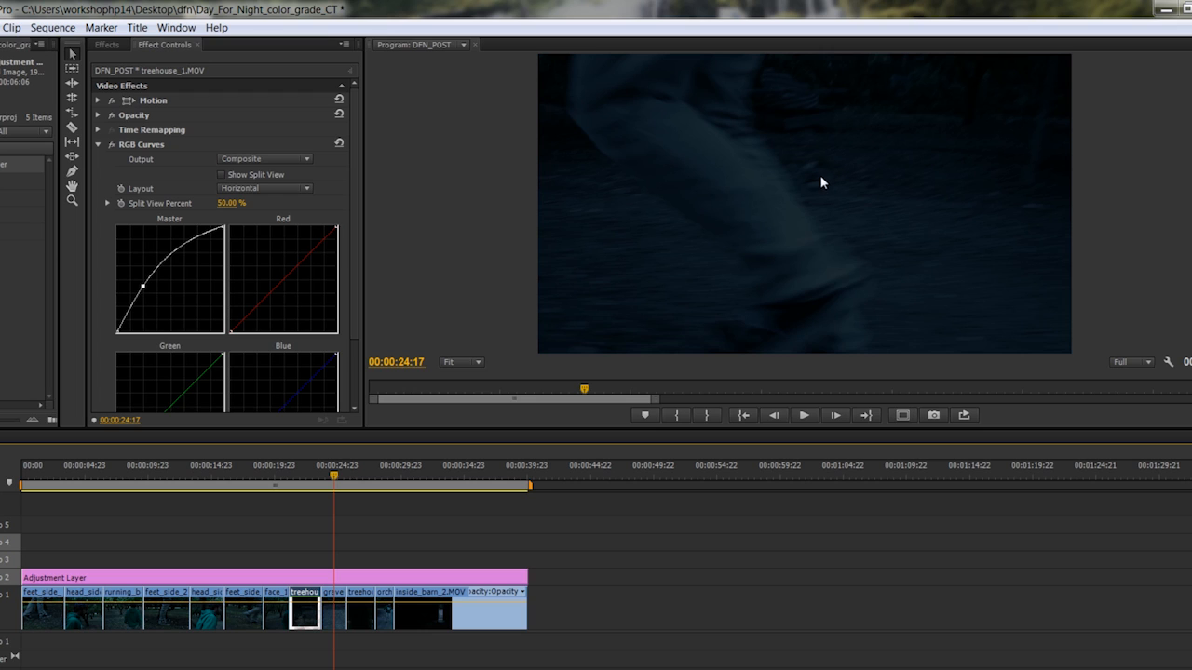
{"action": "mouse_move", "coordinate": [827, 199]}
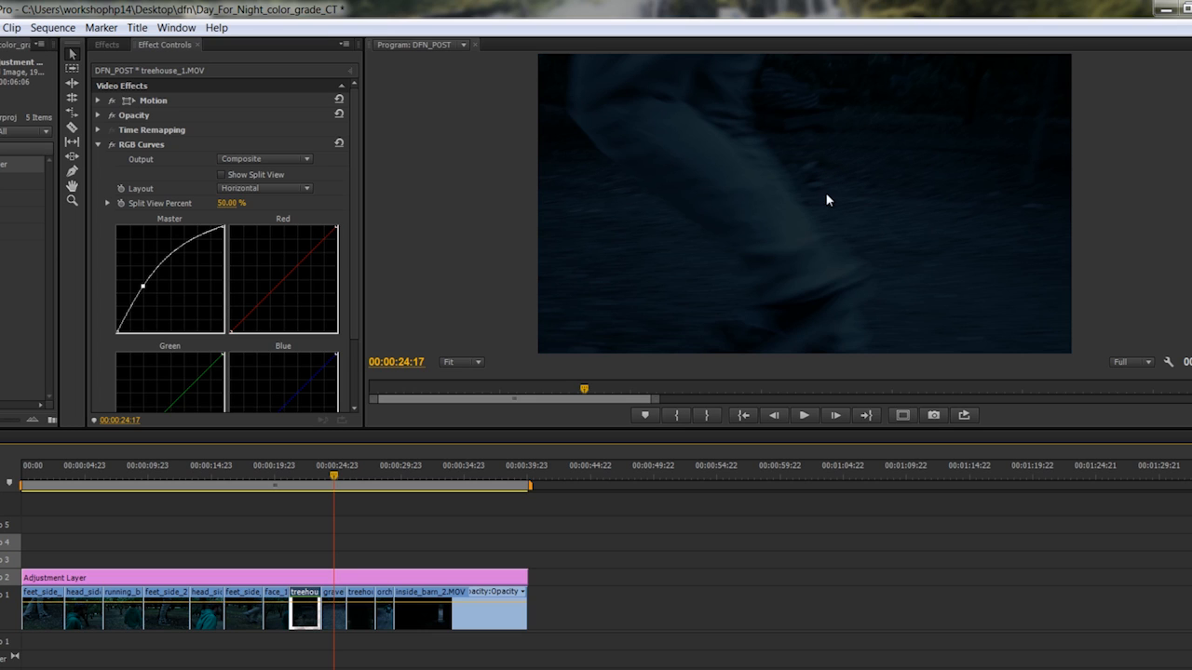
{"action": "mouse_move", "coordinate": [816, 234]}
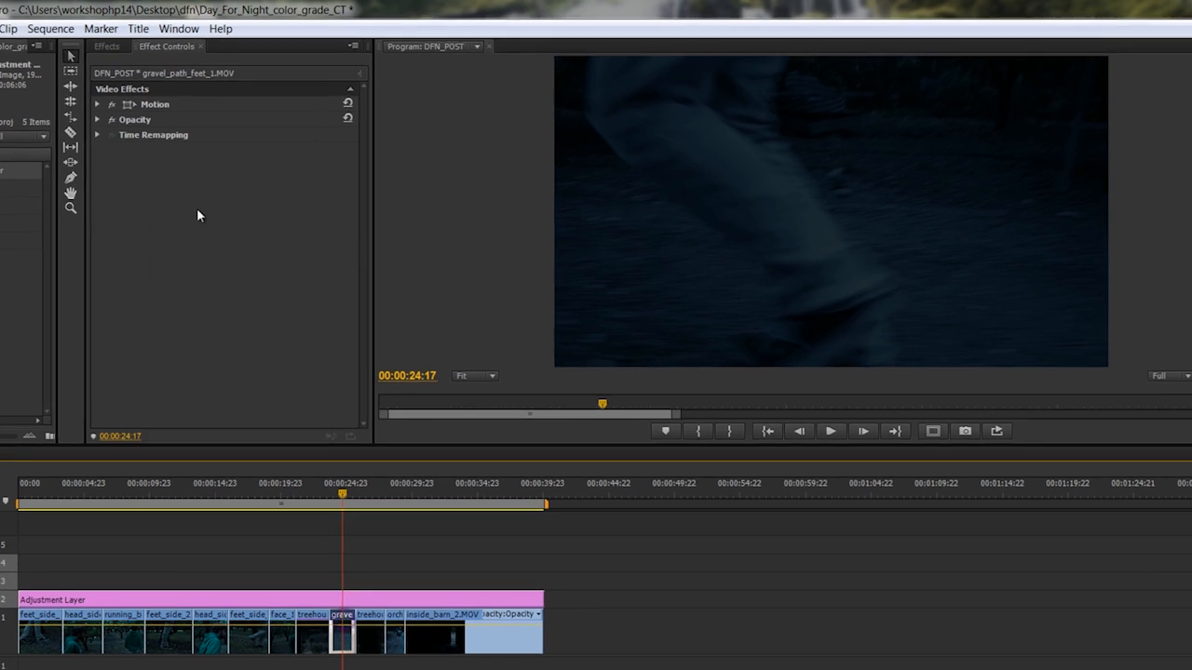
- Apply Horizontal Flip to gravel_path_feet_1.MOV to mirror it
{"action": "type", "text": "curves"}
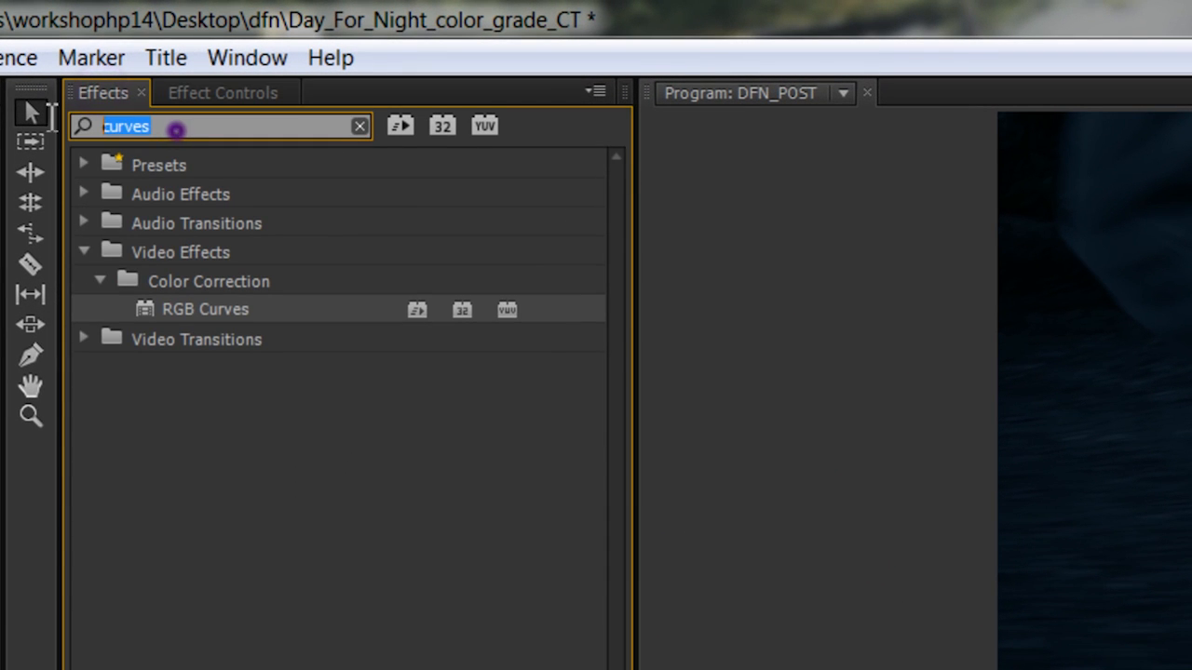
{"action": "type", "text": "flip"}
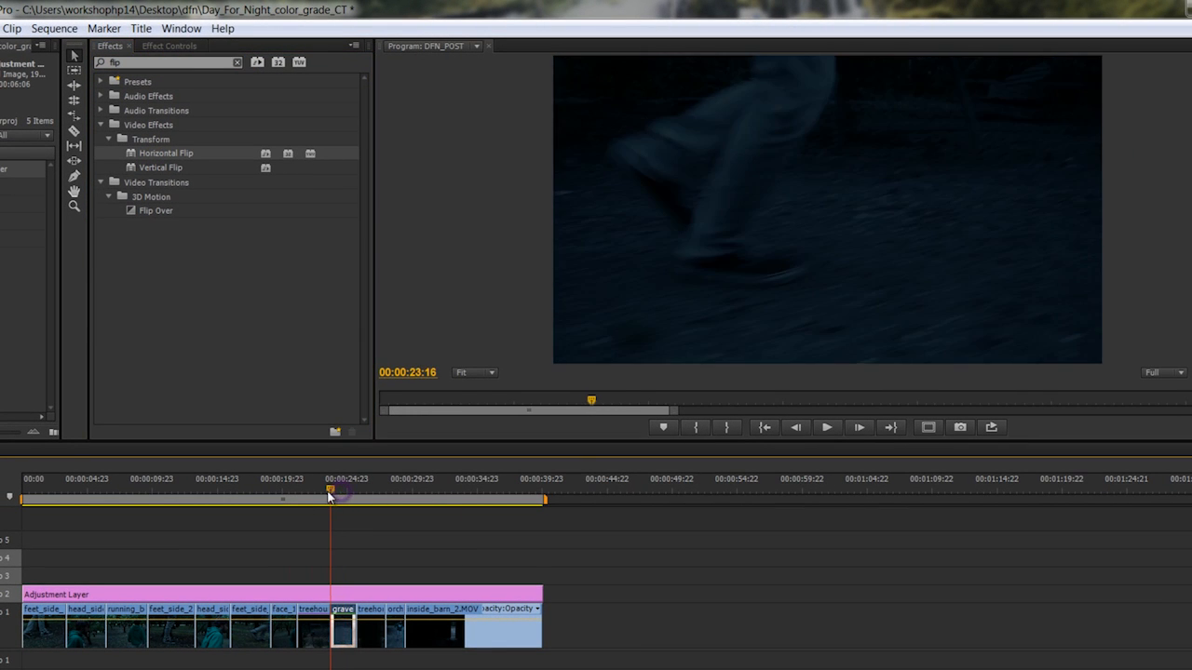
{"action": "left_click_drag", "start_coordinate": [328, 499], "coordinate": [352, 499]}
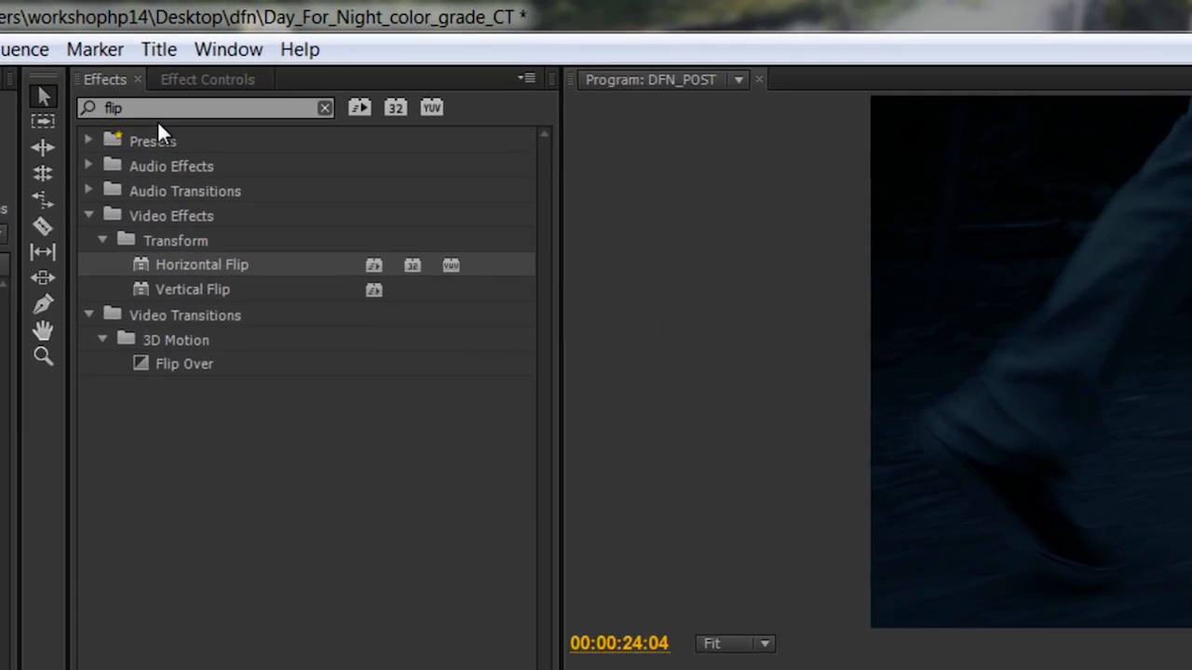
- Add RGB Curves to gravel_path_feet_1.MOV with a lifted master curve and scrub to review
{"action": "type", "text": "curve"}
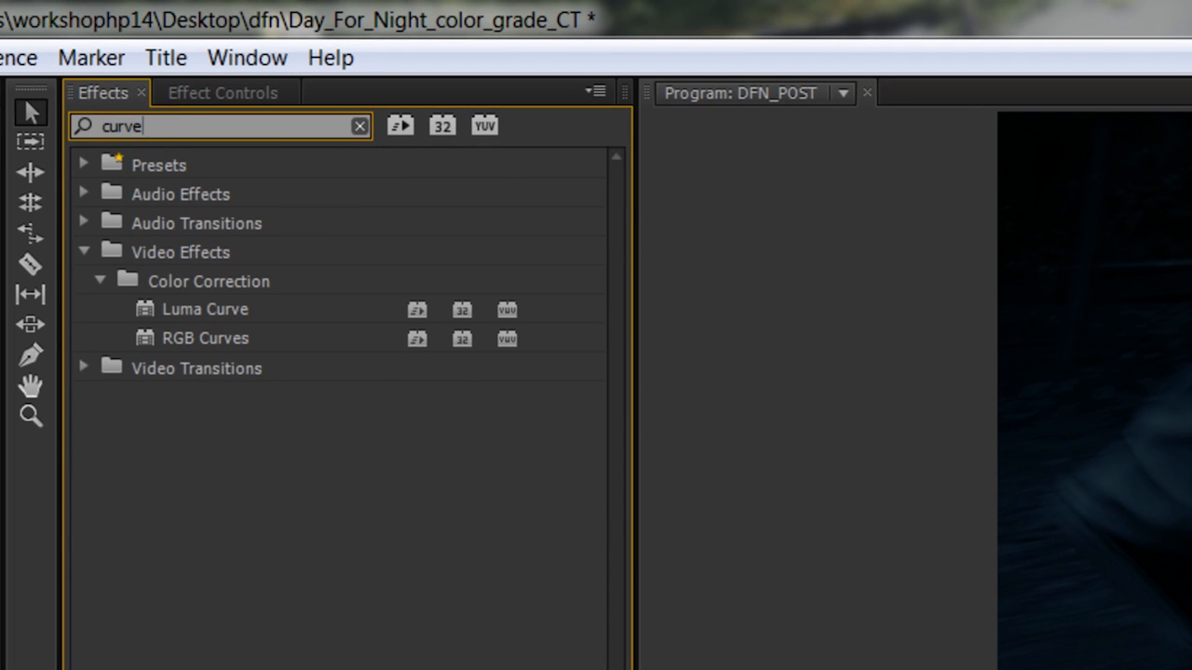
{"action": "type", "text": "s"}
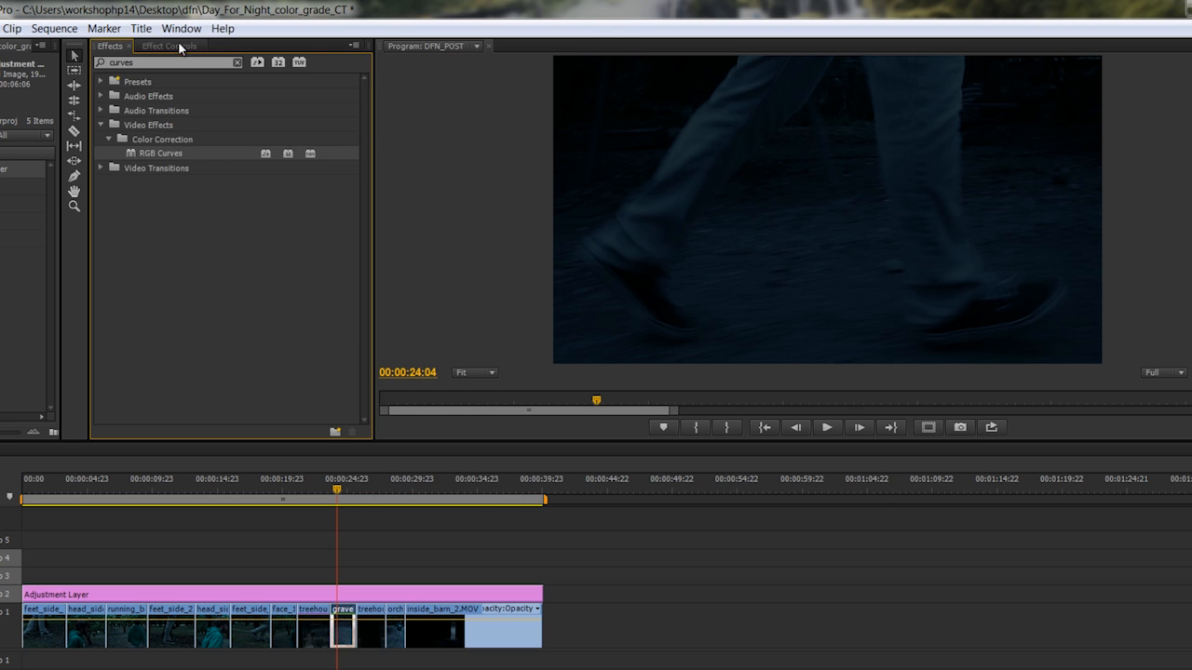
{"action": "left_click", "coordinate": [167, 45]}
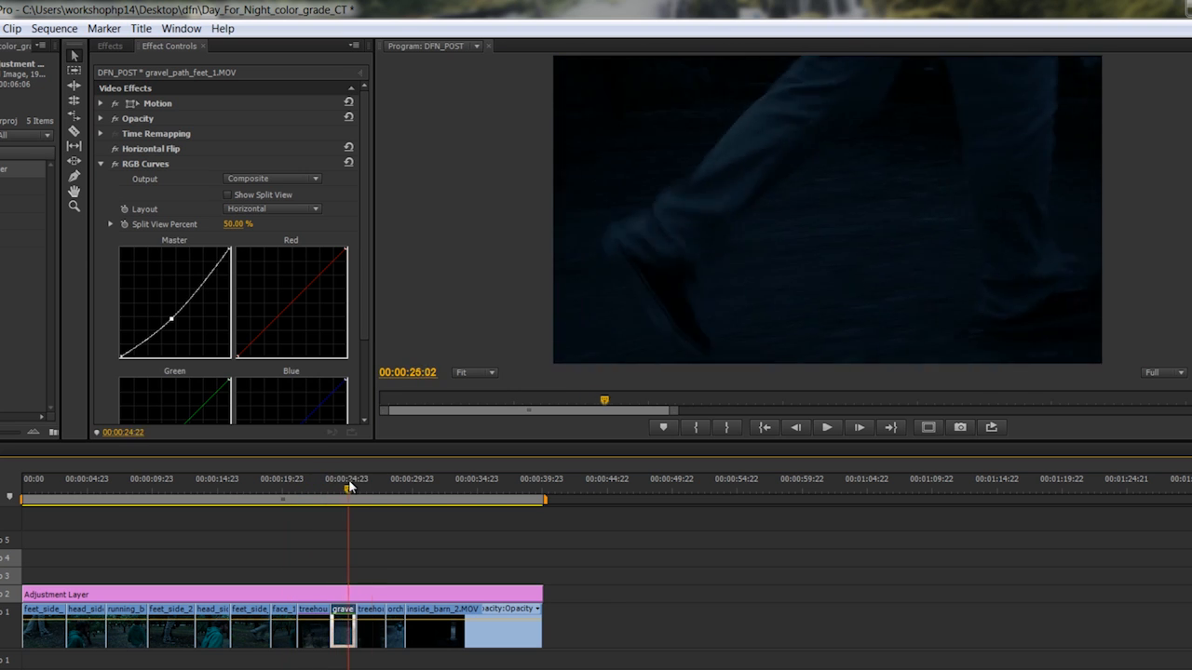
{"action": "left_click_drag", "start_coordinate": [351, 488], "coordinate": [376, 499]}
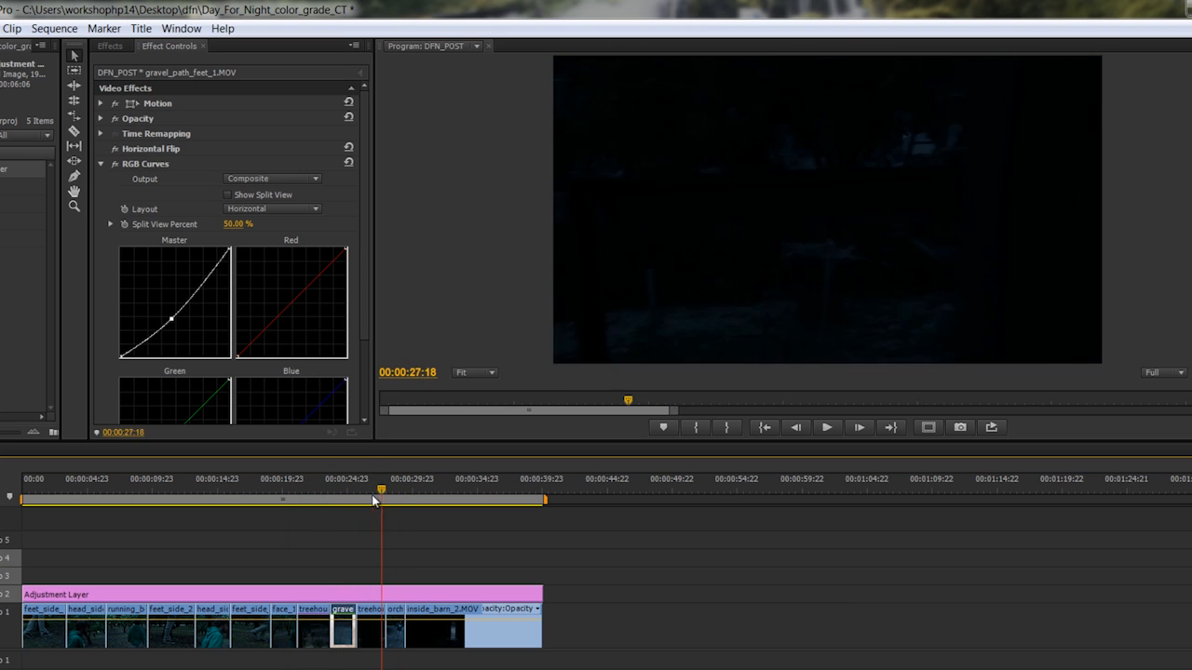
{"action": "left_click_drag", "start_coordinate": [376, 490], "coordinate": [420, 490]}
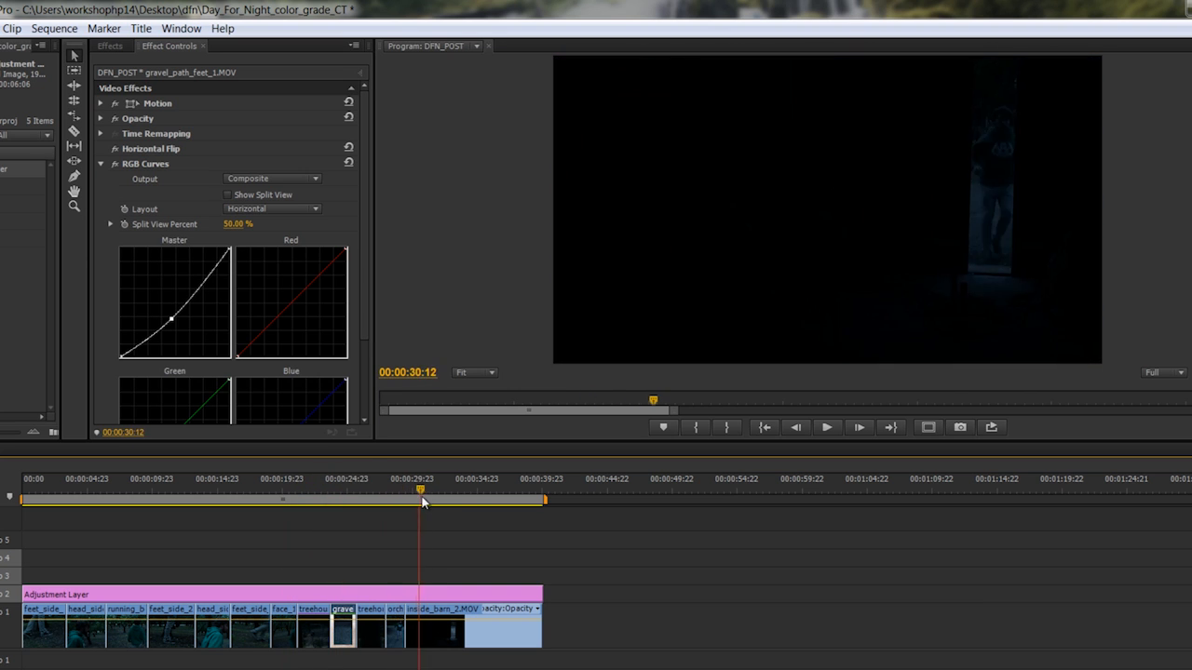
{"action": "left_click_drag", "start_coordinate": [421, 492], "coordinate": [306, 492]}
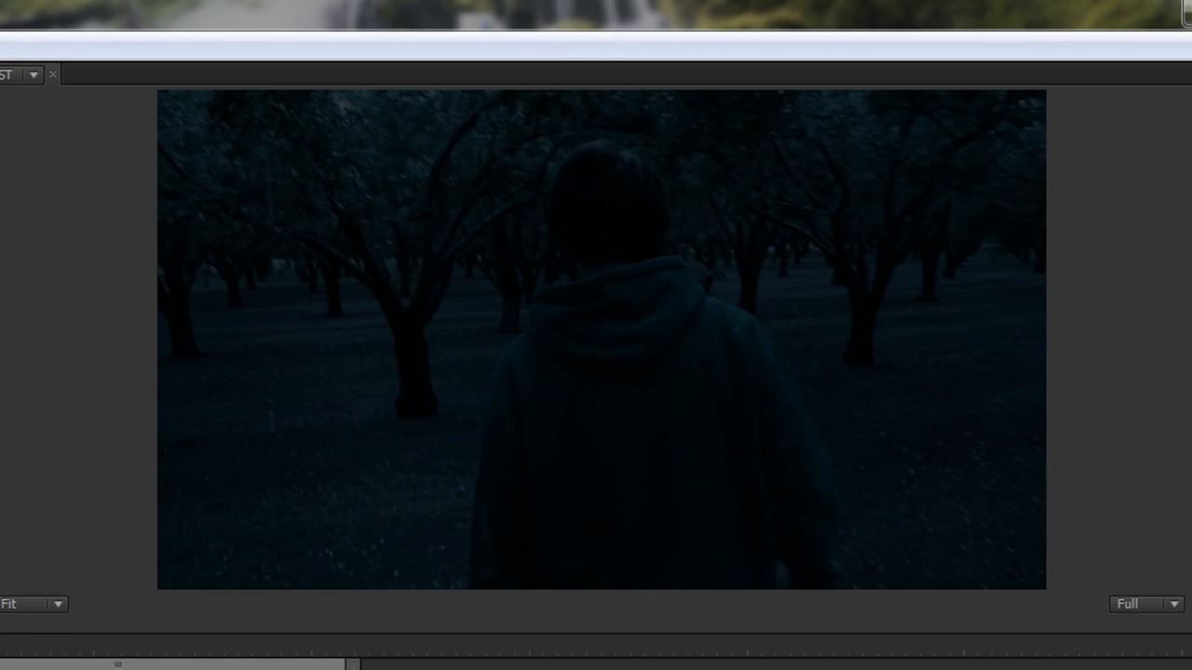
{"action": "mouse_move", "coordinate": [345, 130]}
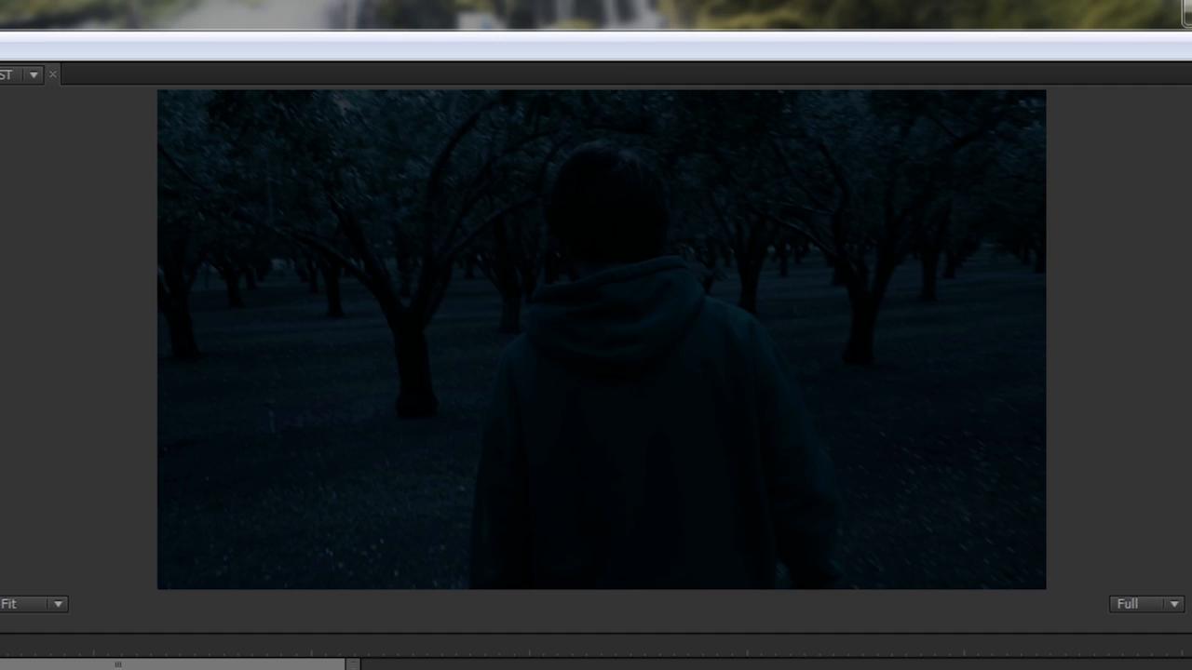
{"action": "mouse_move", "coordinate": [373, 111]}
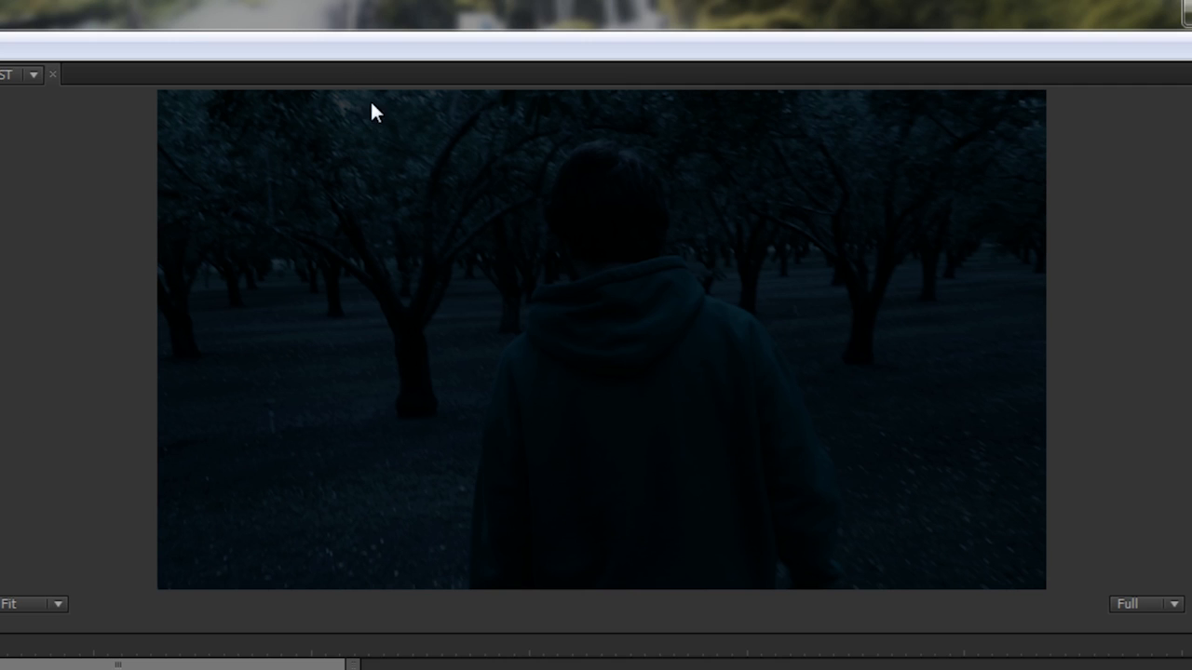
{"action": "mouse_move", "coordinate": [307, 84]}
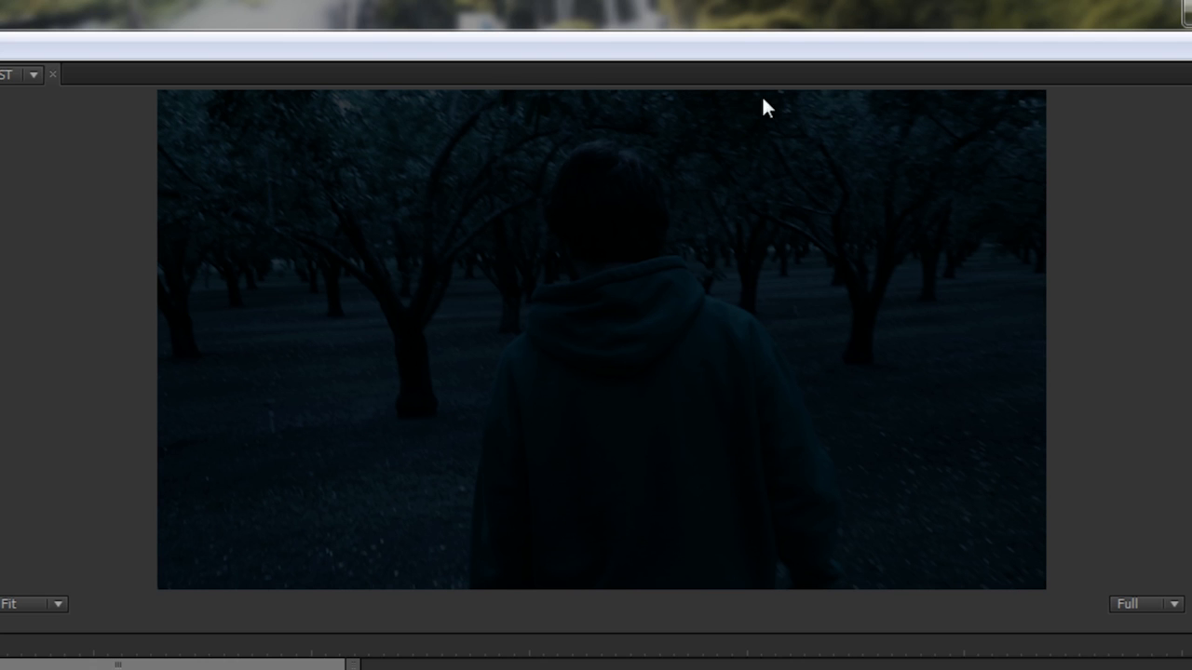
{"action": "mouse_move", "coordinate": [762, 119]}
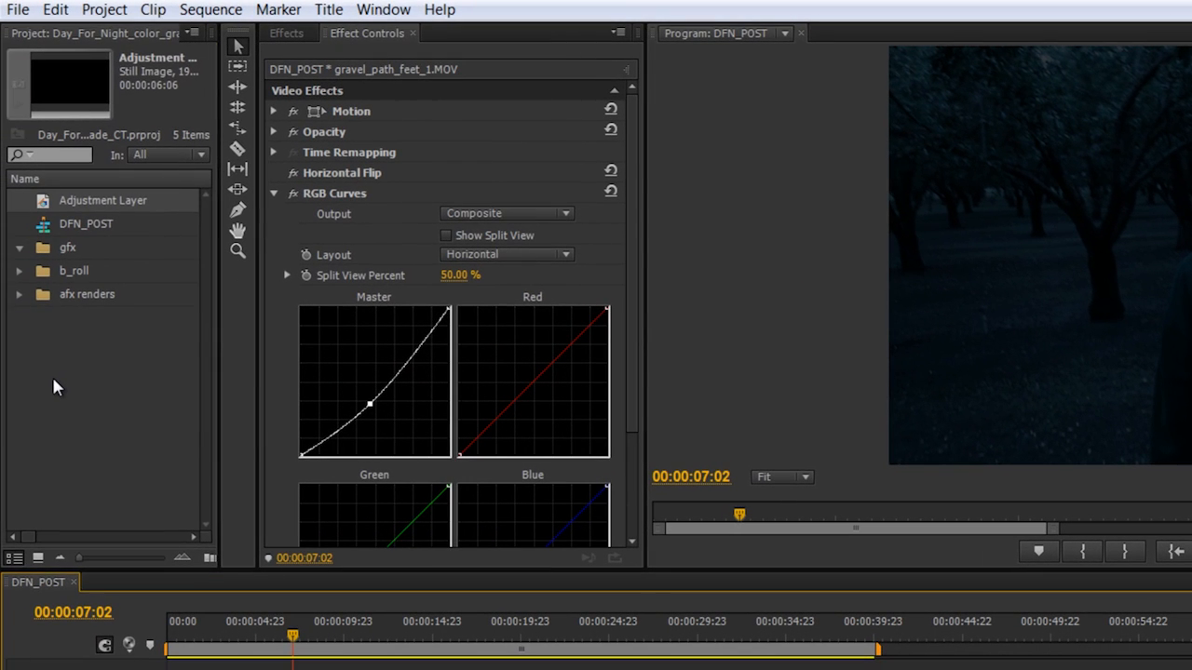
- Create a 1920x1080 transparent video item and filter Effects for 'curves'
{"action": "right_click", "coordinate": [56, 386]}
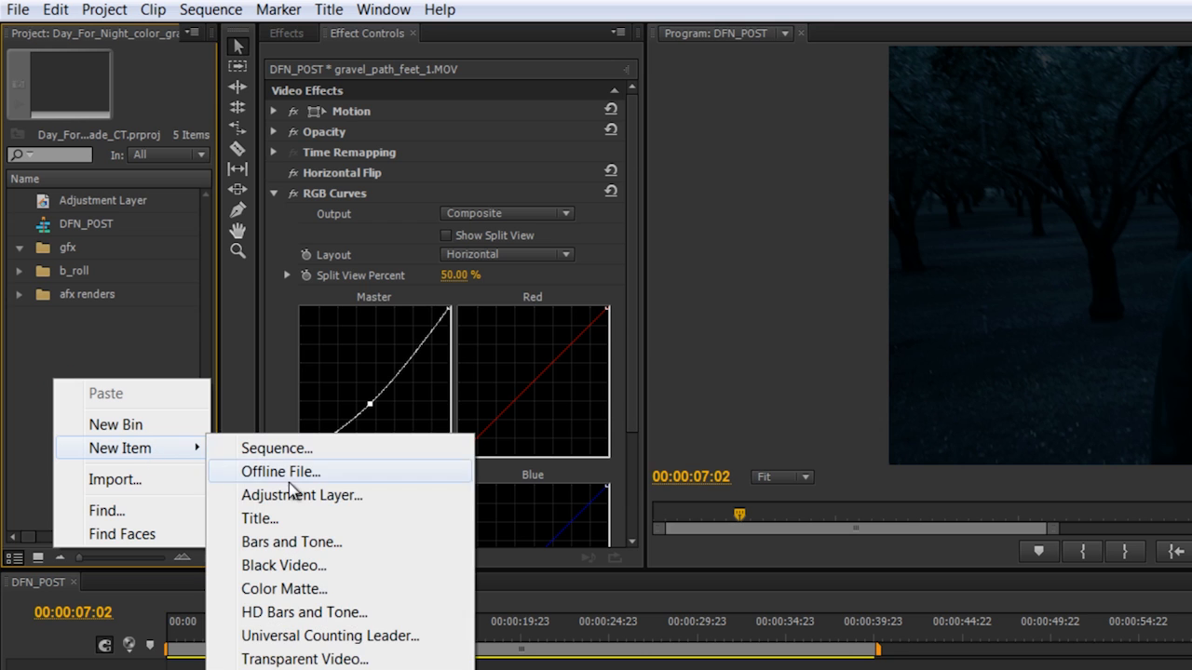
{"action": "left_click", "coordinate": [306, 659]}
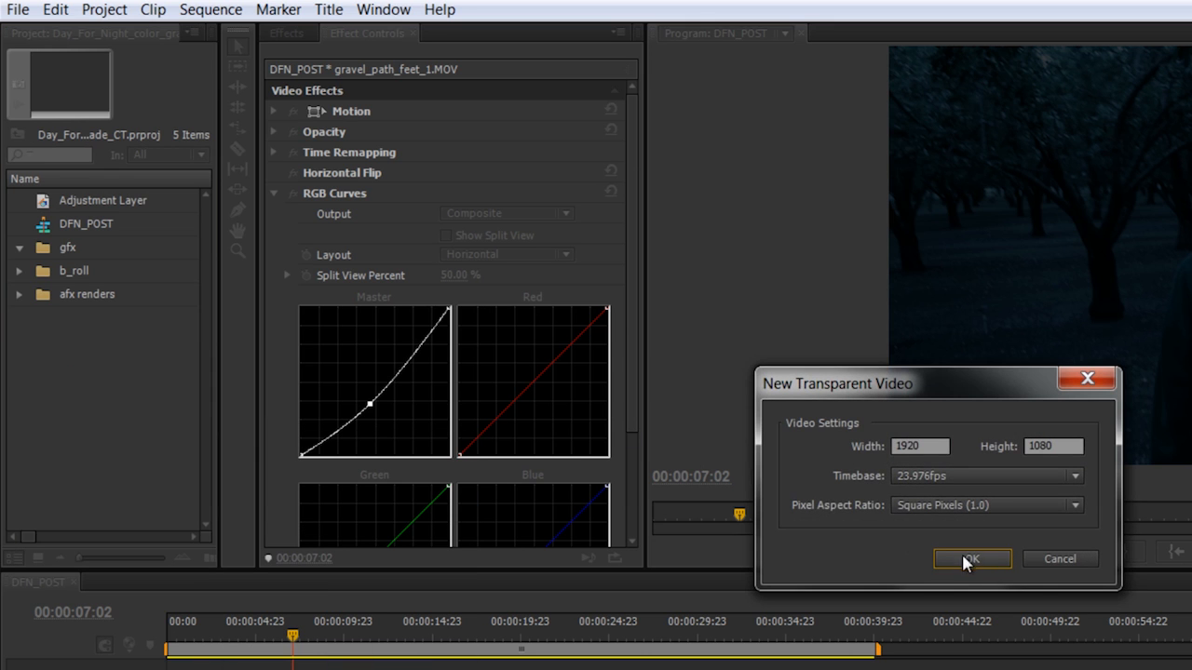
{"action": "left_click", "coordinate": [972, 559]}
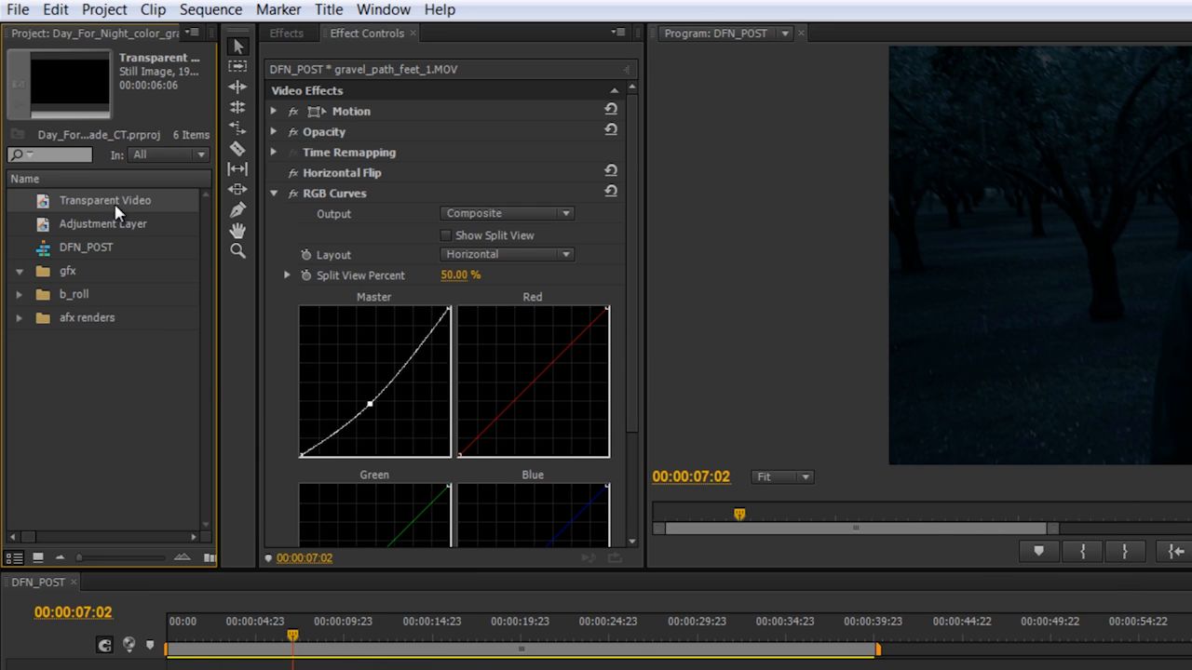
{"action": "mouse_move", "coordinate": [39, 203]}
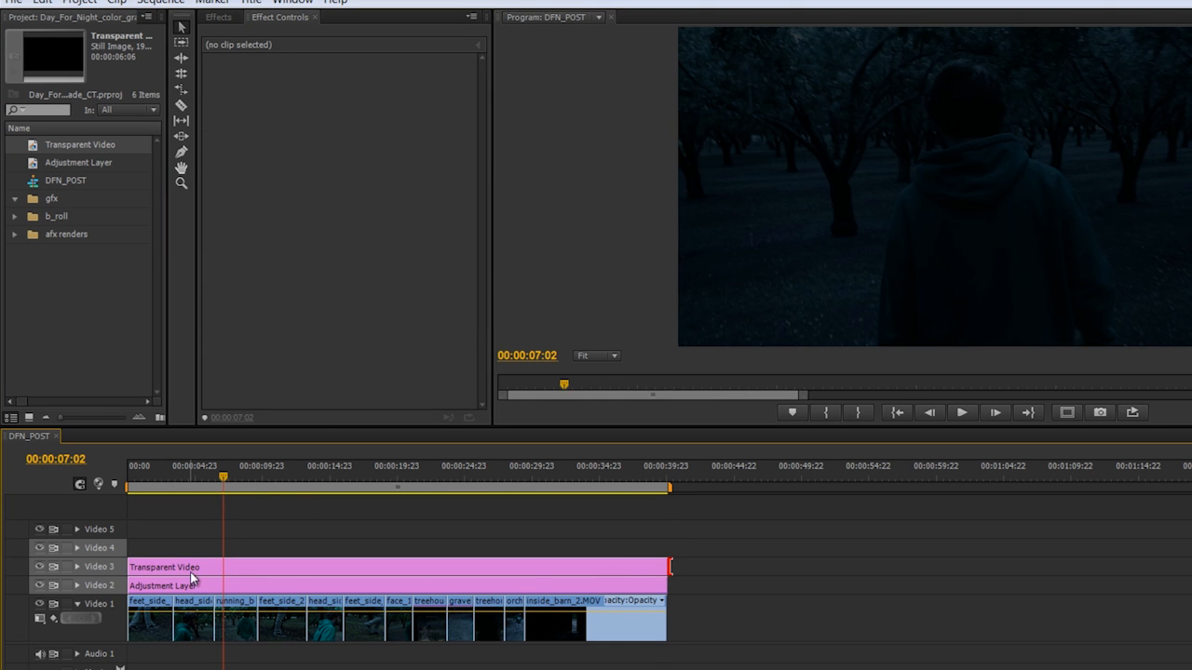
{"action": "type", "text": "curves"}
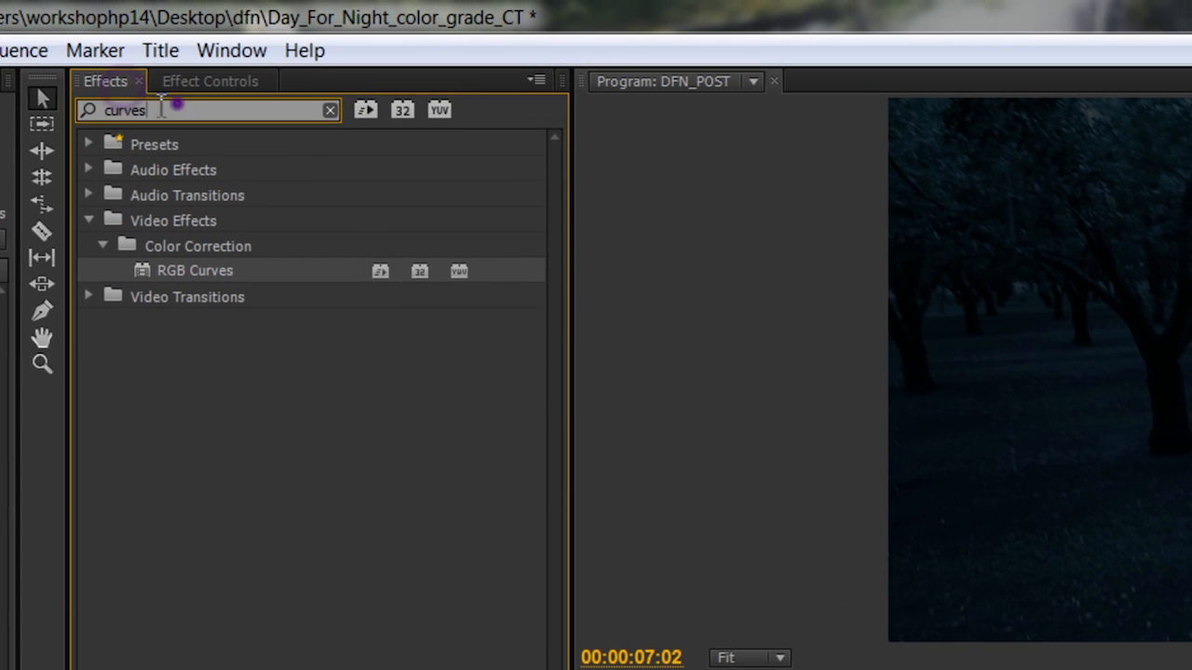
- Add a Circle effect to the transparent video, coloured black and inverted so the surroundings darken
{"action": "type", "text": "circle"}
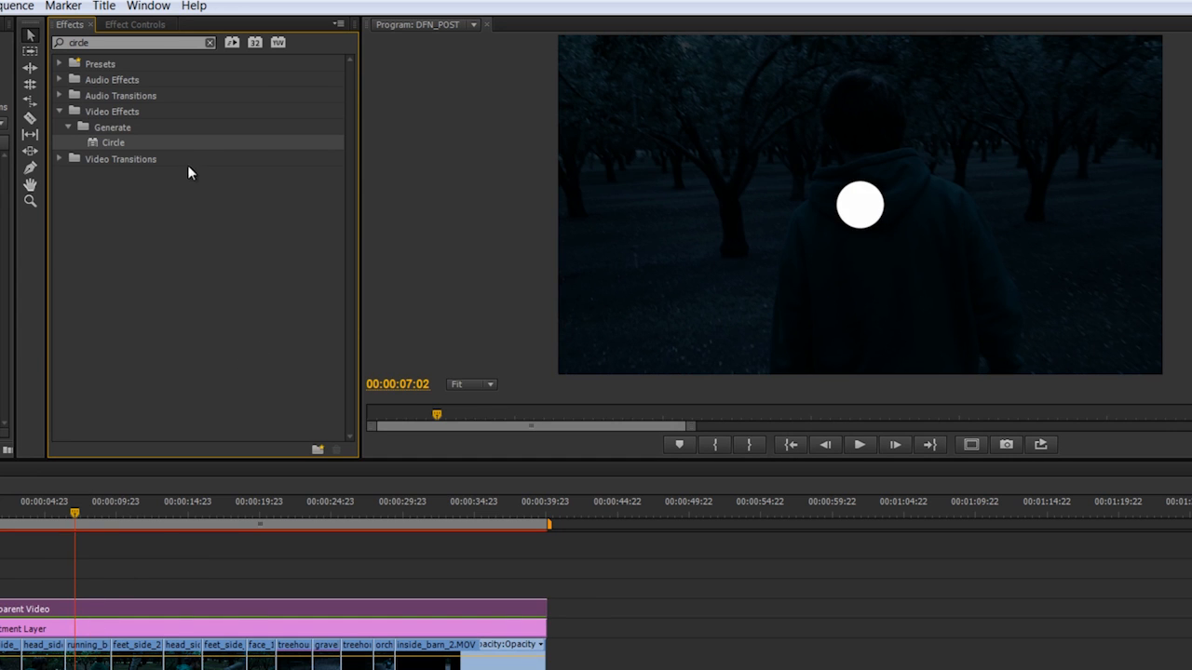
{"action": "left_click", "coordinate": [134, 25]}
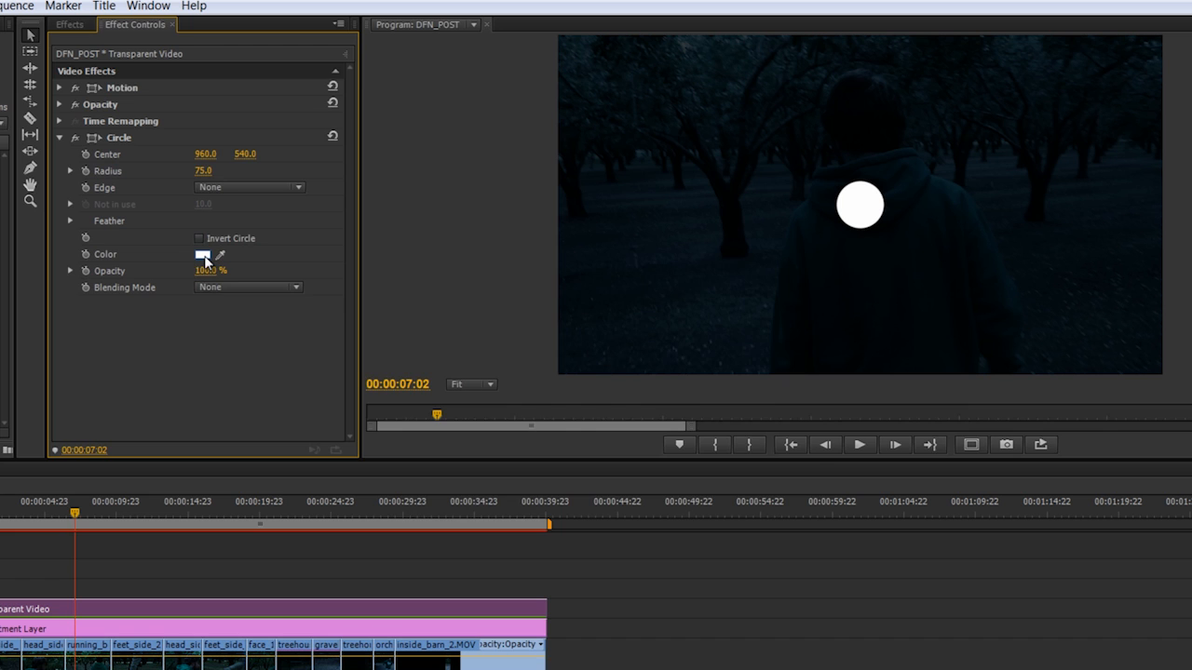
{"action": "left_click", "coordinate": [201, 253]}
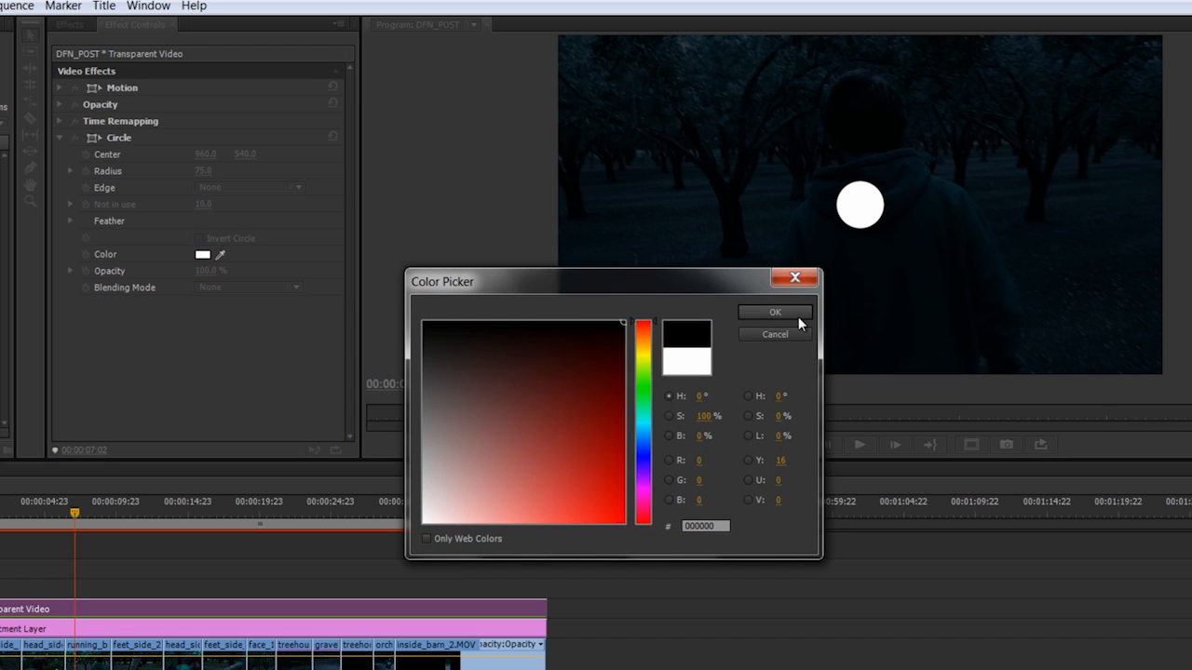
{"action": "left_click", "coordinate": [775, 312]}
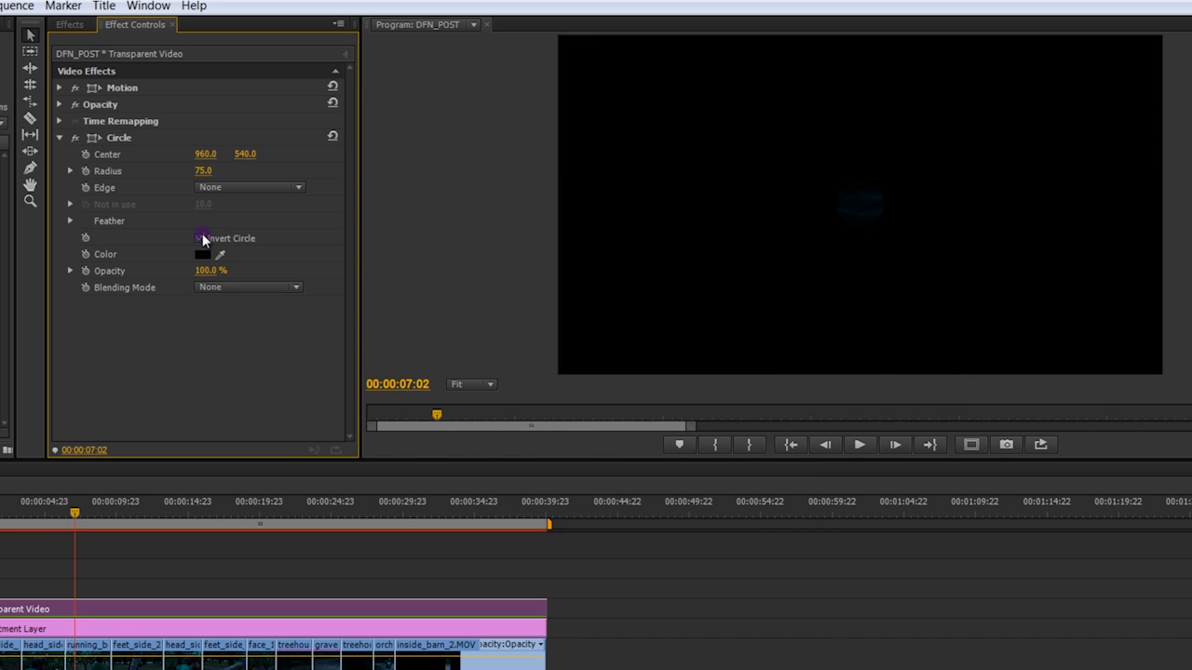
{"action": "left_click", "coordinate": [199, 238]}
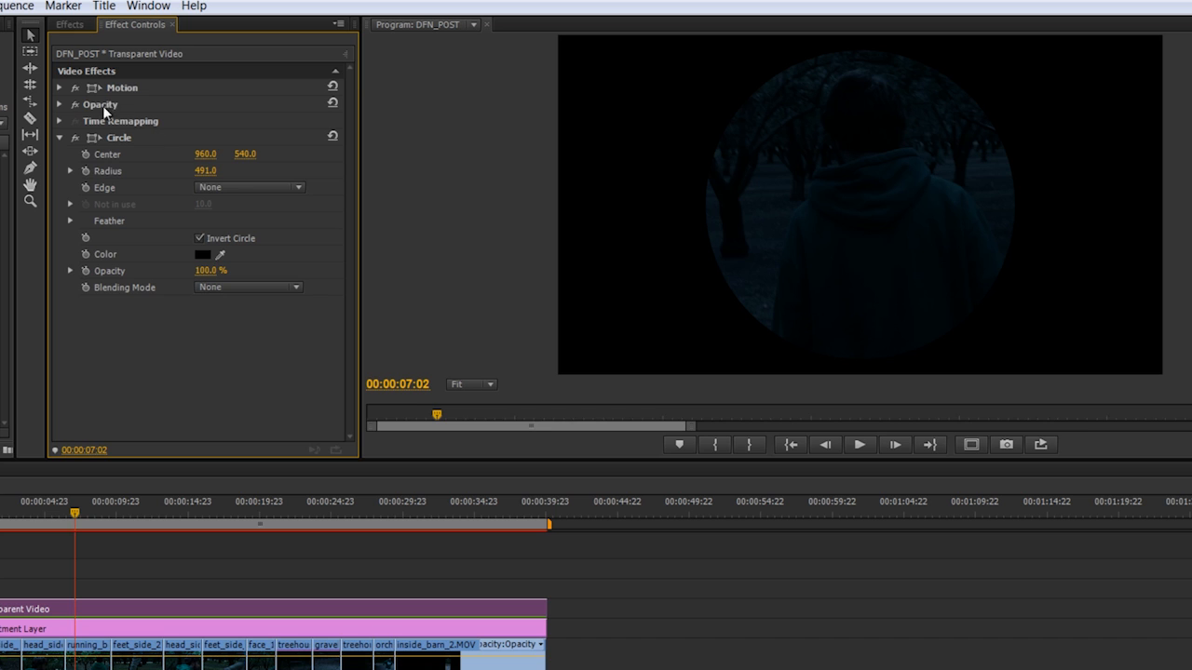
- Untick Uniform Scale and widen Scale Width to stretch the circle into a wide oval
{"action": "left_click", "coordinate": [59, 88]}
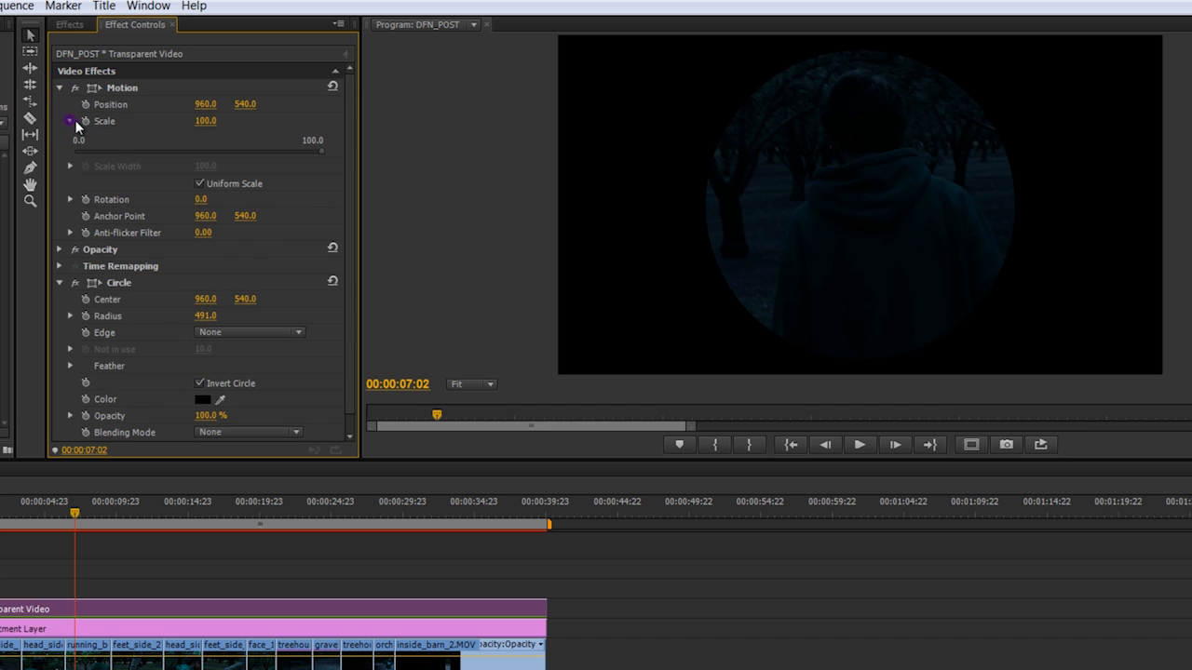
{"action": "left_click", "coordinate": [199, 185]}
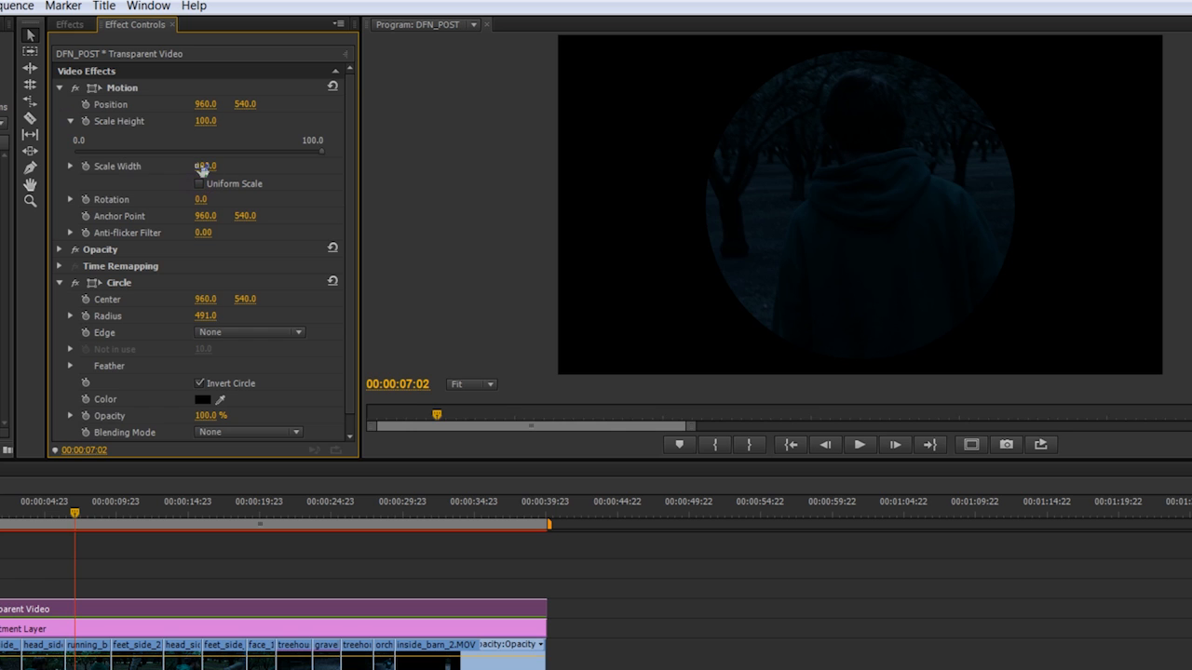
{"action": "left_click_drag", "start_coordinate": [205, 166], "coordinate": [261, 165]}
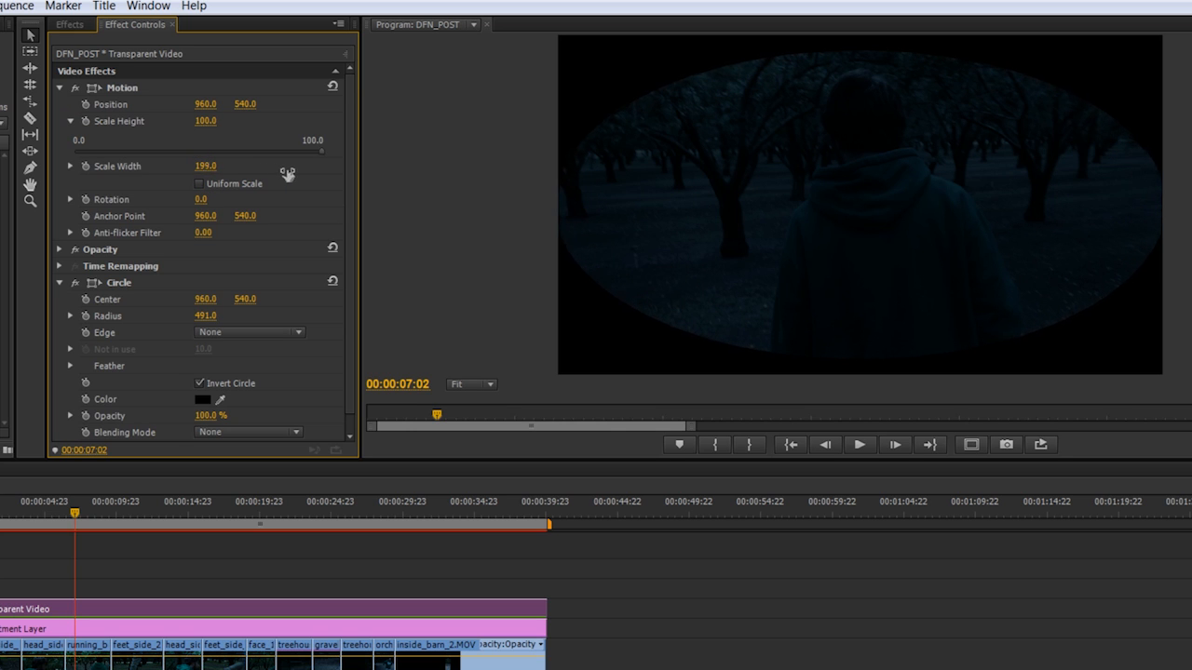
{"action": "left_click_drag", "start_coordinate": [205, 166], "coordinate": [310, 172]}
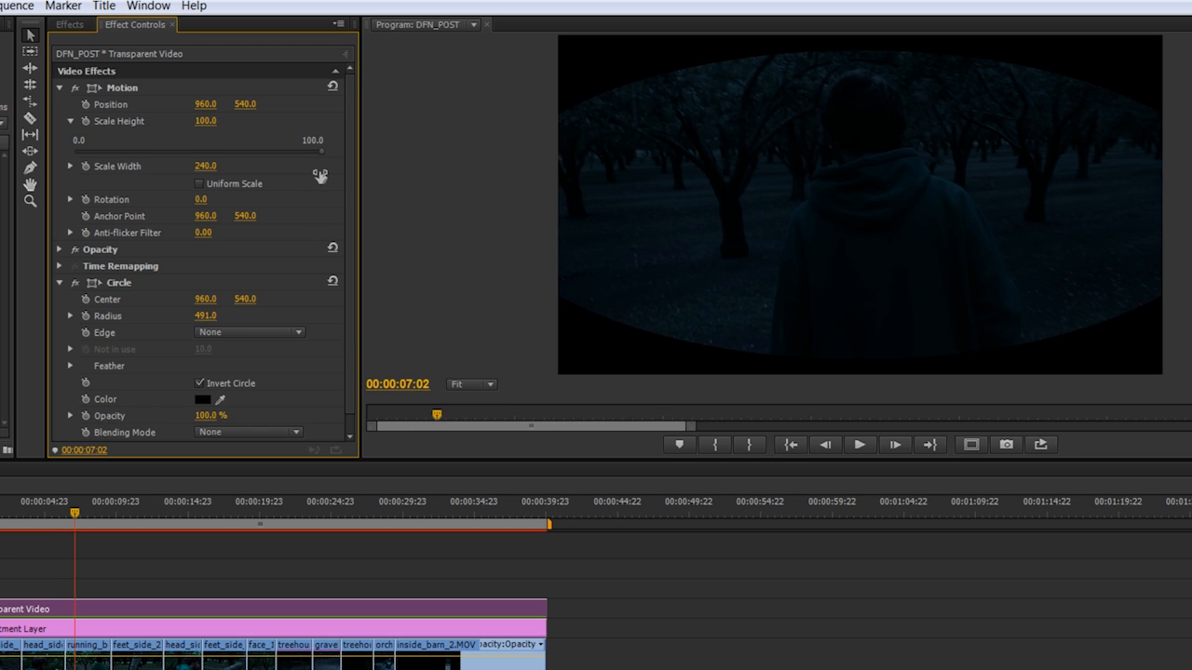
{"action": "left_click_drag", "start_coordinate": [205, 166], "coordinate": [196, 166]}
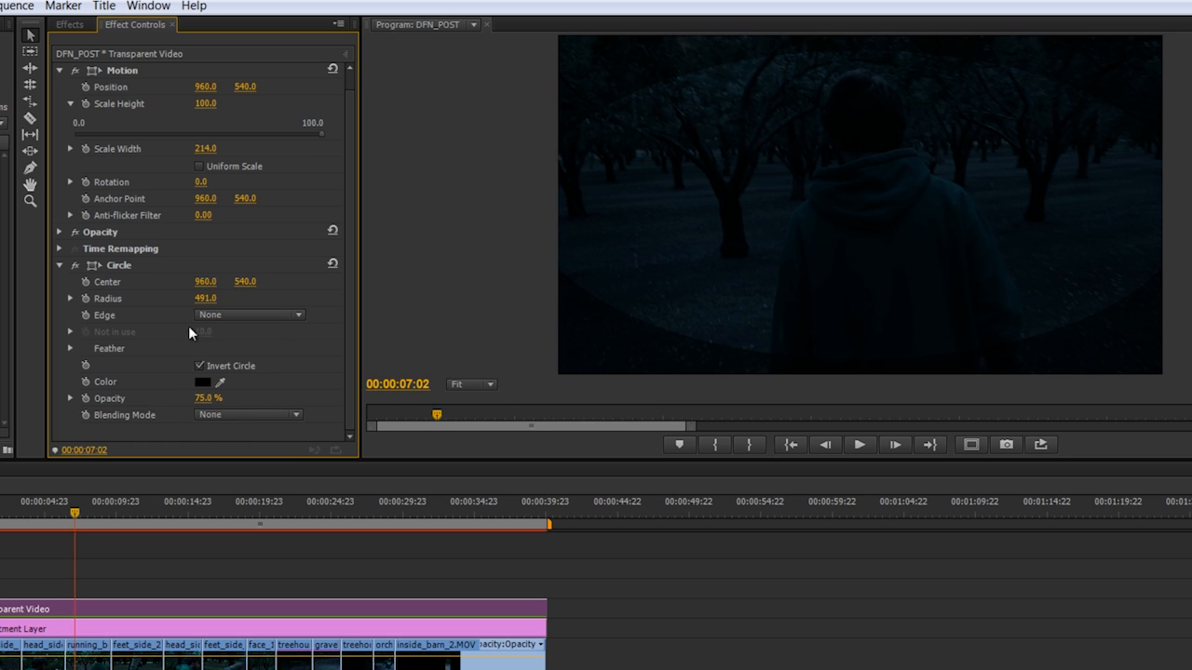
- Feather the oval's outer edge for a soft vignette and review it across the sequence
{"action": "left_click", "coordinate": [71, 348]}
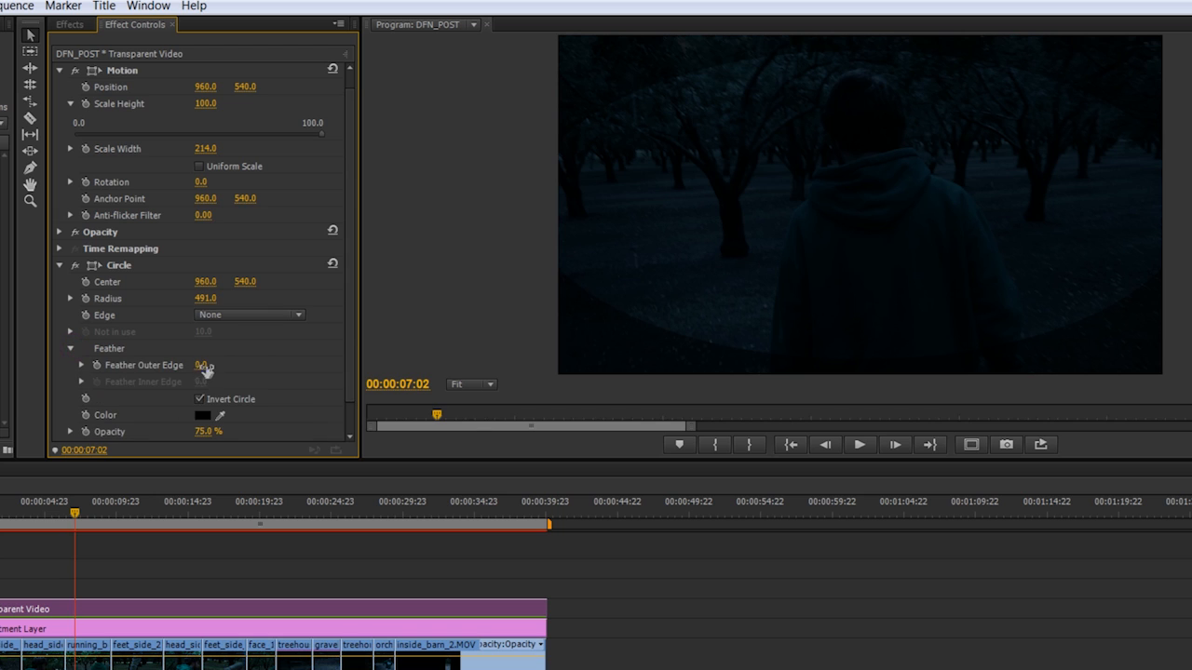
{"action": "left_click_drag", "start_coordinate": [205, 365], "coordinate": [321, 359]}
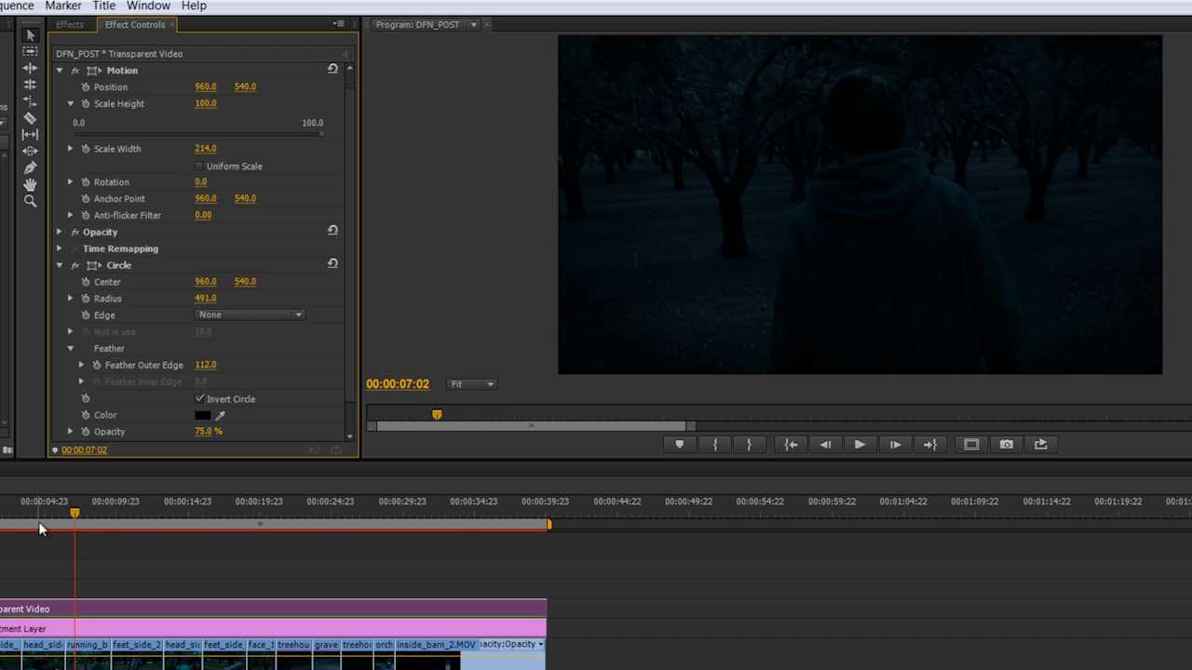
{"action": "left_click_drag", "start_coordinate": [75, 514], "coordinate": [139, 514]}
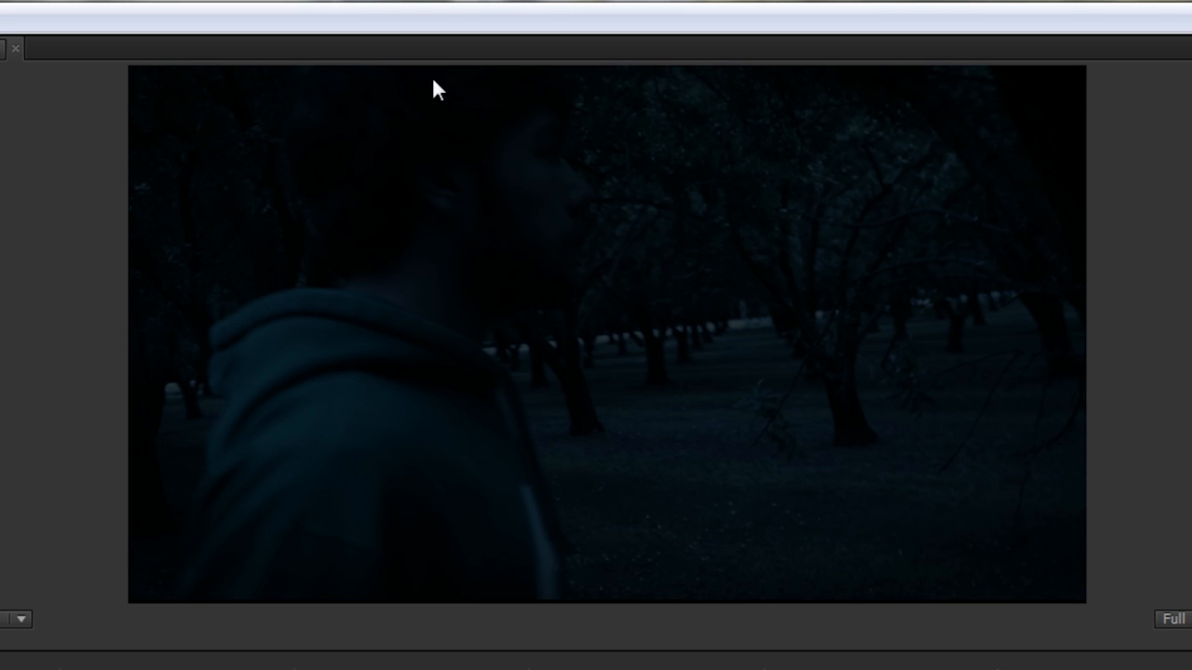
{"action": "mouse_move", "coordinate": [339, 101]}
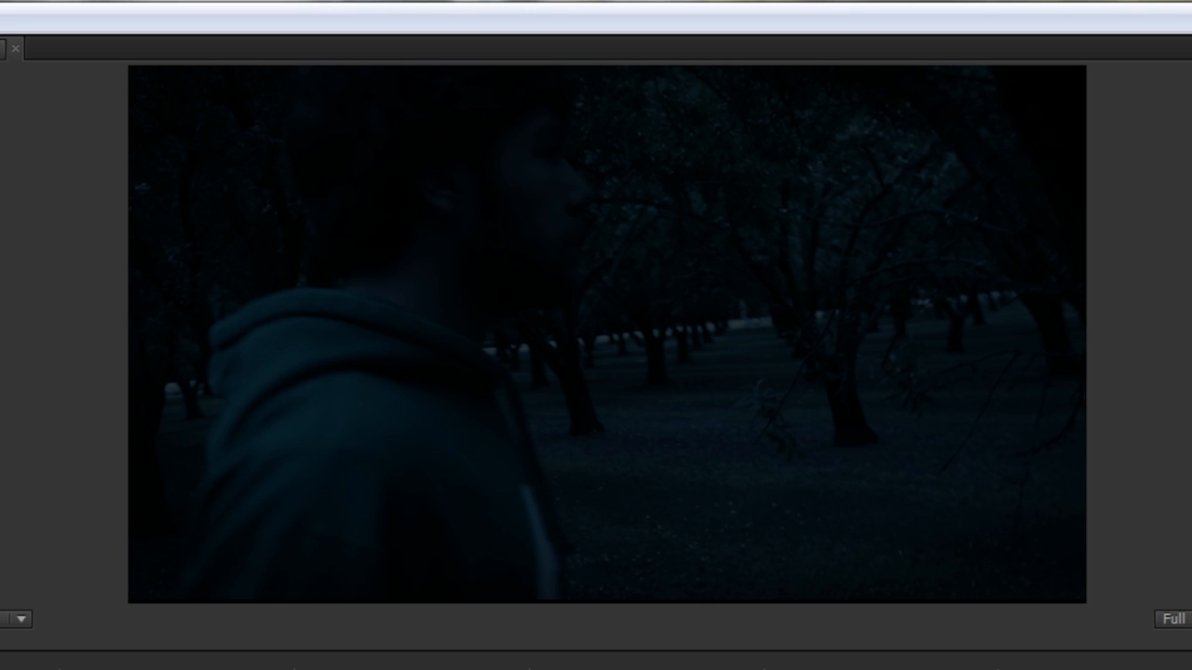
{"action": "mouse_move", "coordinate": [510, 270]}
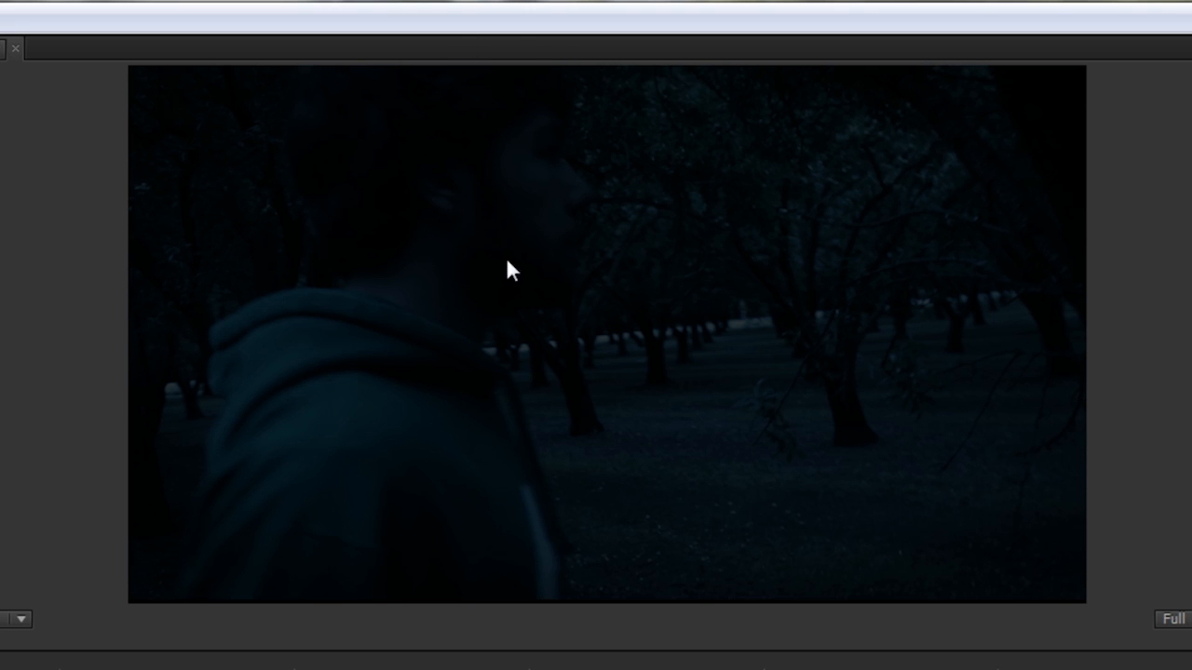
{"action": "mouse_move", "coordinate": [753, 283]}
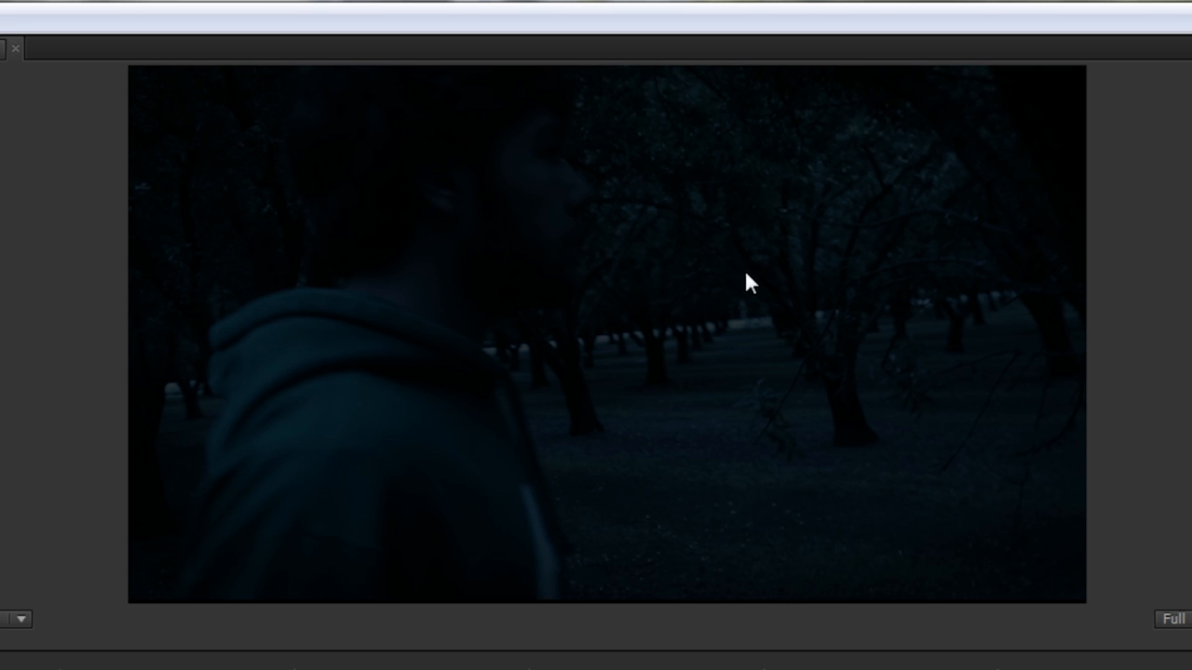
{"action": "mouse_move", "coordinate": [465, 289]}
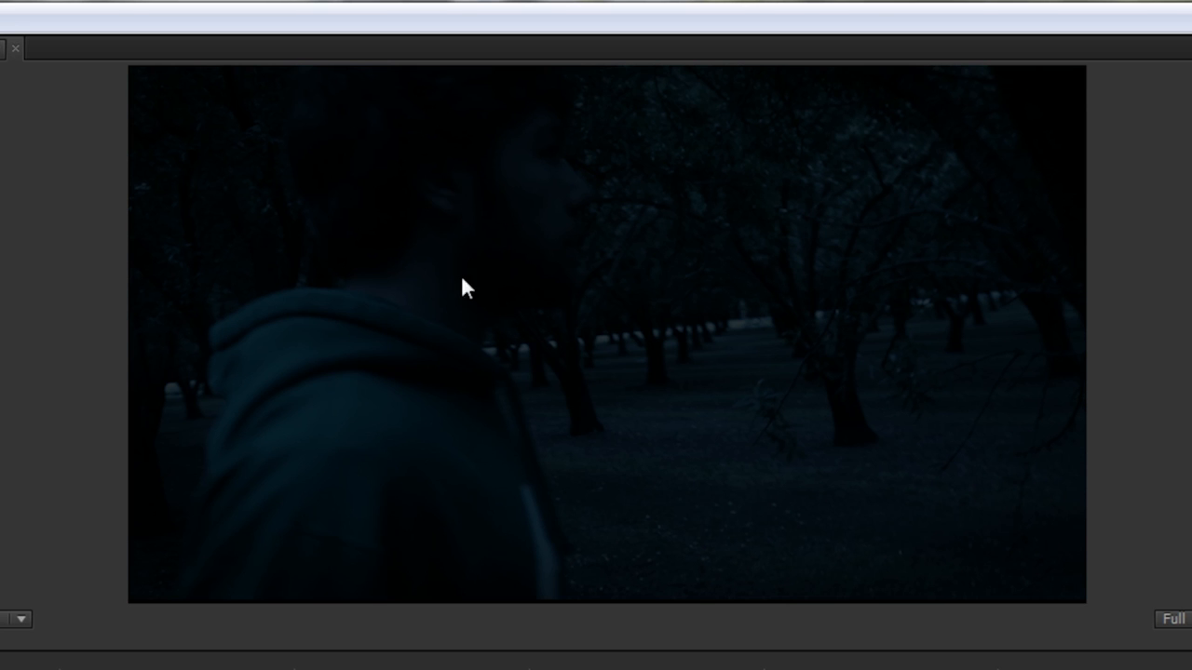
{"action": "mouse_move", "coordinate": [365, 283]}
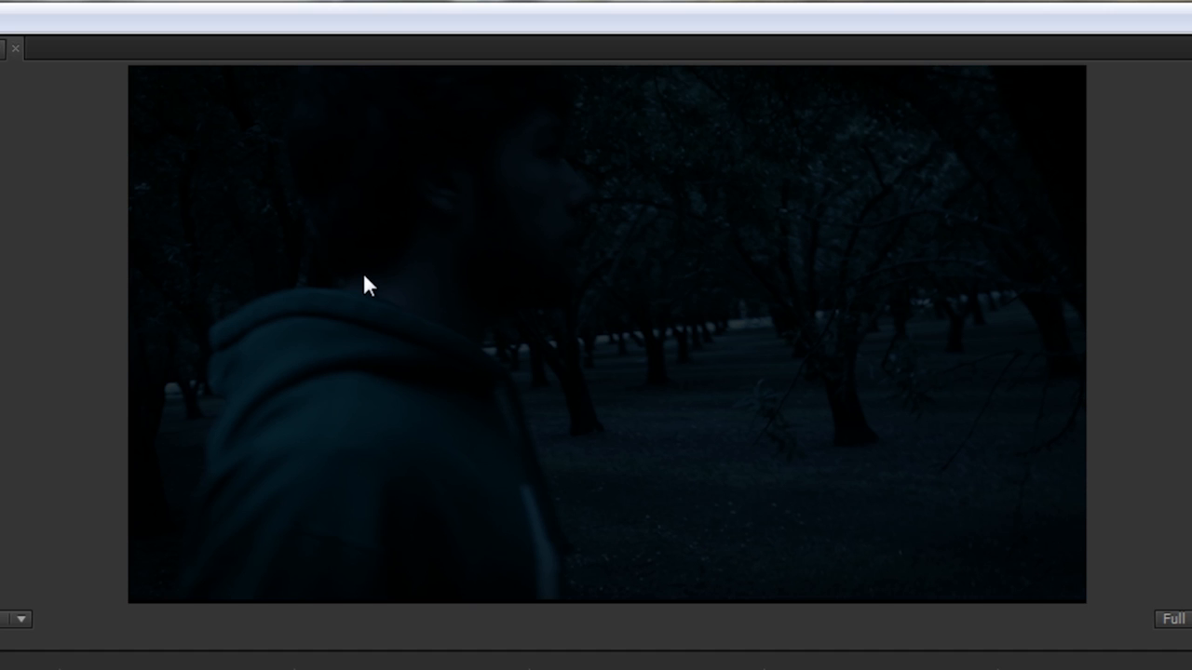
{"action": "mouse_move", "coordinate": [525, 217]}
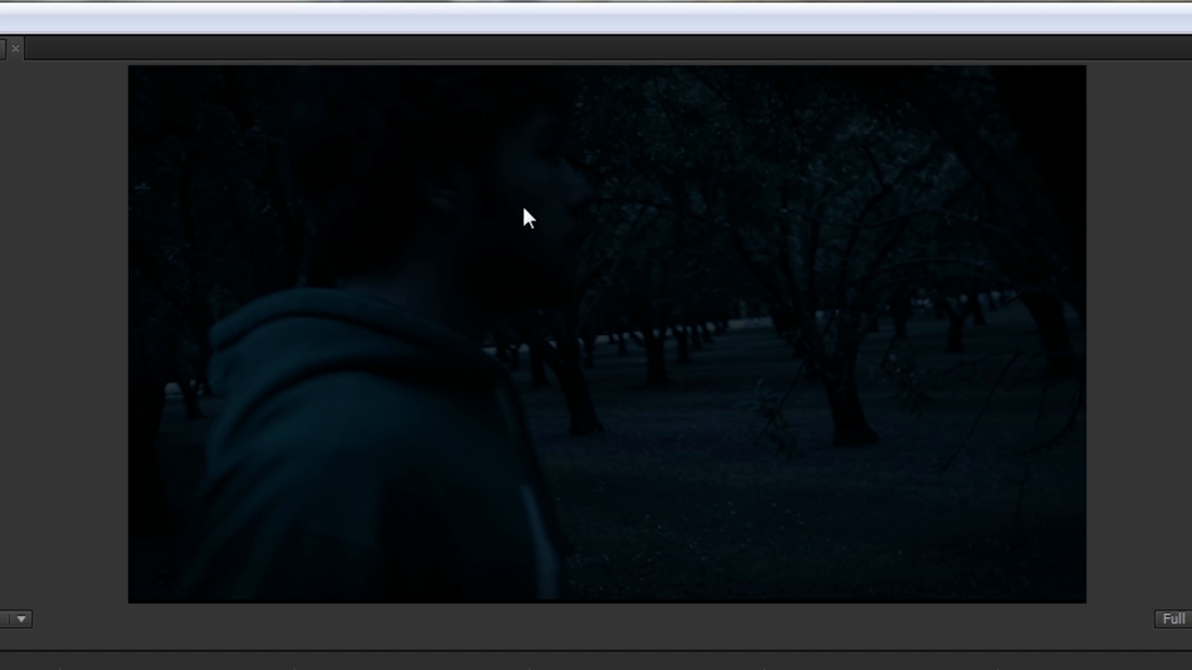
{"action": "mouse_move", "coordinate": [640, 264]}
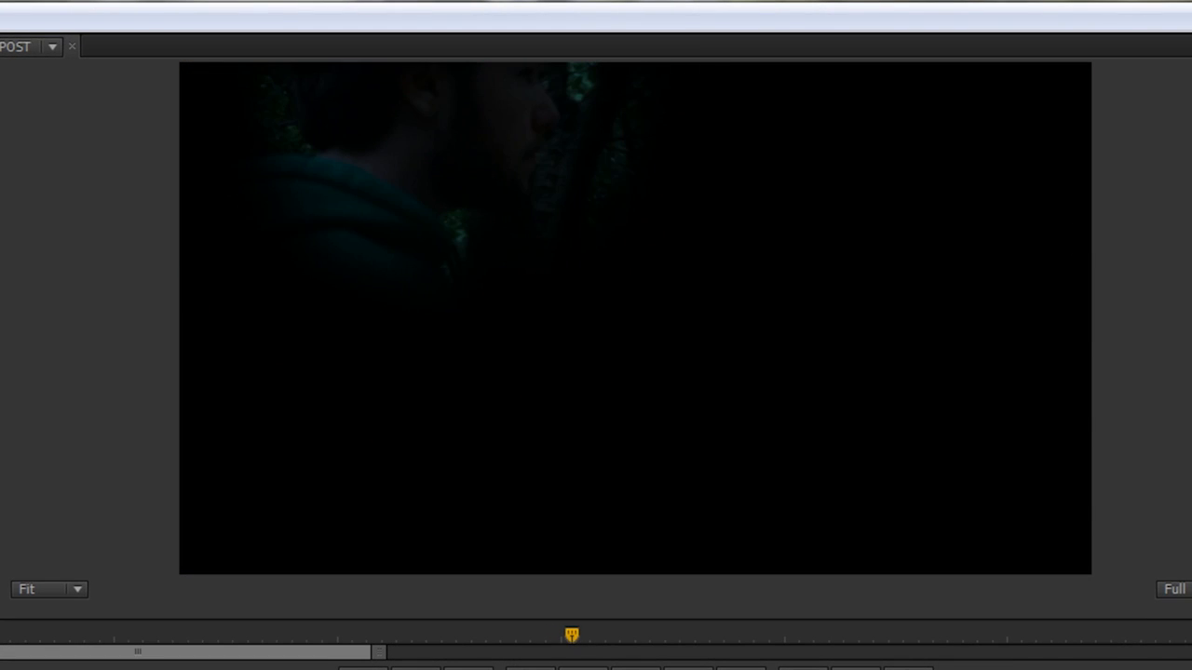
{"action": "mouse_move", "coordinate": [342, 278]}
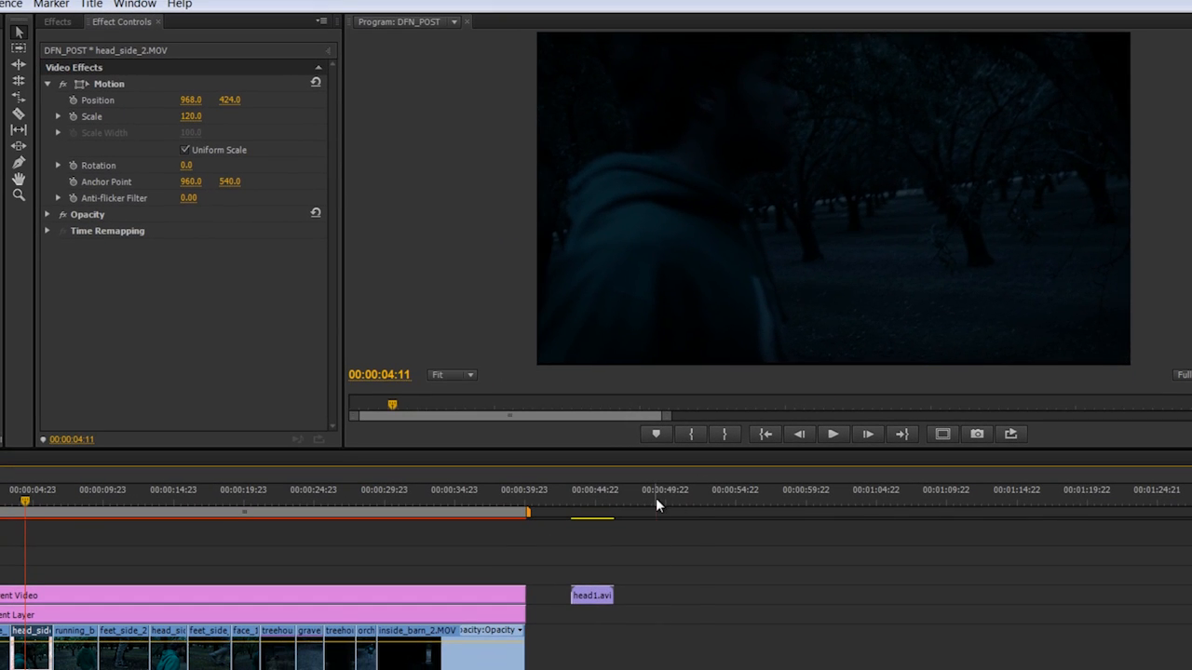
- Add Circle to head_side_2.MOV with Stencil Alpha blending so only the face area shows, and feather its edge
{"action": "left_click", "coordinate": [656, 503]}
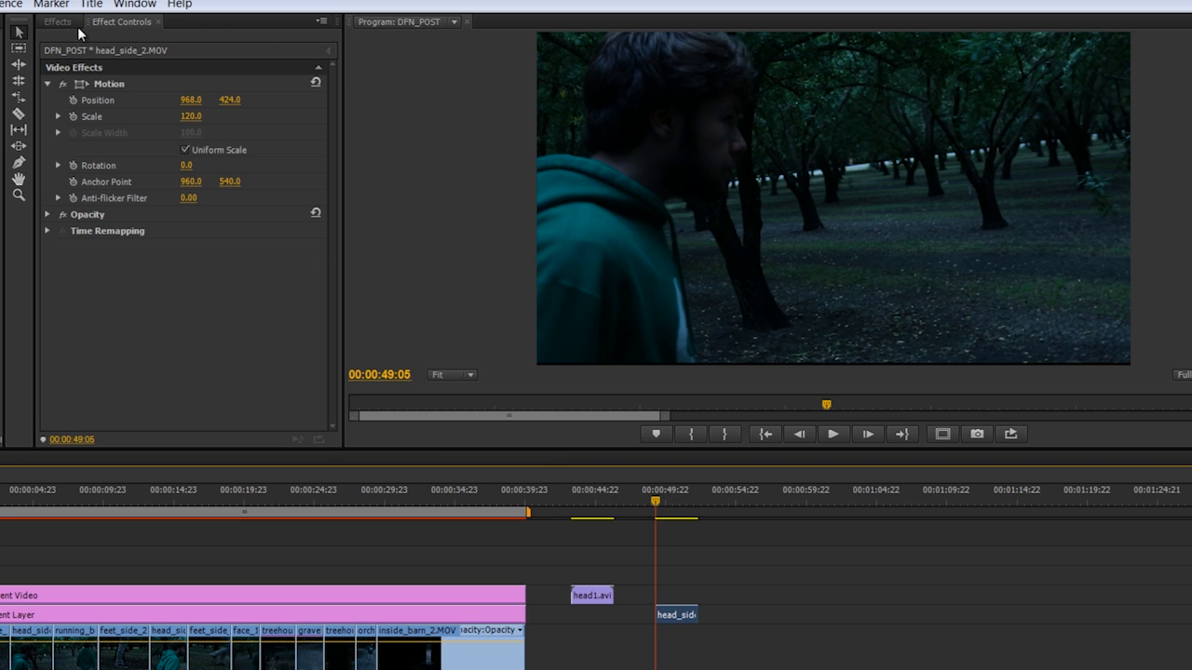
{"action": "left_click", "coordinate": [56, 22]}
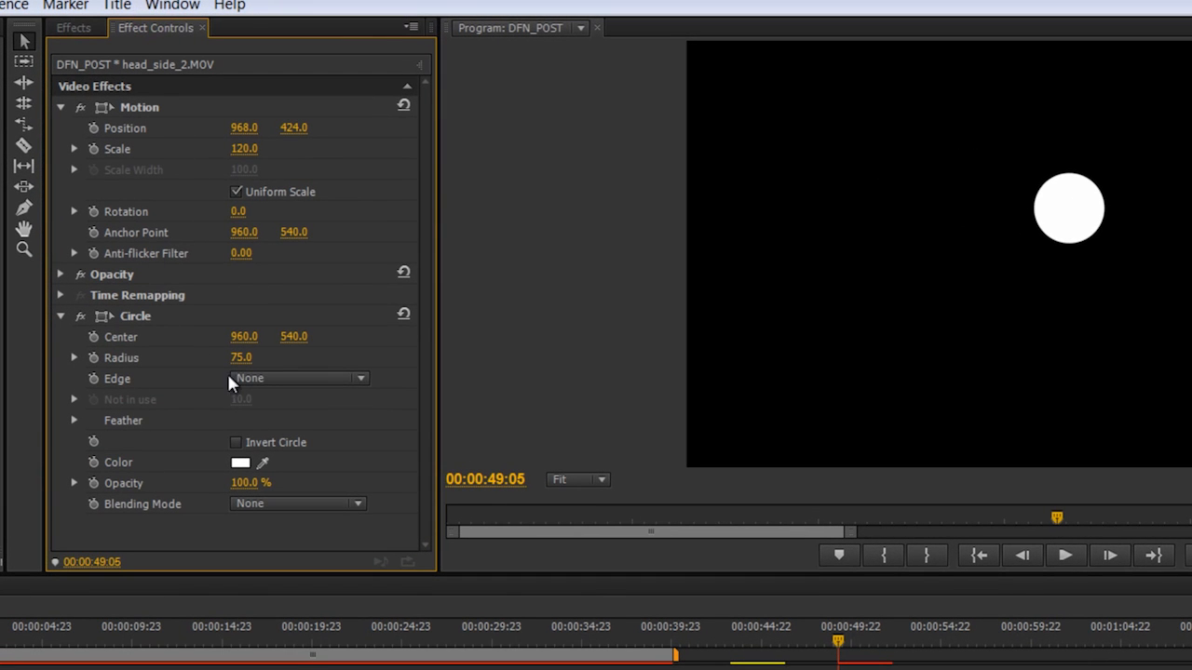
{"action": "left_click", "coordinate": [298, 503]}
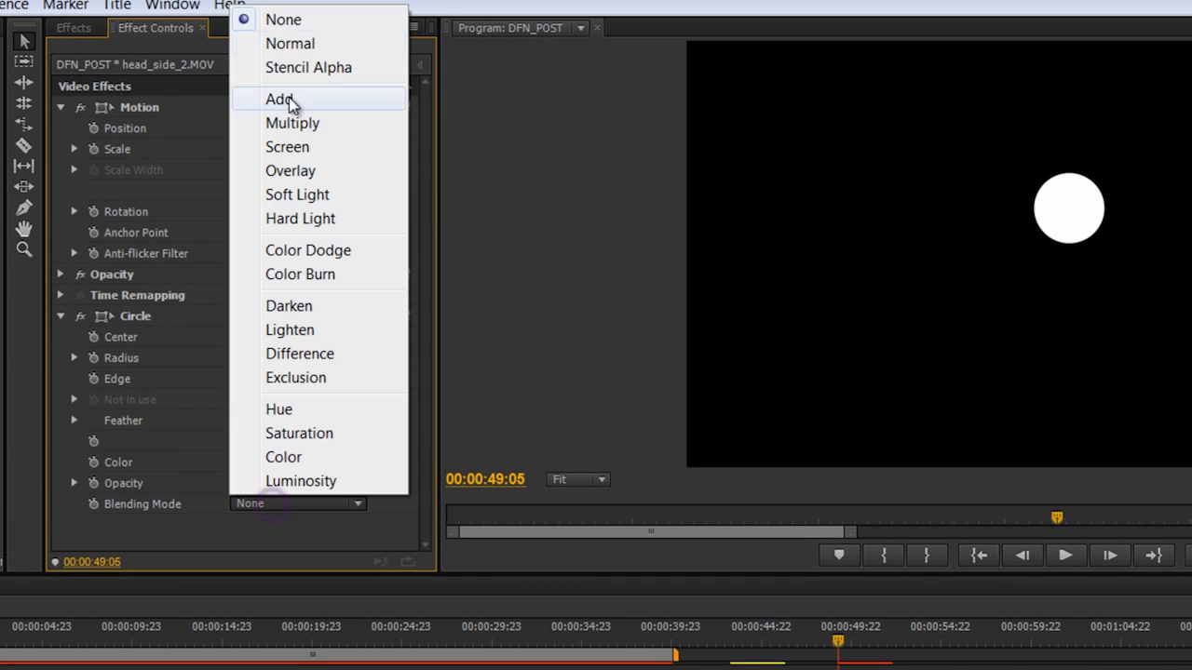
{"action": "left_click", "coordinate": [309, 67]}
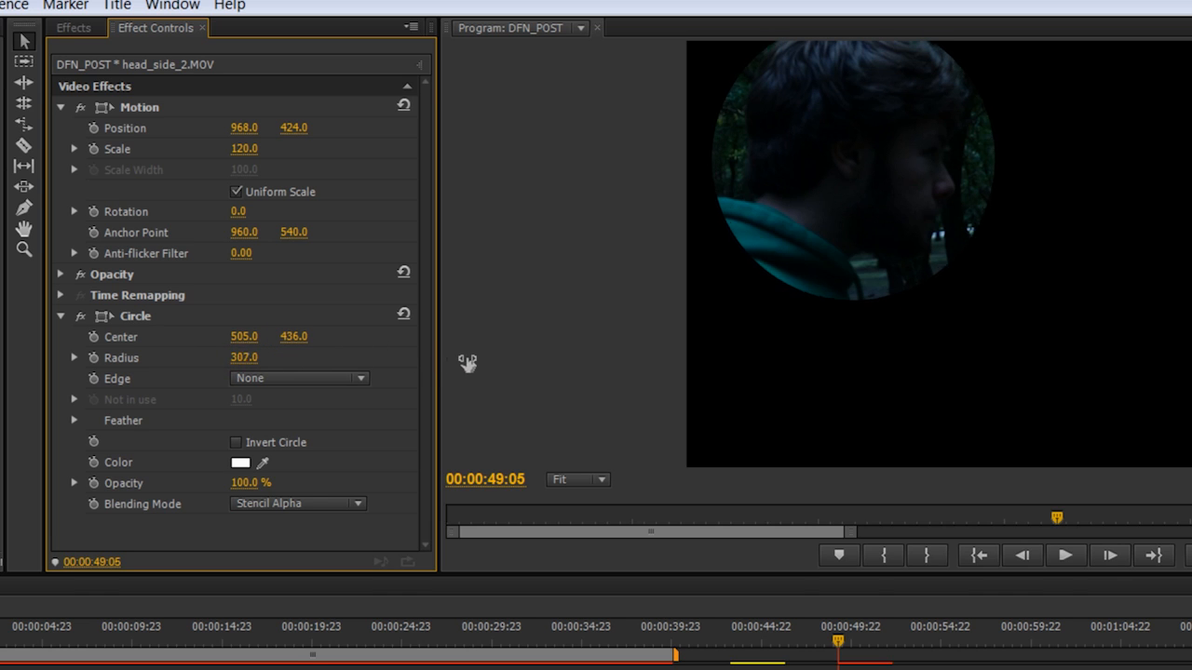
{"action": "left_click", "coordinate": [75, 421]}
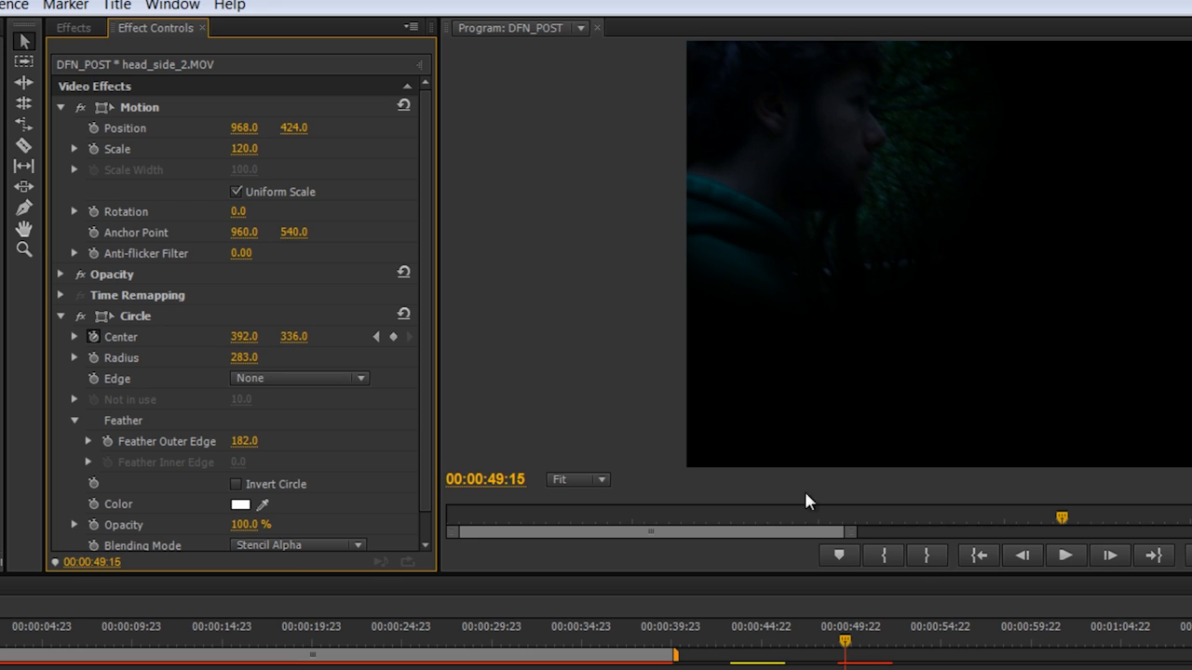
{"action": "mouse_move", "coordinate": [769, 639]}
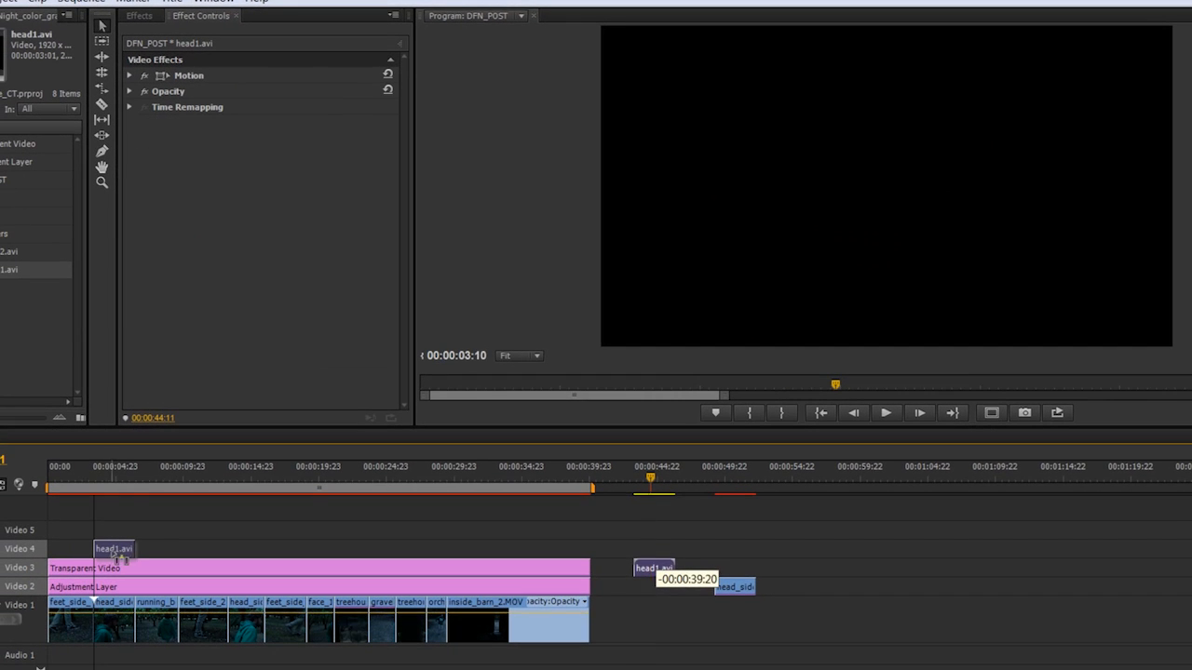
- Place head1.avi on its own track and copy the adjustment layer's Fast Color Corrector and RGB Curves onto it
{"action": "left_click", "coordinate": [119, 482]}
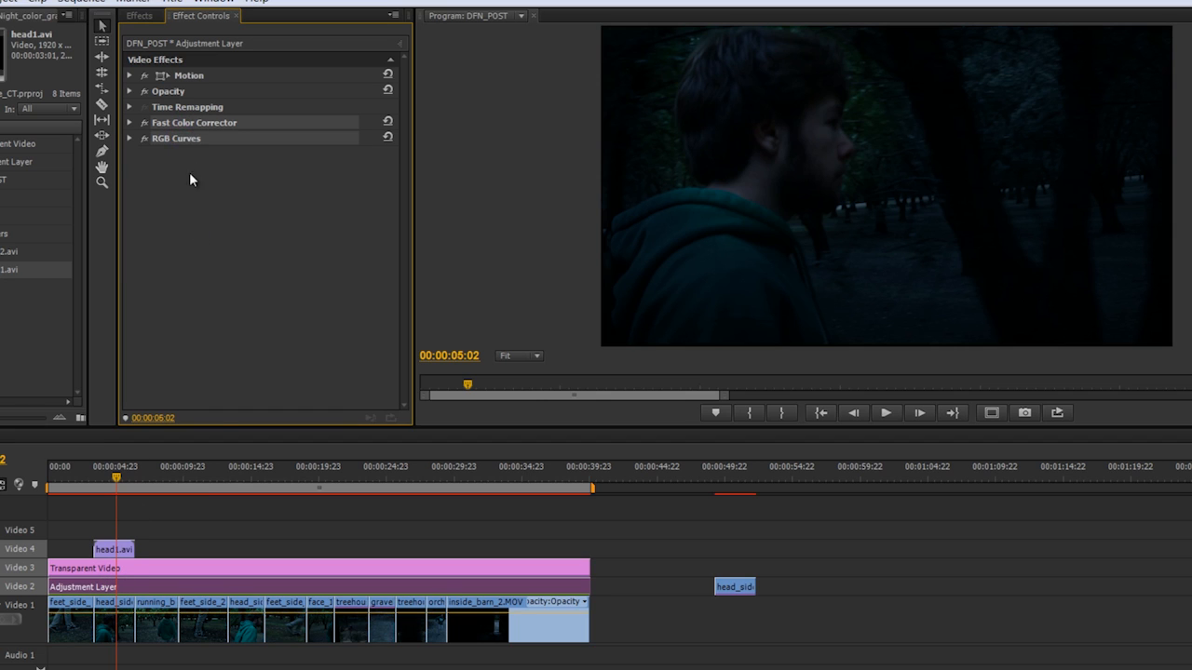
{"action": "left_click", "coordinate": [113, 550]}
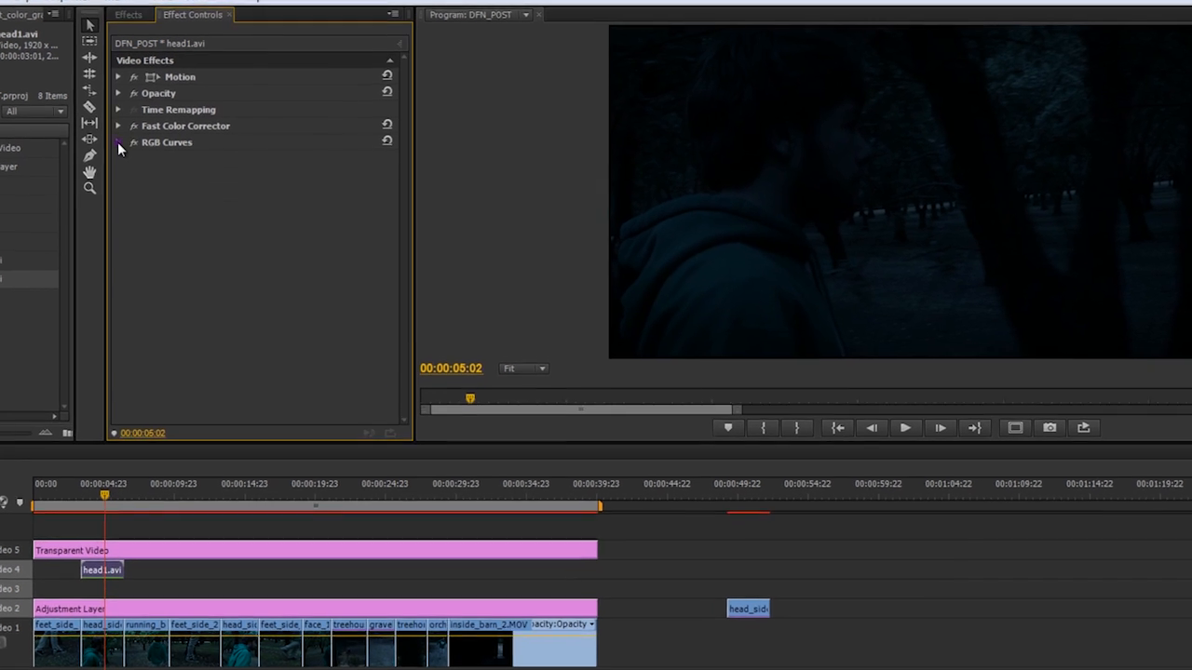
- Lift the RGB Curves master curve's highlights and add a midtone point so head1.avi's face reads brighter
{"action": "left_click", "coordinate": [119, 141]}
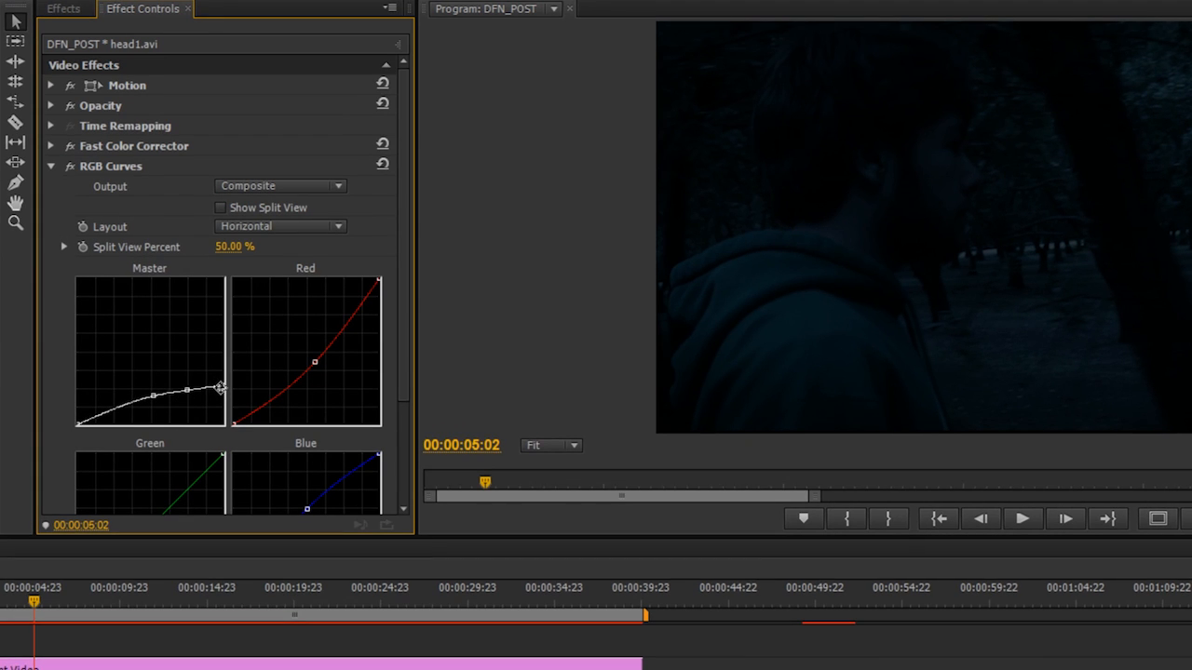
{"action": "left_click_drag", "start_coordinate": [220, 385], "coordinate": [201, 385]}
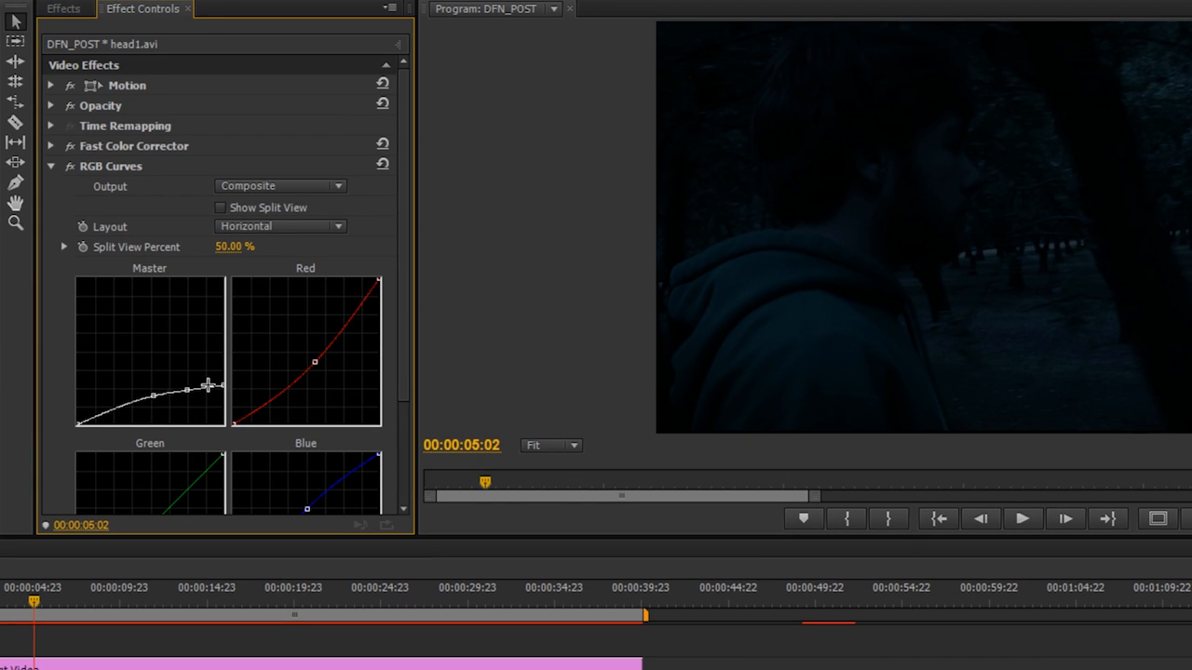
{"action": "left_click_drag", "start_coordinate": [207, 385], "coordinate": [190, 395]}
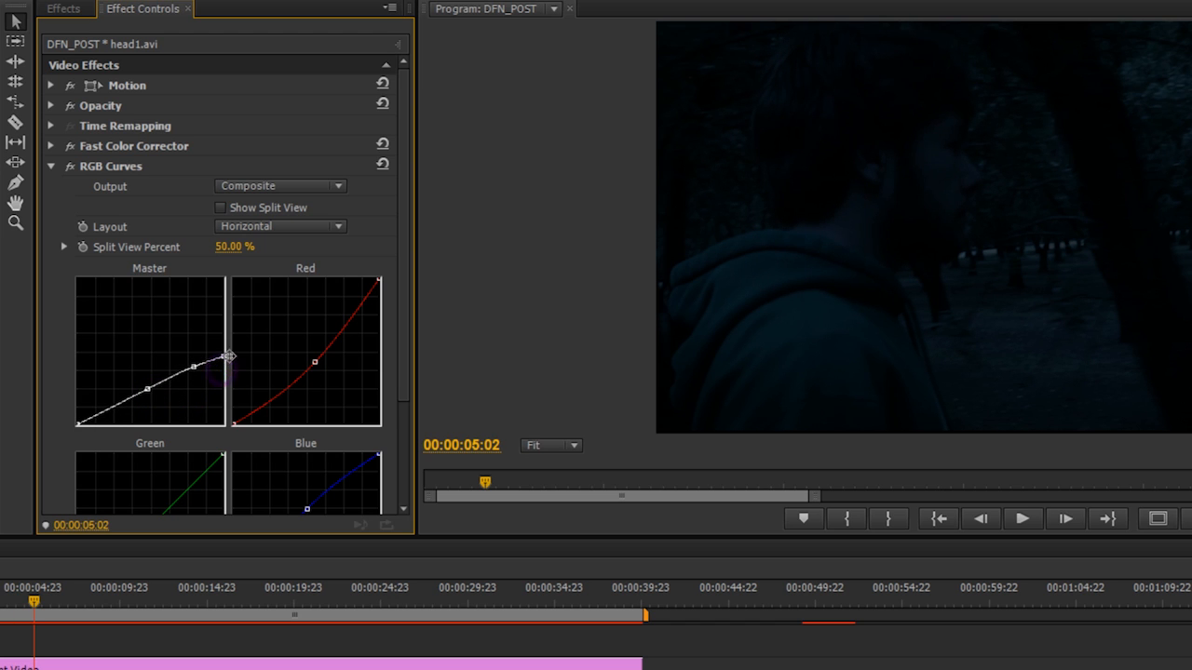
{"action": "left_click_drag", "start_coordinate": [227, 358], "coordinate": [157, 376]}
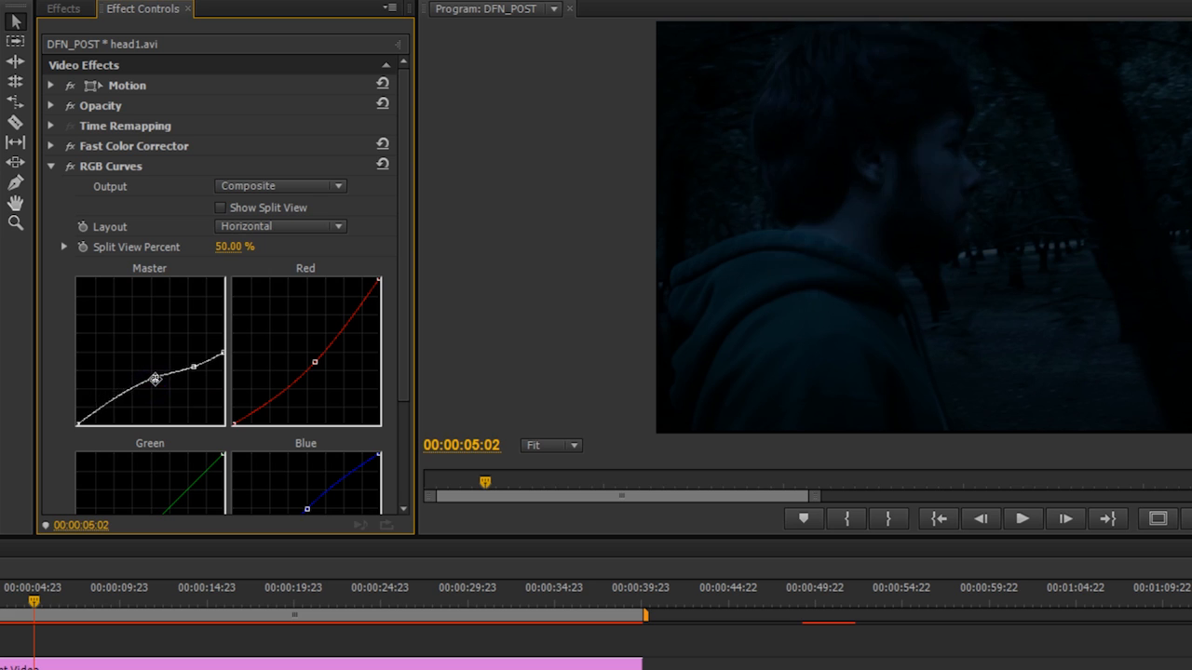
{"action": "left_click_drag", "start_coordinate": [156, 376], "coordinate": [160, 377]}
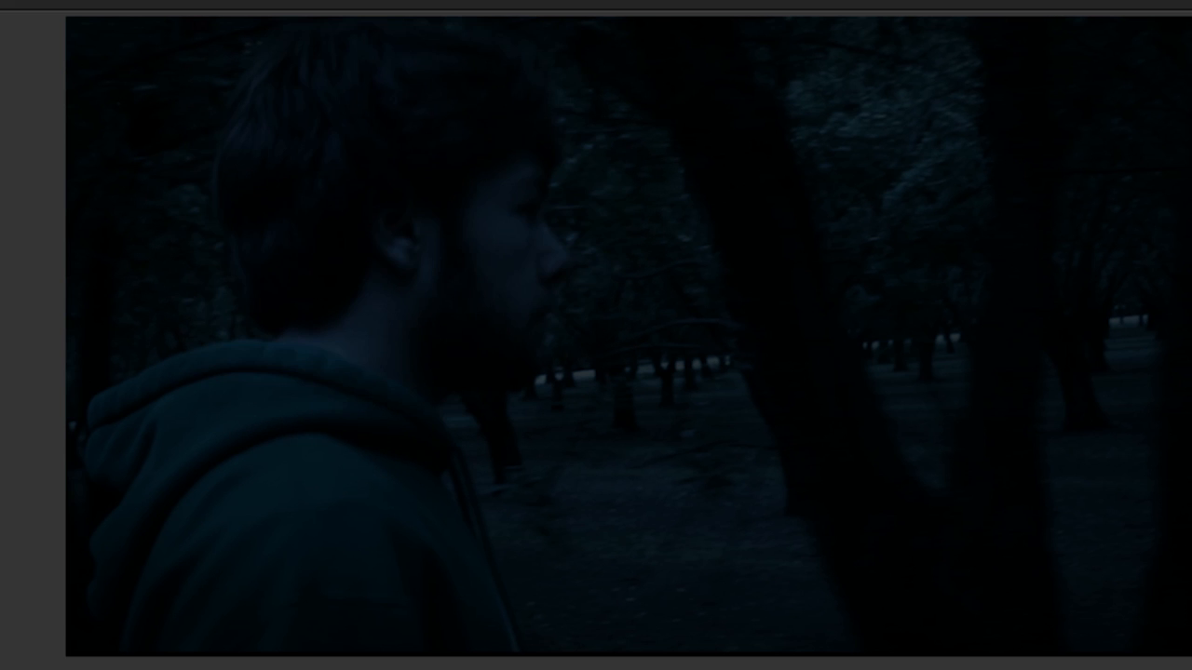
{"action": "mouse_move", "coordinate": [512, 403]}
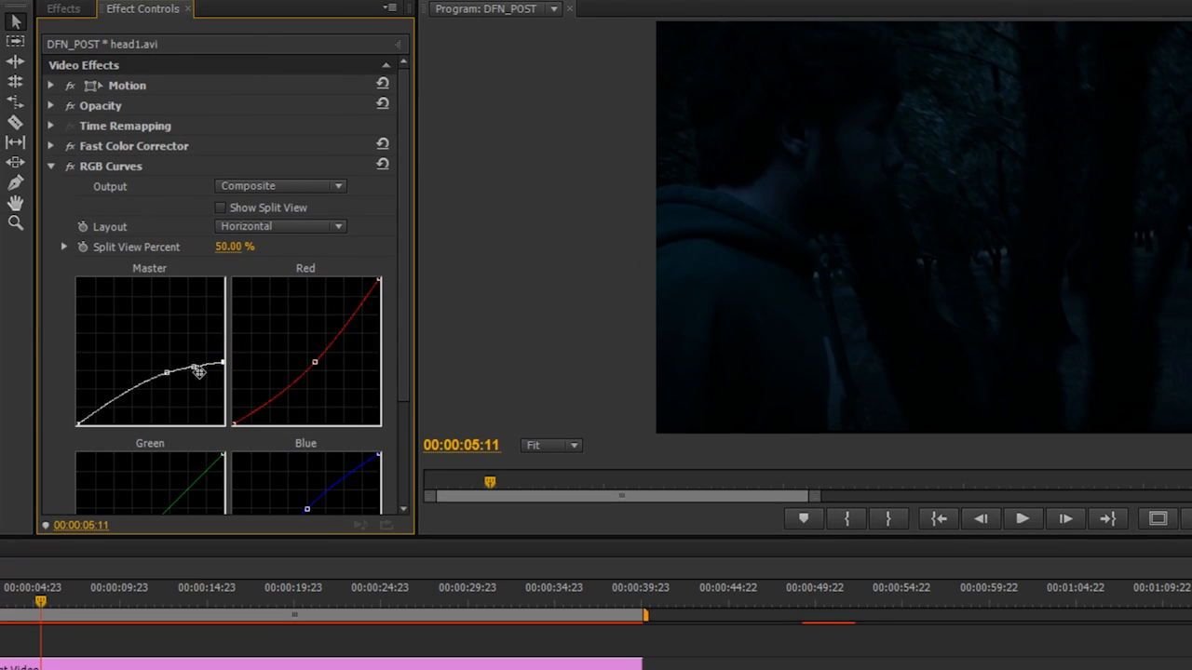
{"action": "left_click_drag", "start_coordinate": [195, 373], "coordinate": [201, 363]}
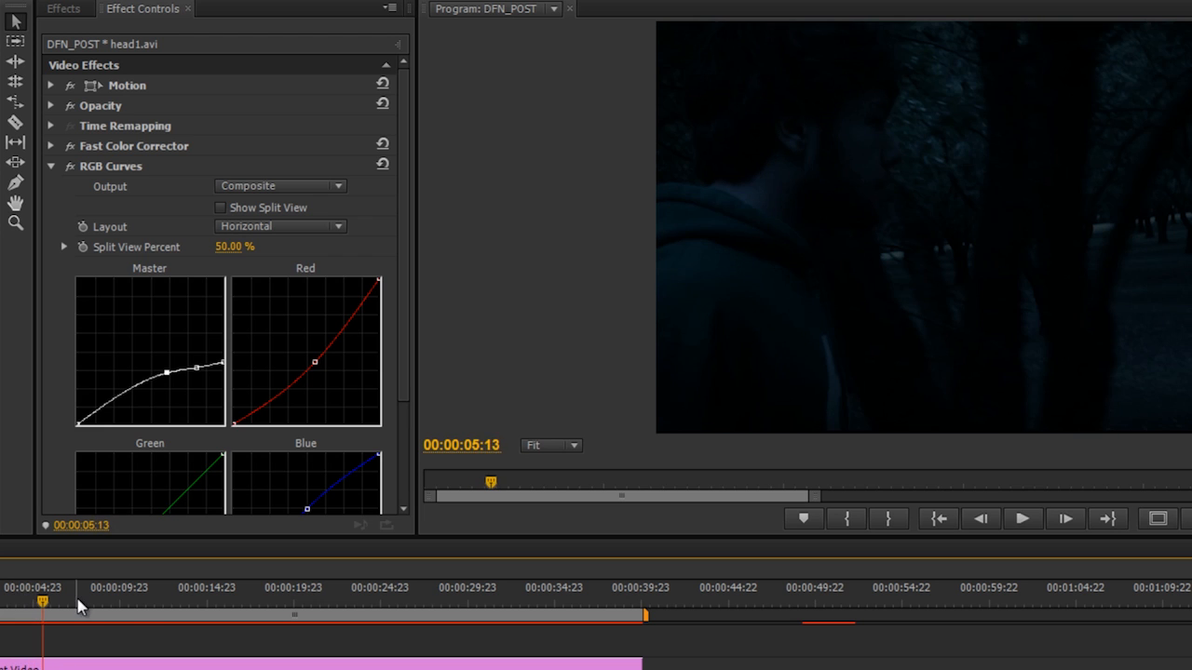
{"action": "mouse_move", "coordinate": [26, 606]}
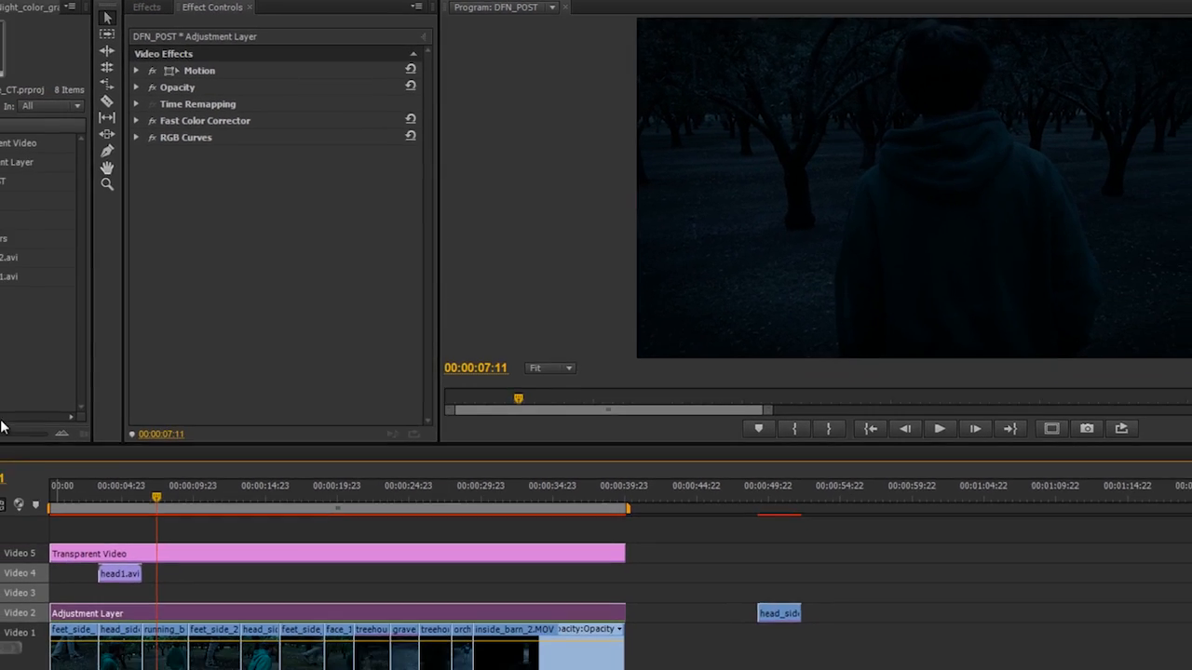
- Duplicate the DFN_POST sequence from the Project panel to create DFN_POST Copy
{"action": "right_click", "coordinate": [28, 164]}
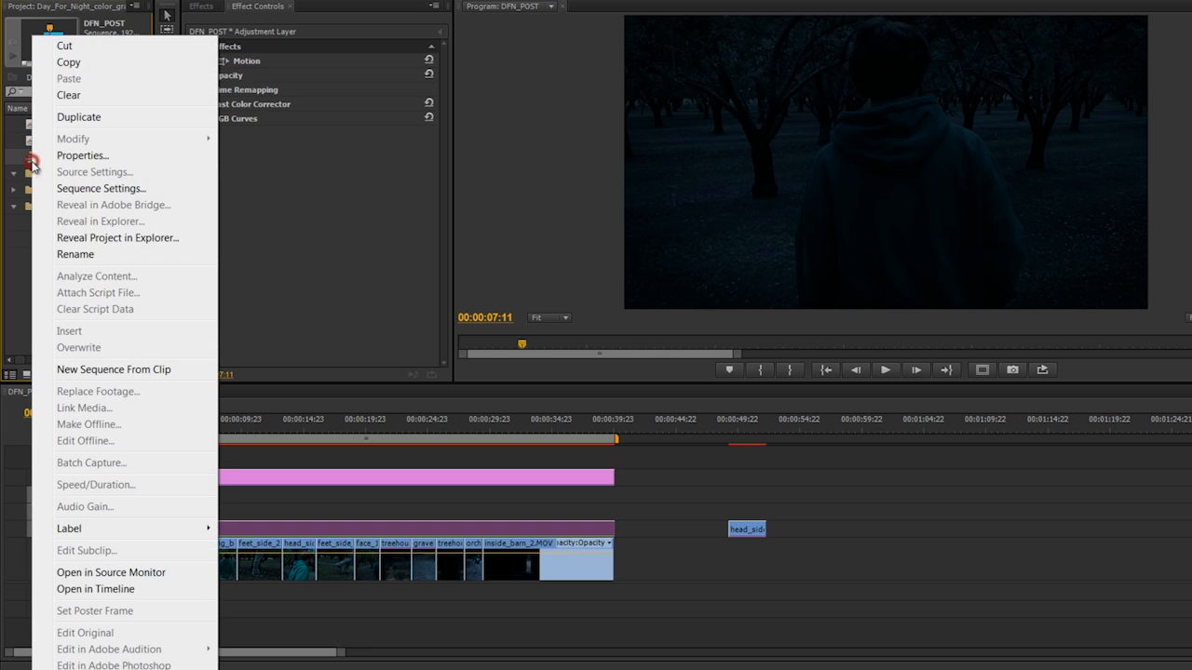
{"action": "mouse_move", "coordinate": [101, 116]}
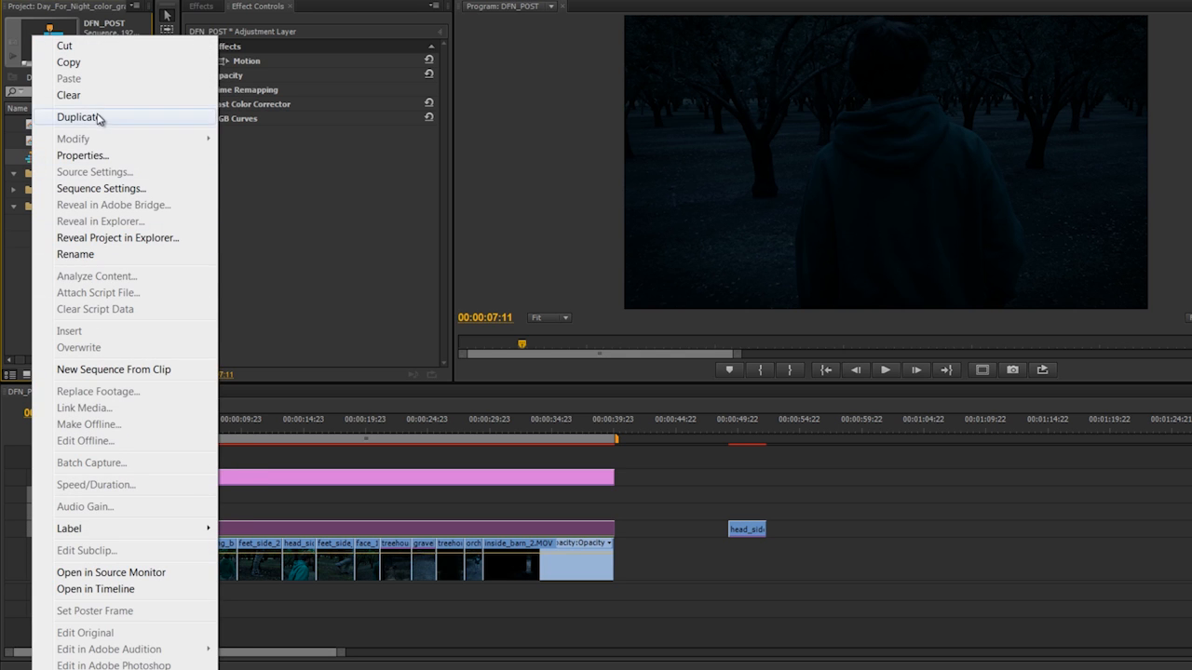
{"action": "left_click", "coordinate": [79, 115]}
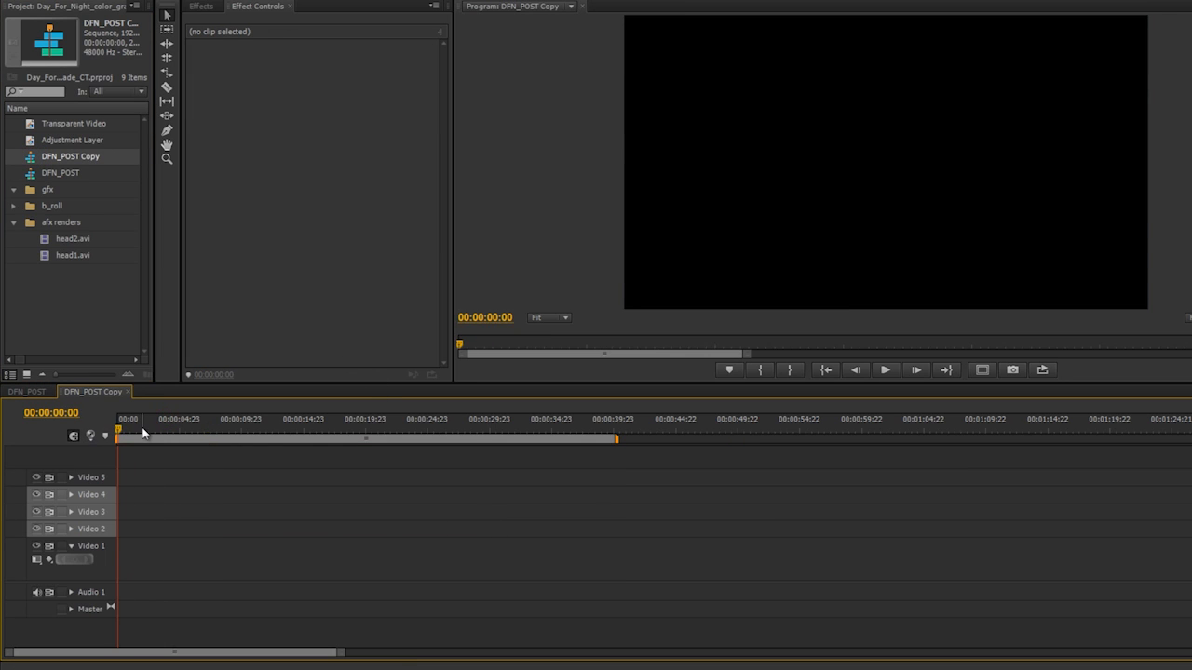
{"action": "mouse_move", "coordinate": [153, 428]}
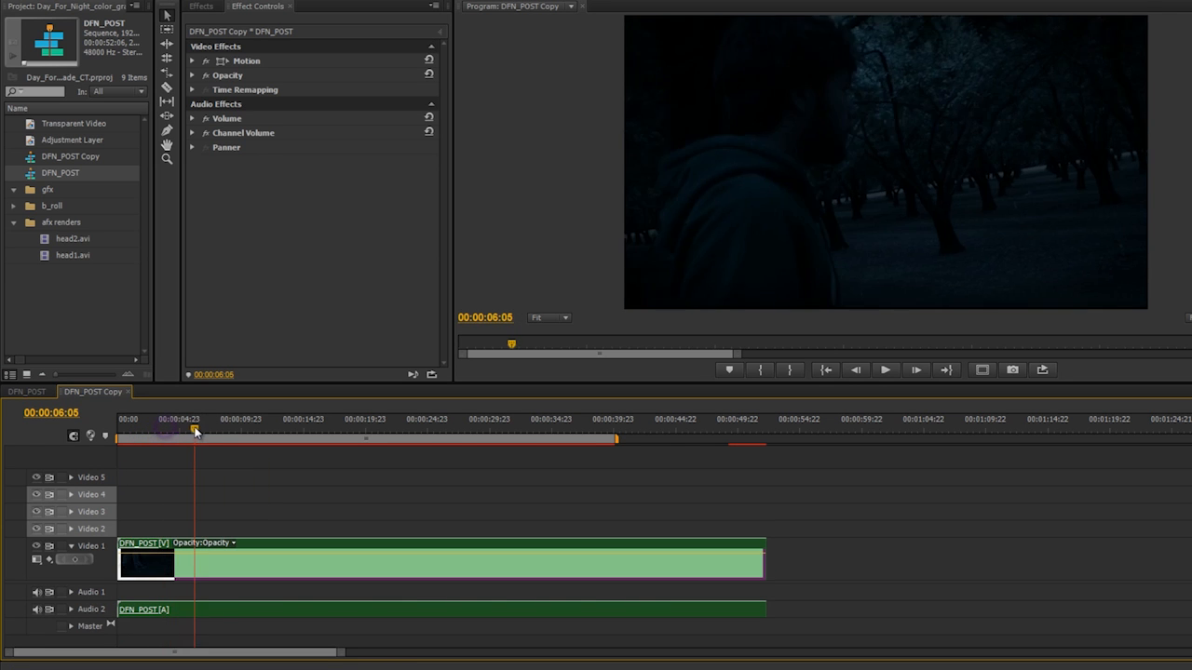
- Apply Noise to the nested DFN_POST clip, keep colour noise off, and settle Amount of Noise at 3%
{"action": "left_click_drag", "start_coordinate": [193, 430], "coordinate": [153, 430]}
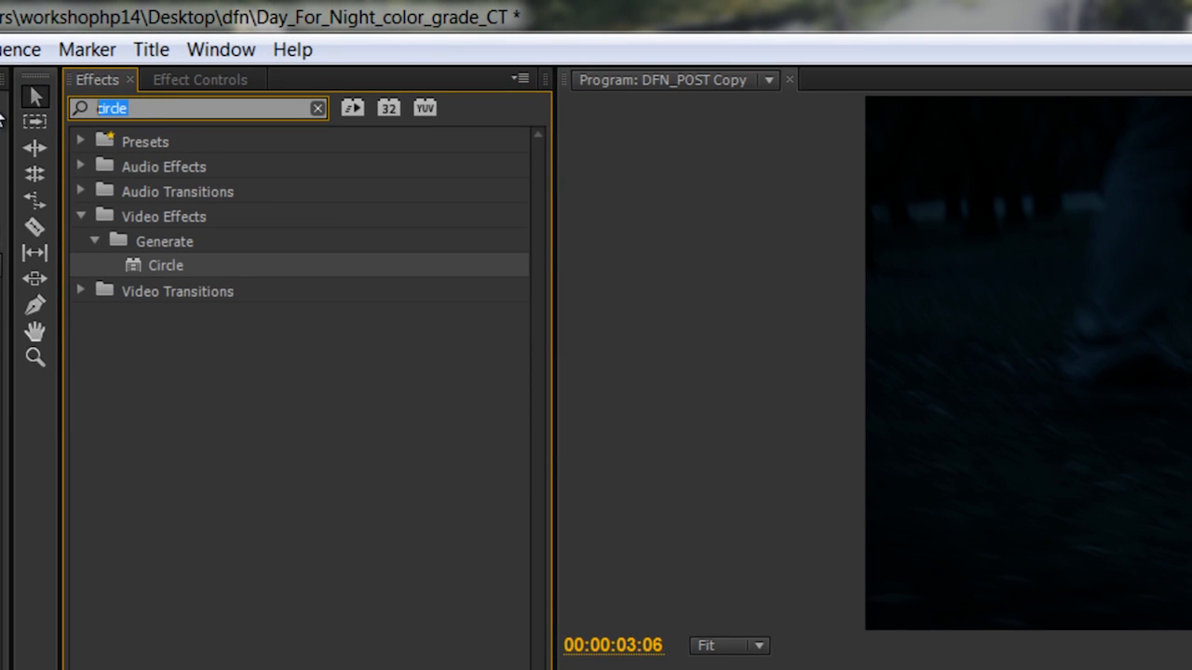
{"action": "type", "text": "noi"}
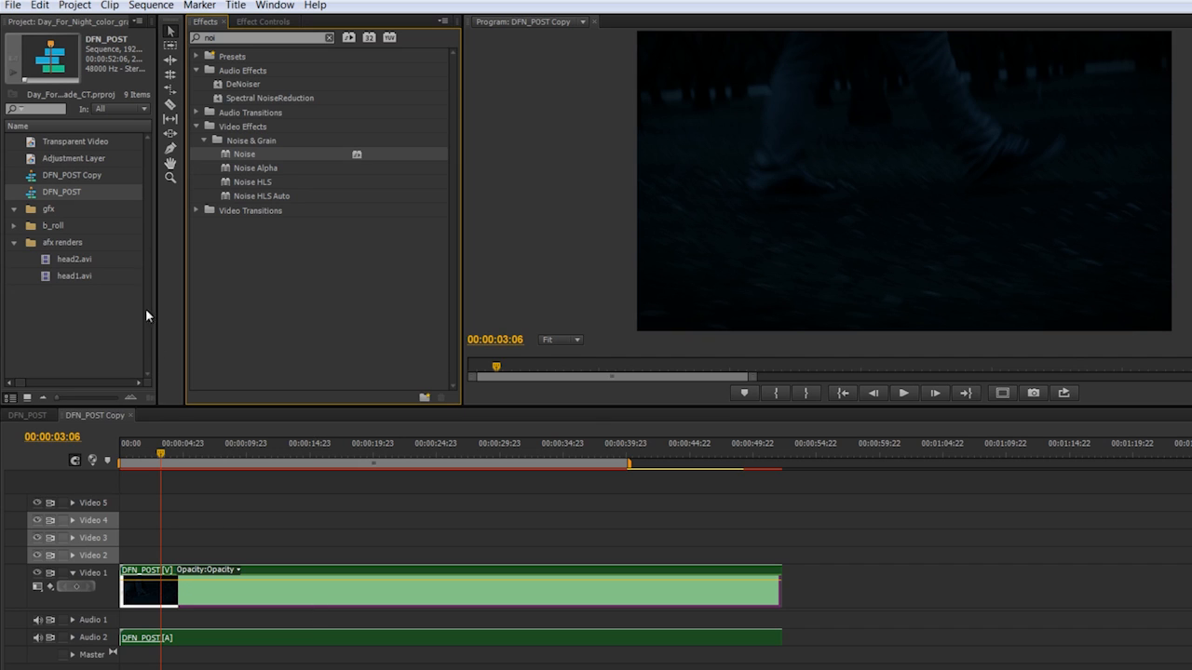
{"action": "mouse_move", "coordinate": [47, 205]}
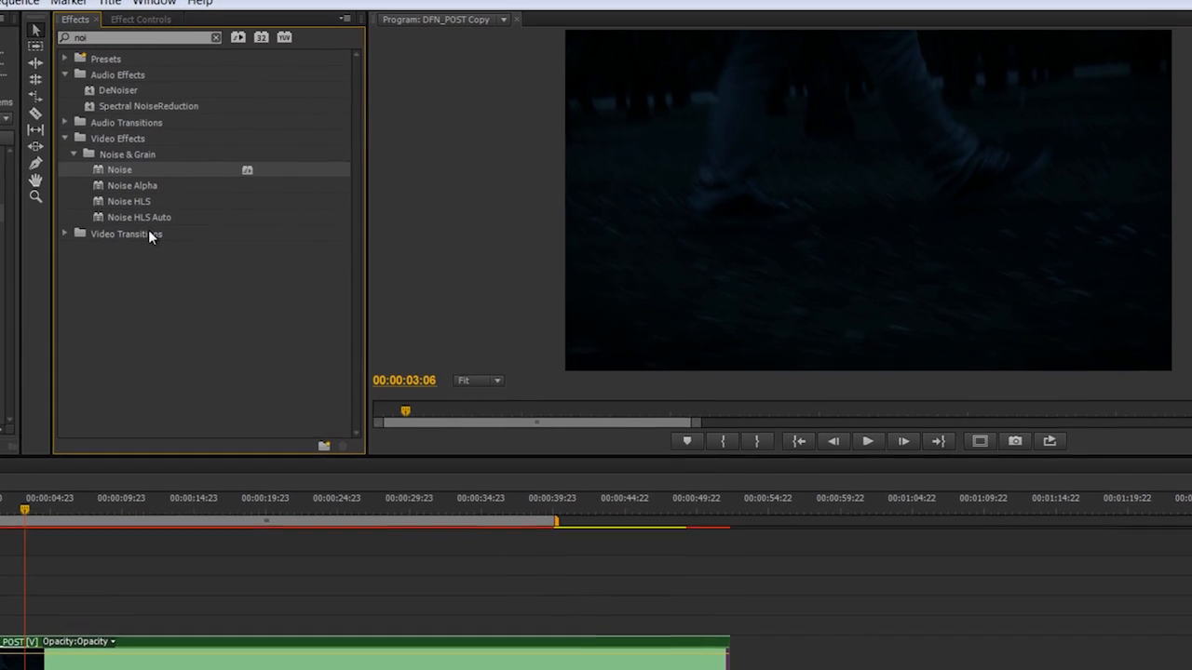
{"action": "left_click", "coordinate": [136, 18]}
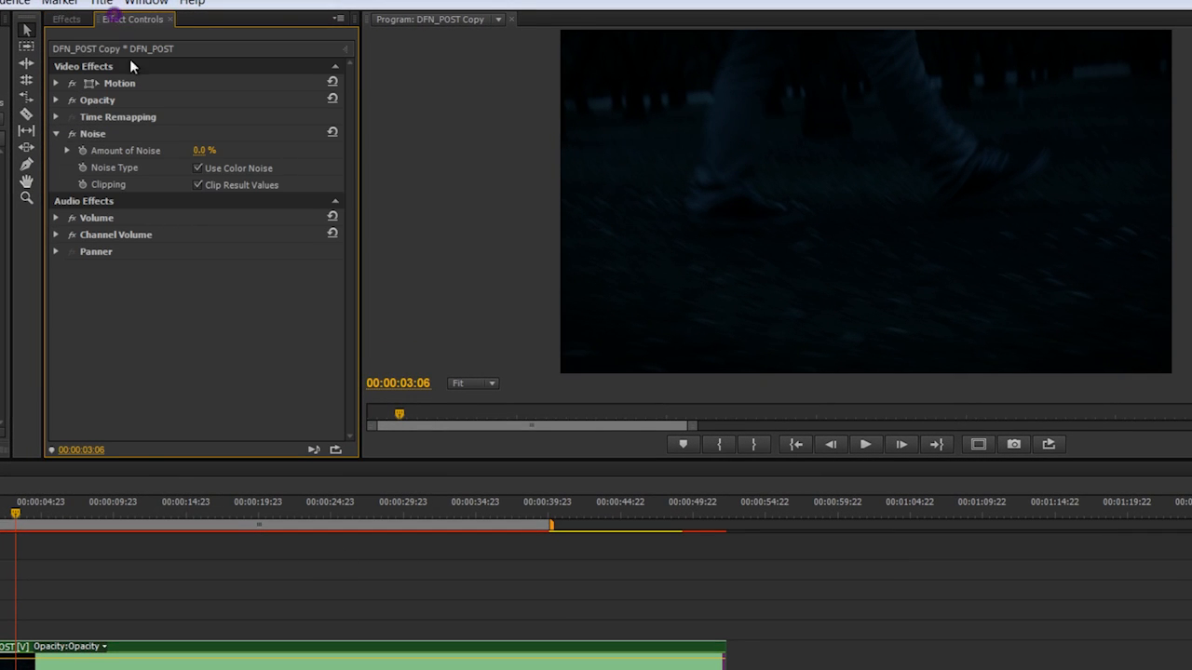
{"action": "left_click_drag", "start_coordinate": [205, 149], "coordinate": [261, 149]}
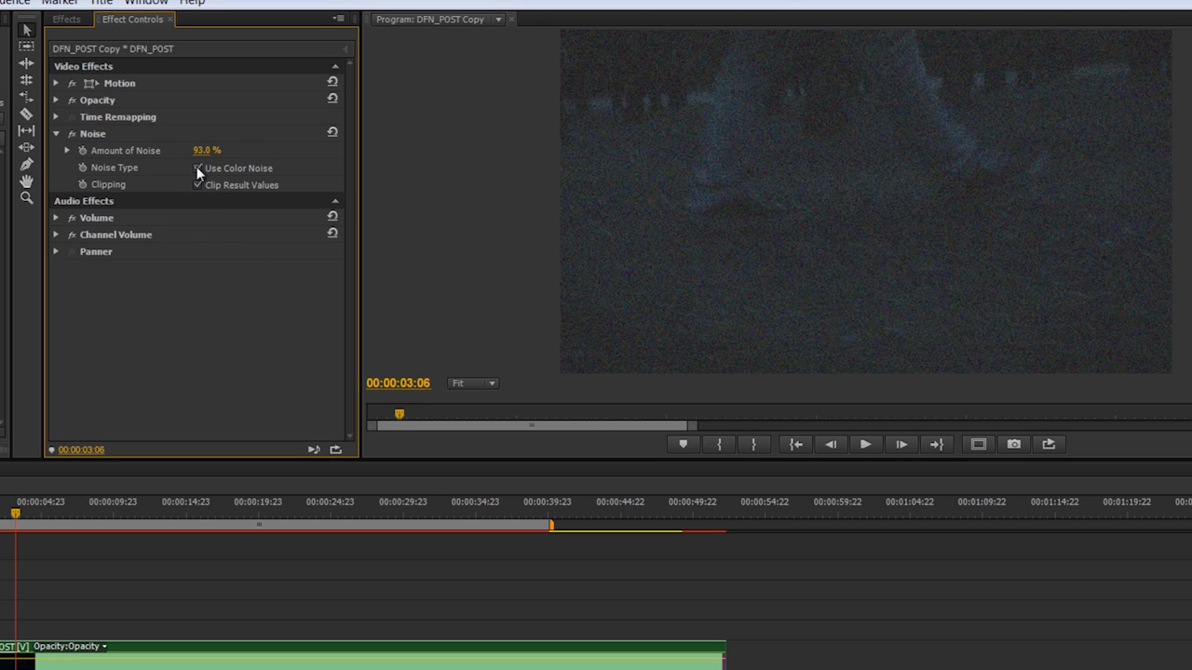
{"action": "left_click", "coordinate": [197, 168]}
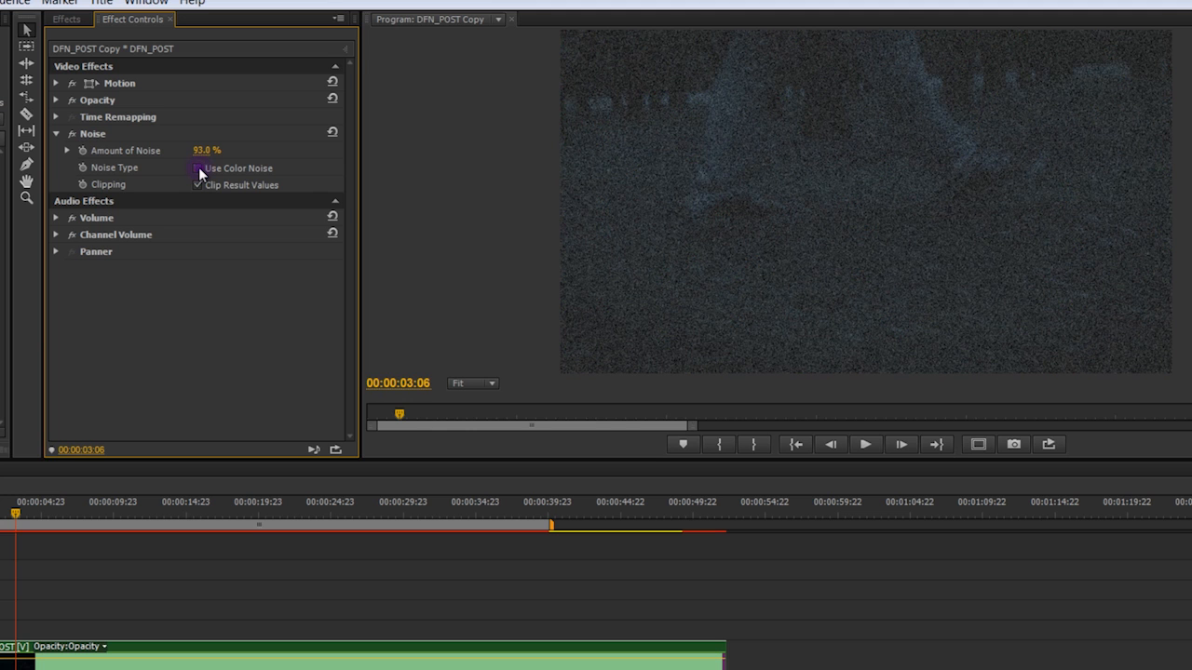
{"action": "left_click", "coordinate": [198, 168]}
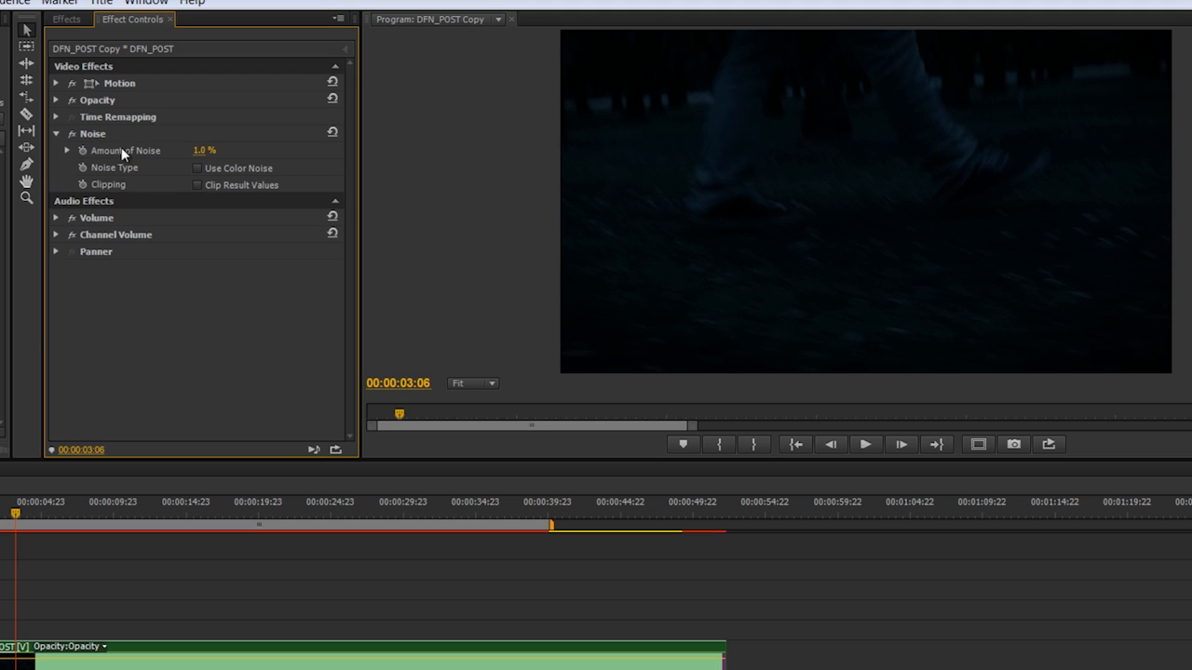
{"action": "left_click", "coordinate": [205, 149]}
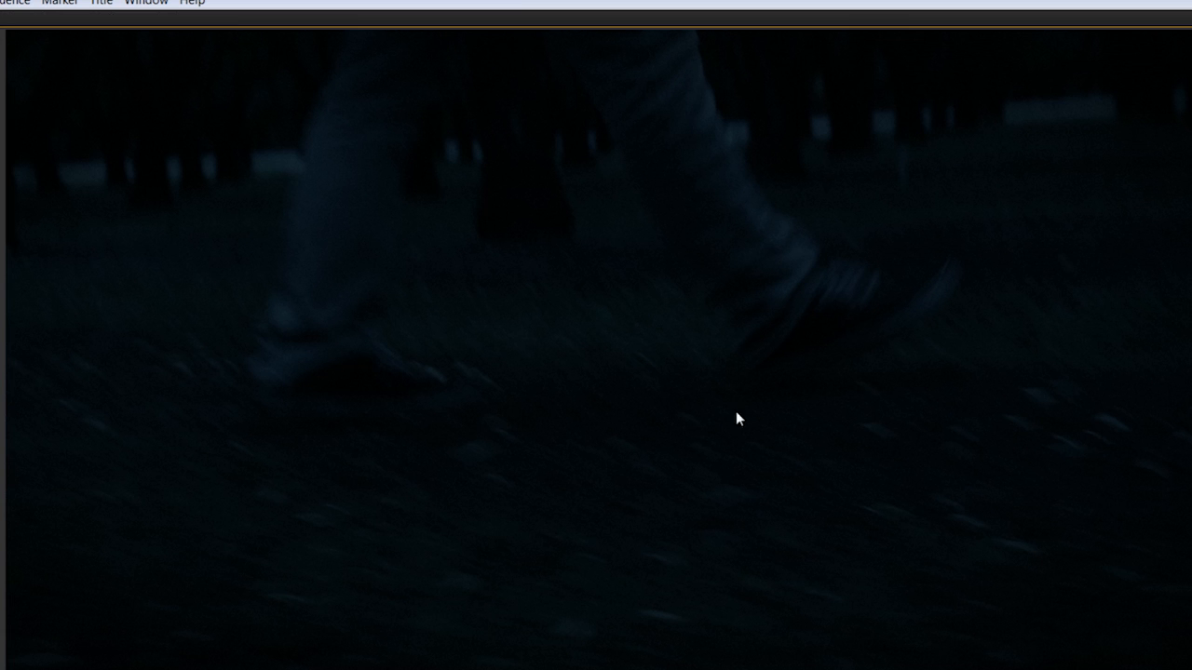
{"action": "mouse_move", "coordinate": [317, 239]}
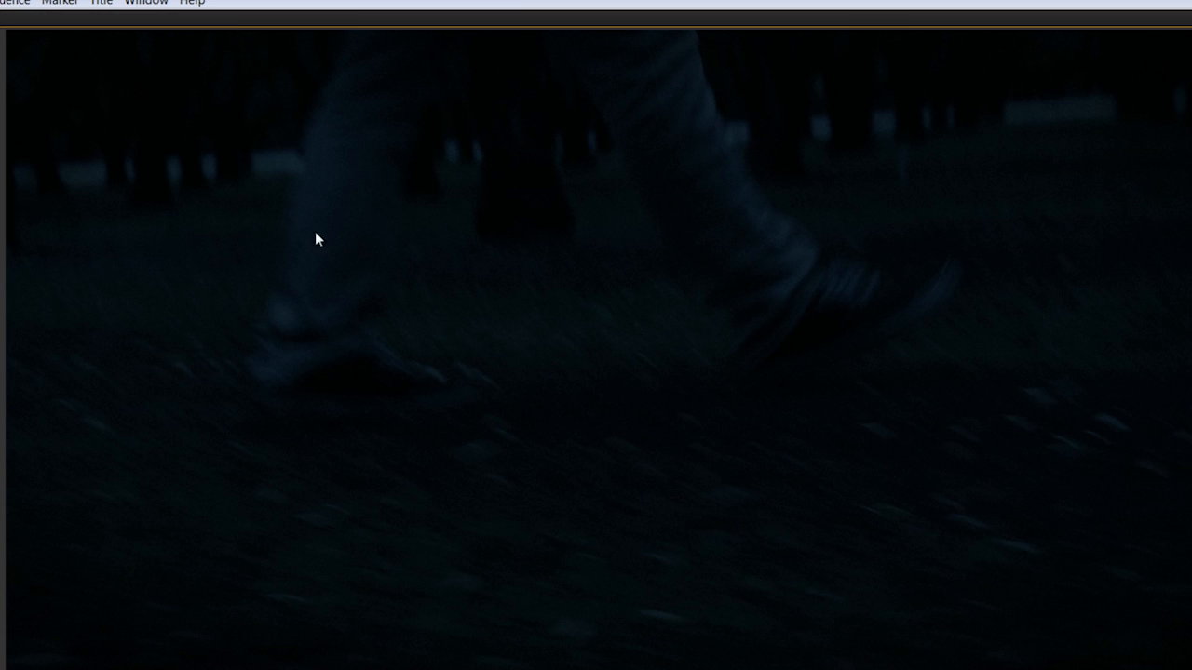